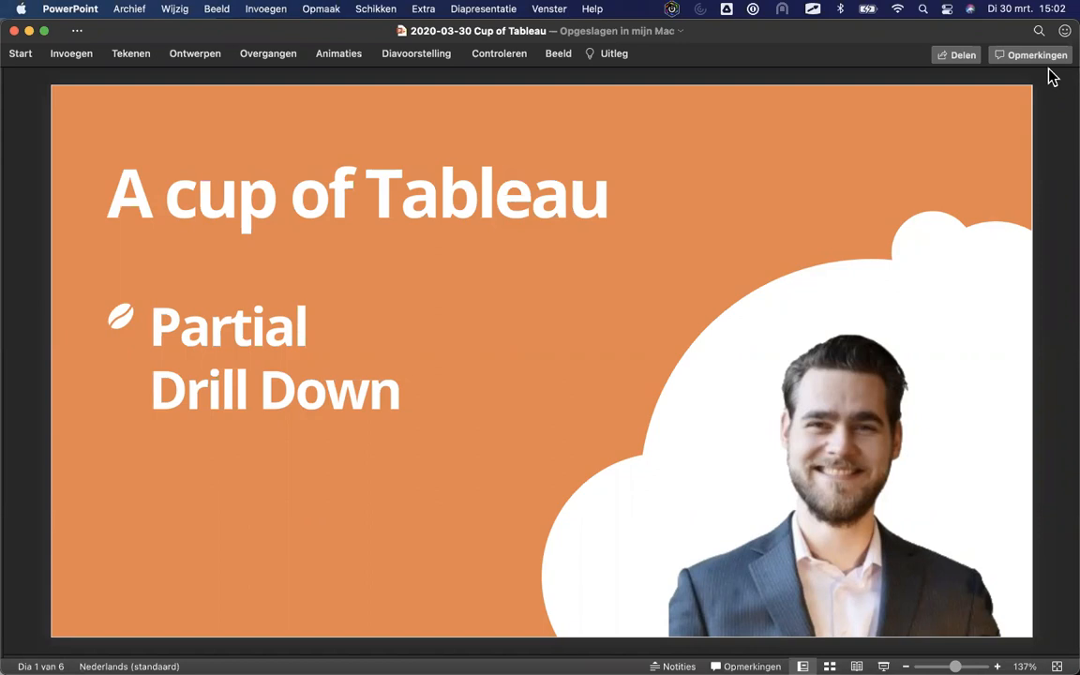
{"action": "mouse_move", "coordinate": [999, 134]}
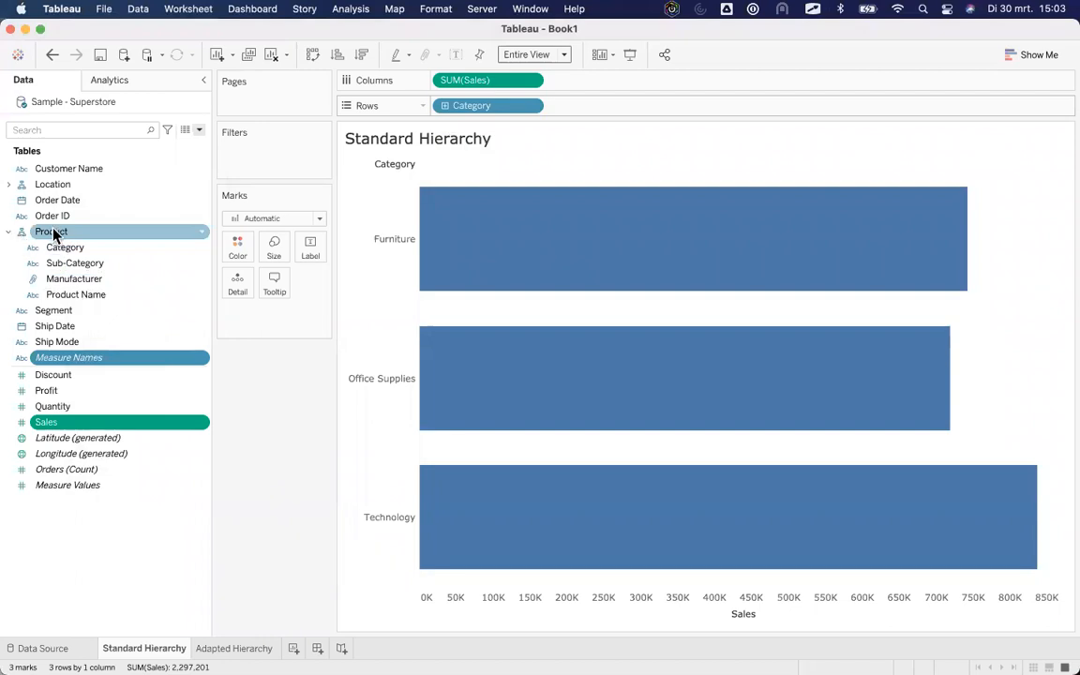
Show the Standard Hierarchy sales chart full screen in Presentation Mode
{"action": "left_click", "coordinate": [75, 262]}
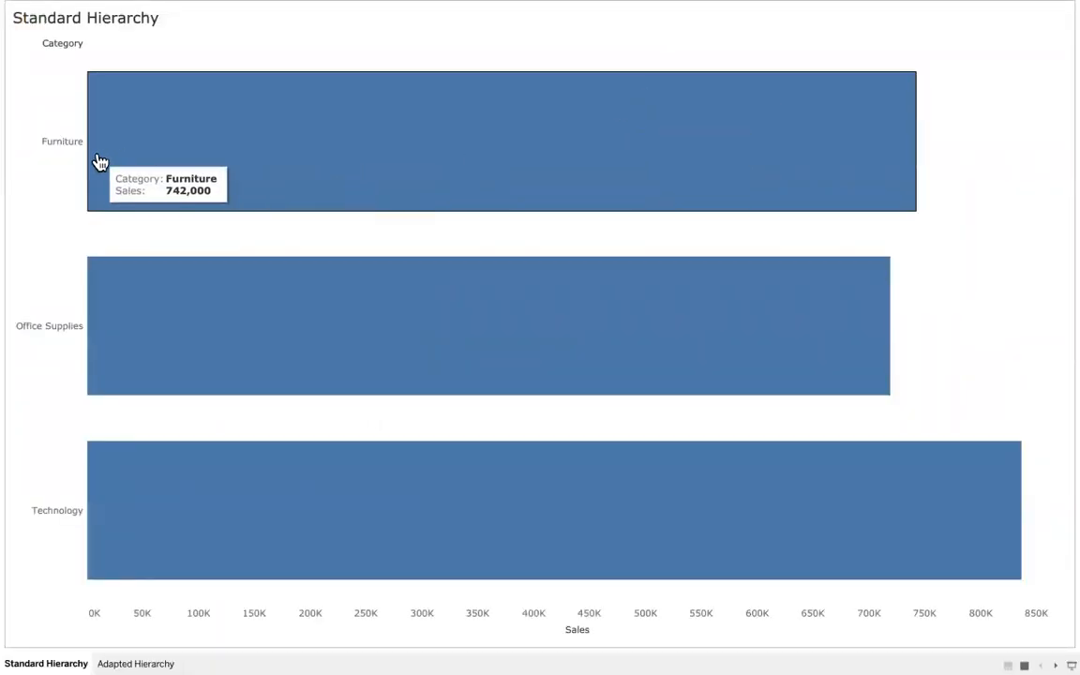
{"action": "mouse_move", "coordinate": [53, 97]}
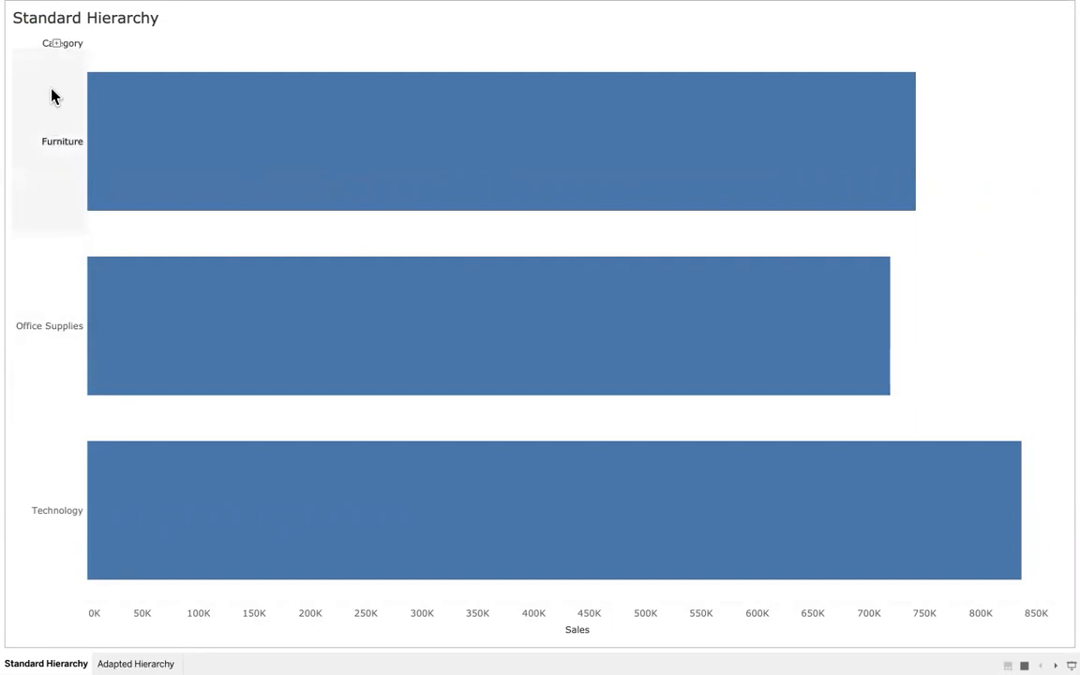
{"action": "mouse_move", "coordinate": [61, 63]}
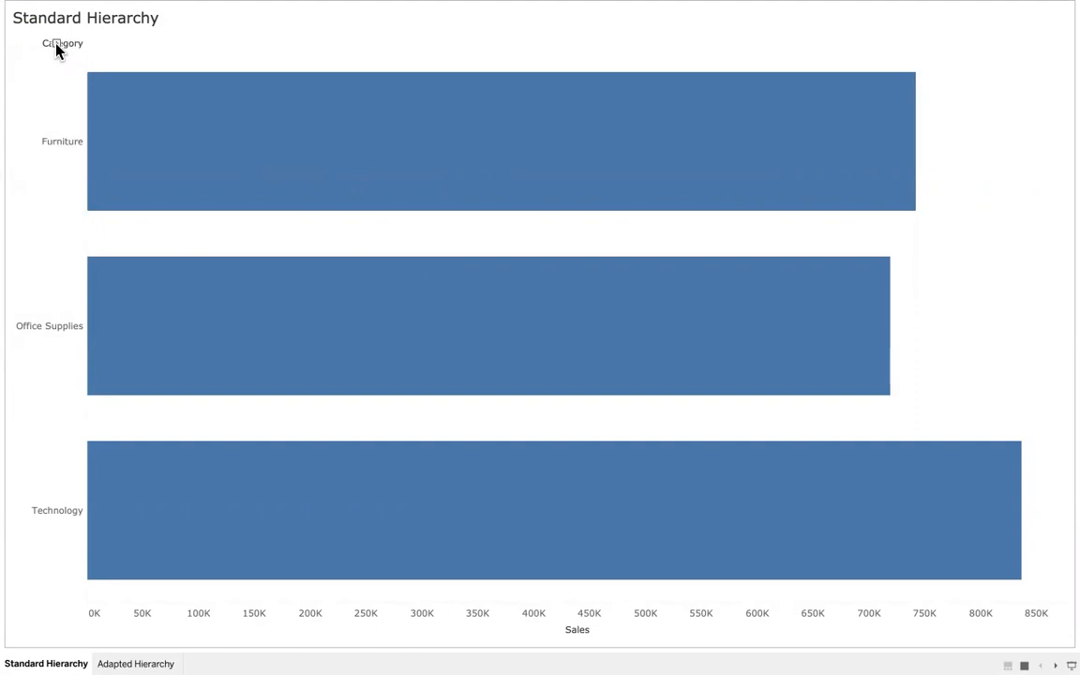
Expand the Category header to drill sales down to Sub-Category and Manufacturer
{"action": "left_click", "coordinate": [45, 43]}
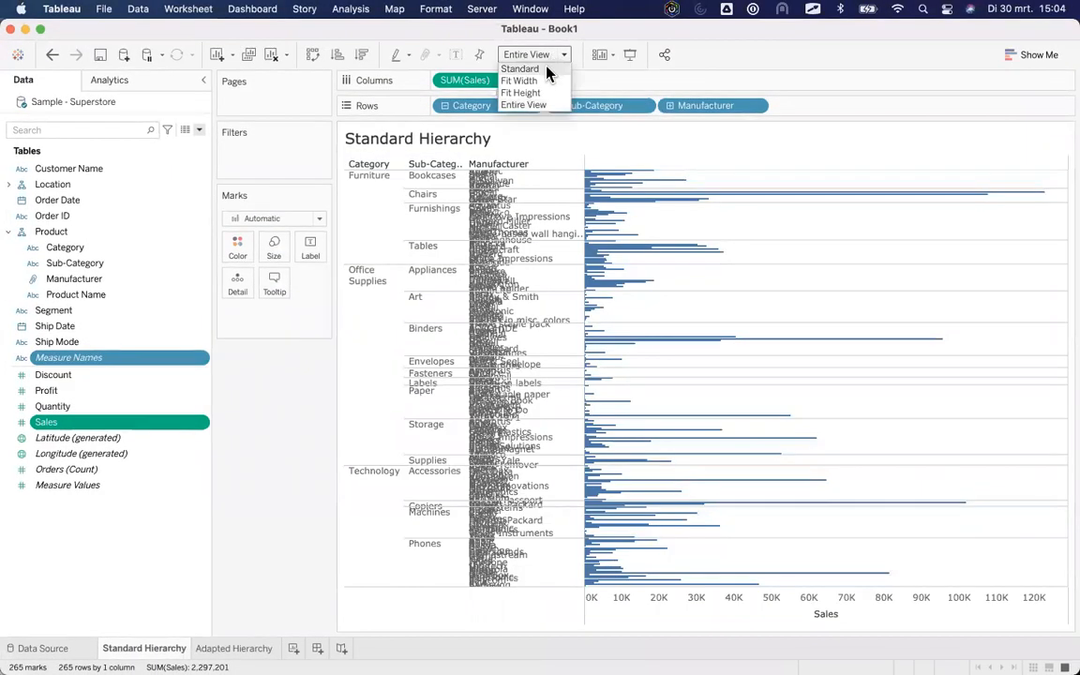
Set the chart Fit to Standard and scroll through the manufacturer rows
{"action": "left_click", "coordinate": [519, 68]}
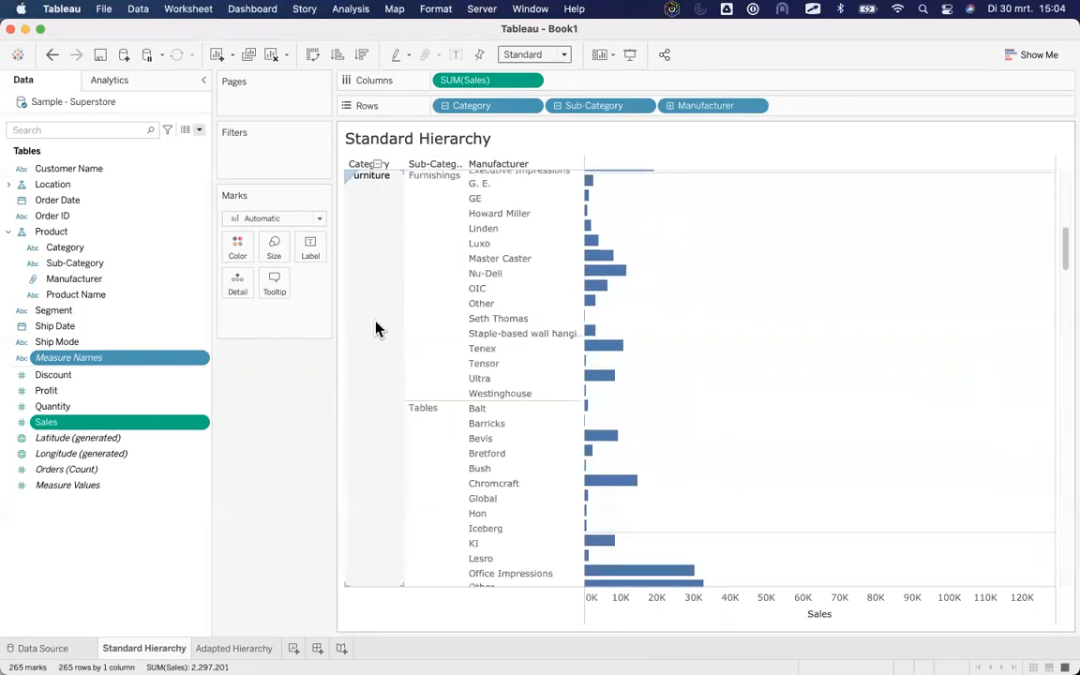
{"action": "scroll", "scroll_direction": "down", "scroll_amount": 3}
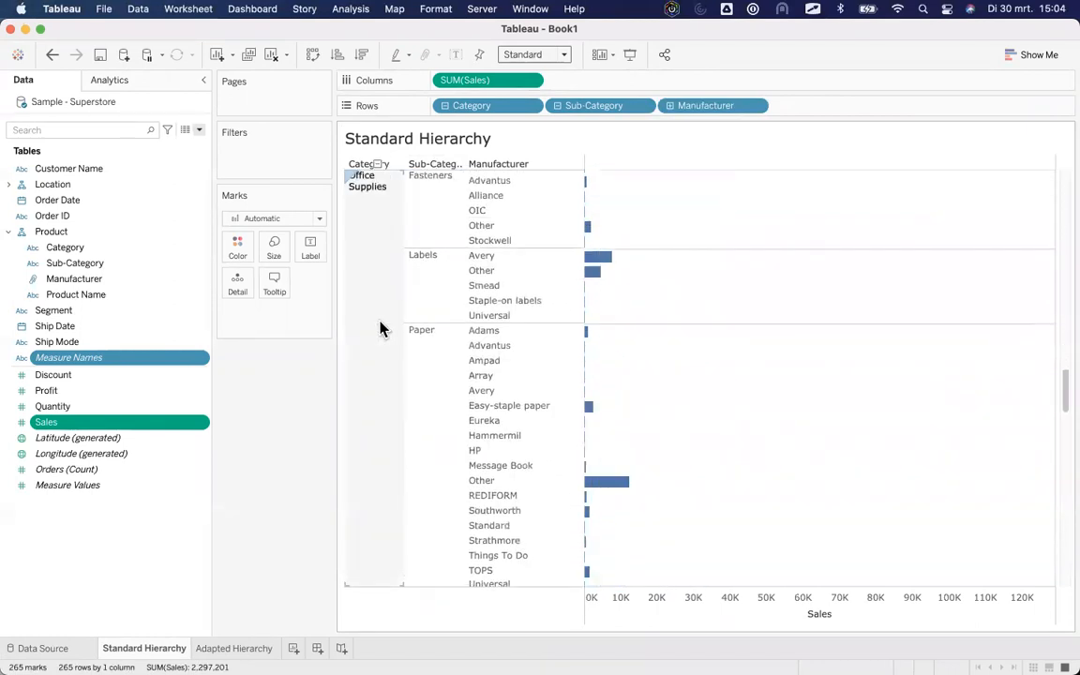
{"action": "scroll", "scroll_direction": "down", "scroll_amount": 3}
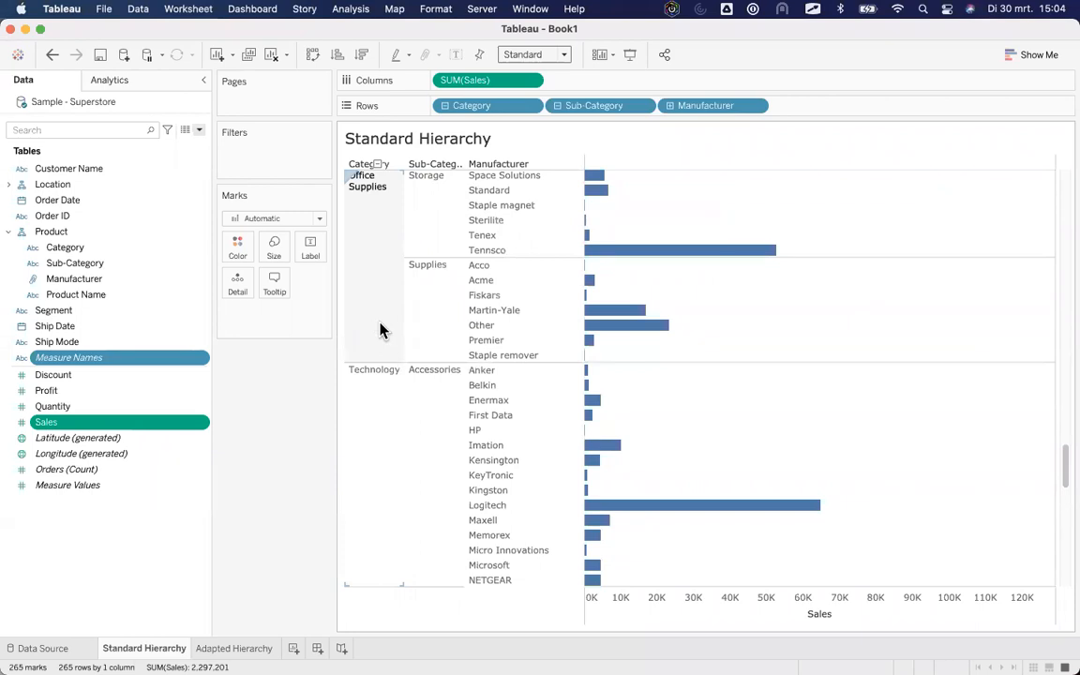
{"action": "left_click", "coordinate": [595, 105]}
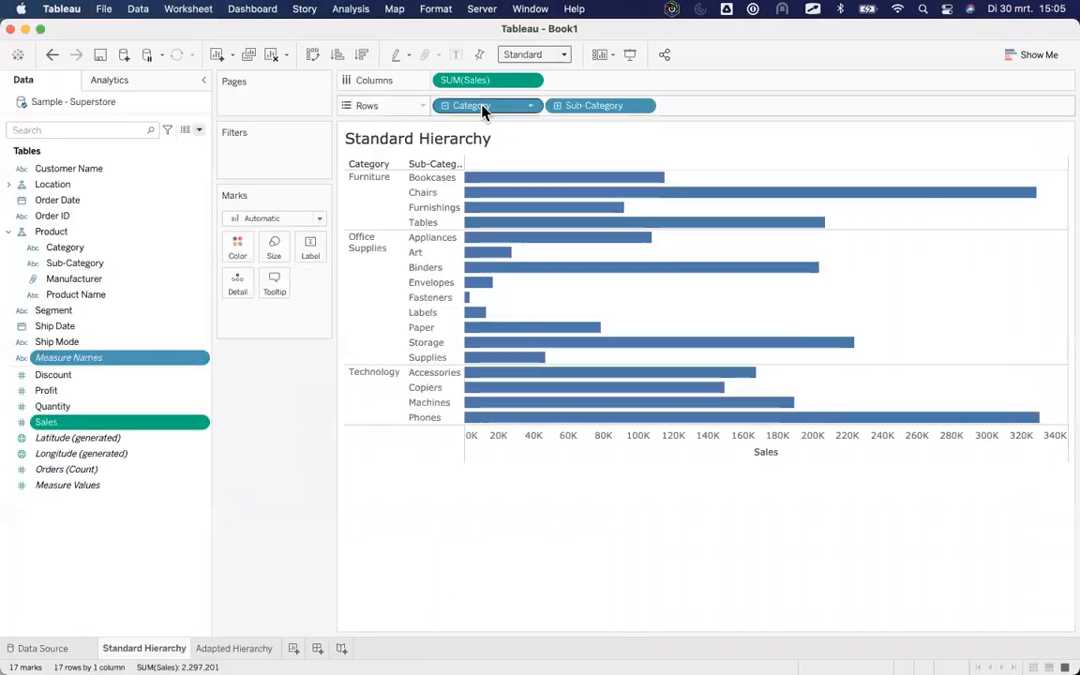
{"action": "mouse_move", "coordinate": [488, 105]}
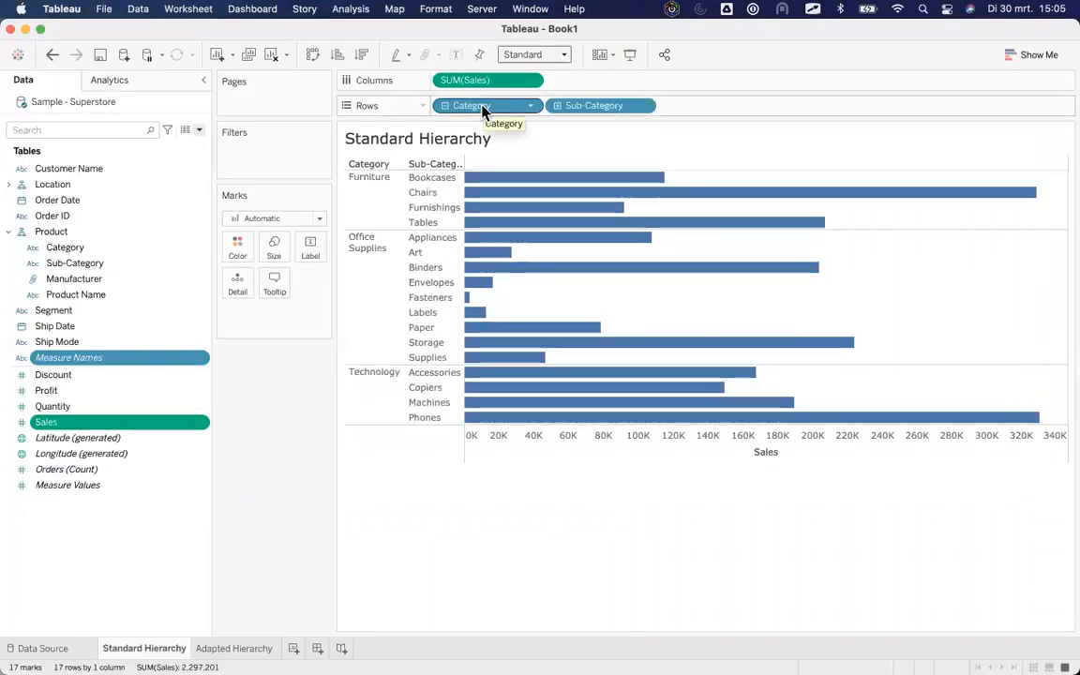
{"action": "mouse_move", "coordinate": [593, 110]}
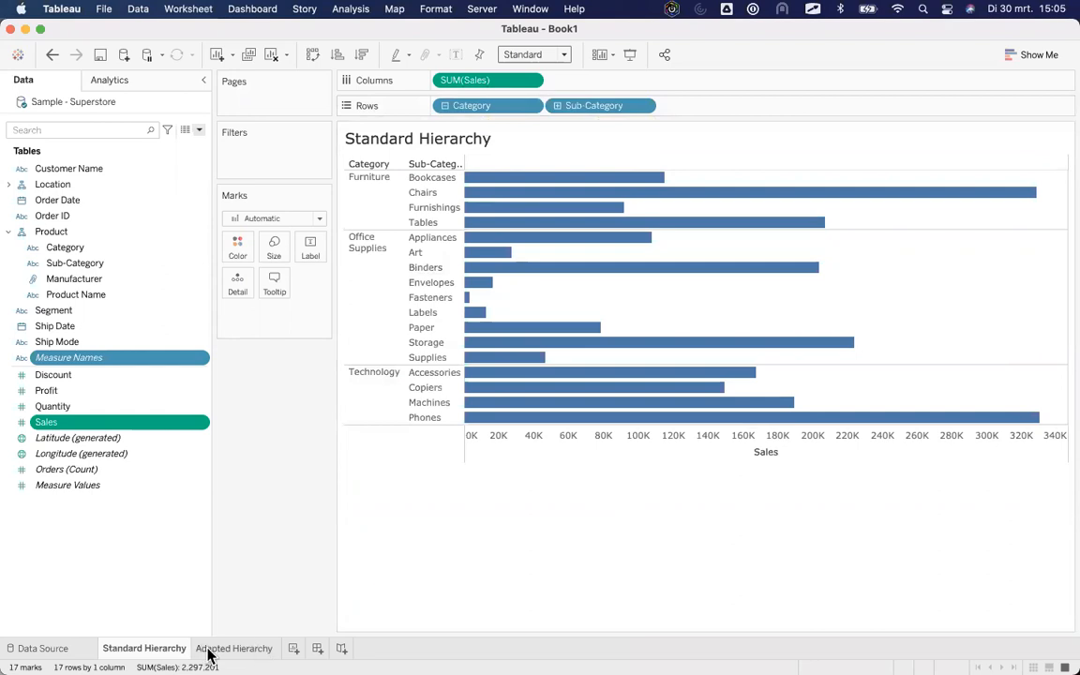
Switch to the Adapted Hierarchy sheet and select the Category field
{"action": "left_click", "coordinate": [235, 648]}
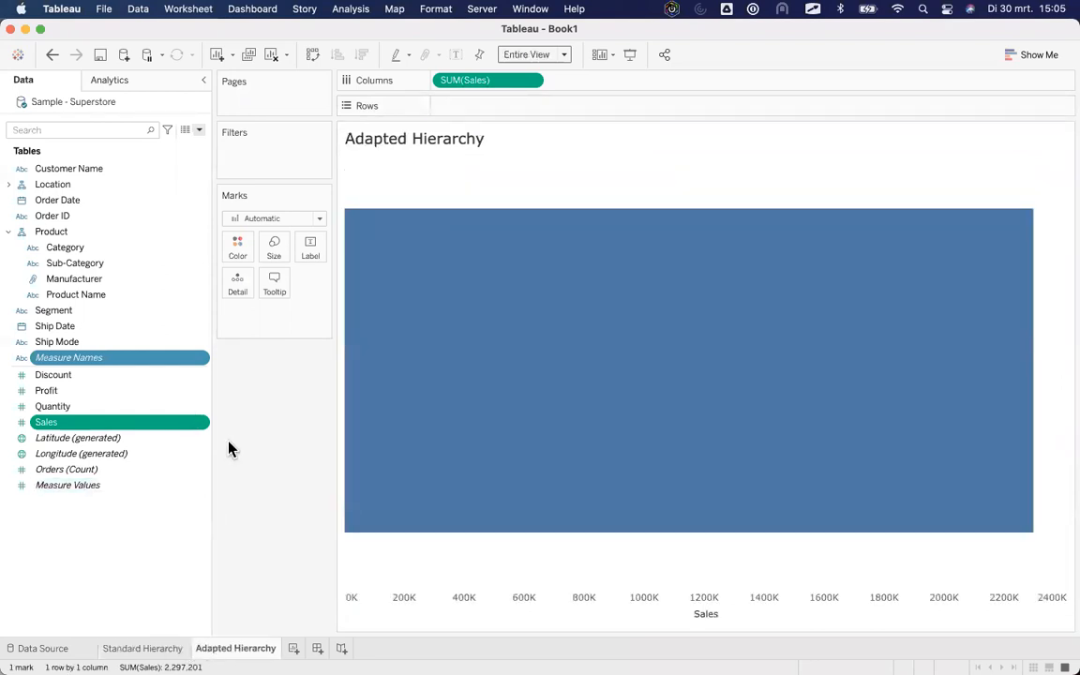
{"action": "left_click", "coordinate": [77, 438]}
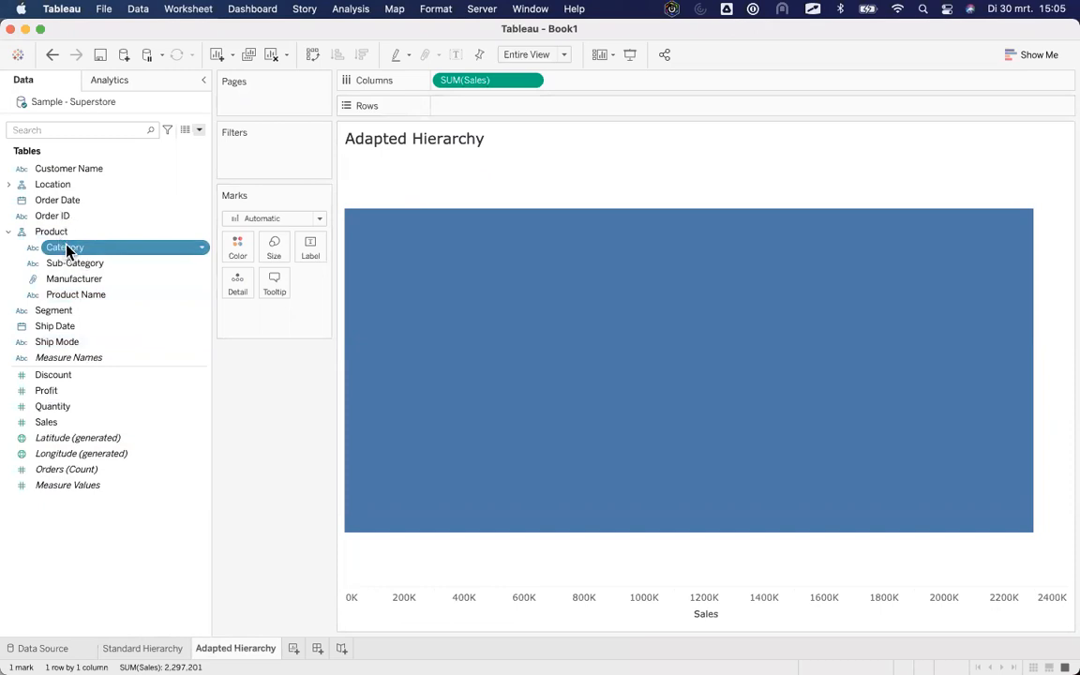
Duplicate Category, rename it 'Category (adapted hierarchy)', and place it on Rows
{"action": "right_click", "coordinate": [64, 246]}
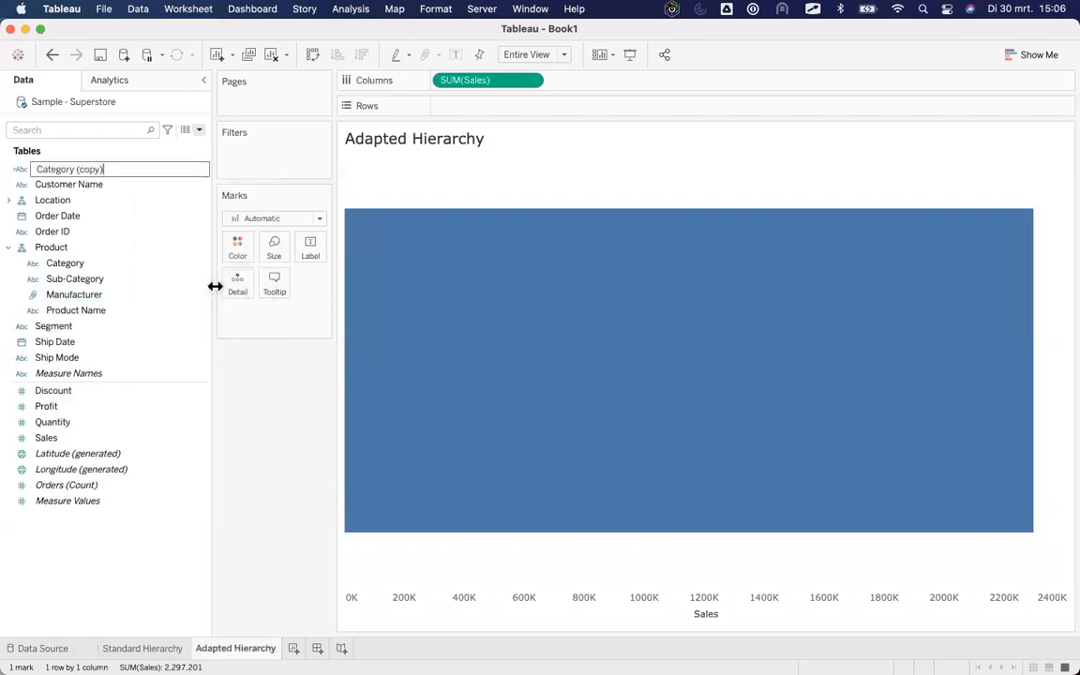
{"action": "key", "text": "backspace"}
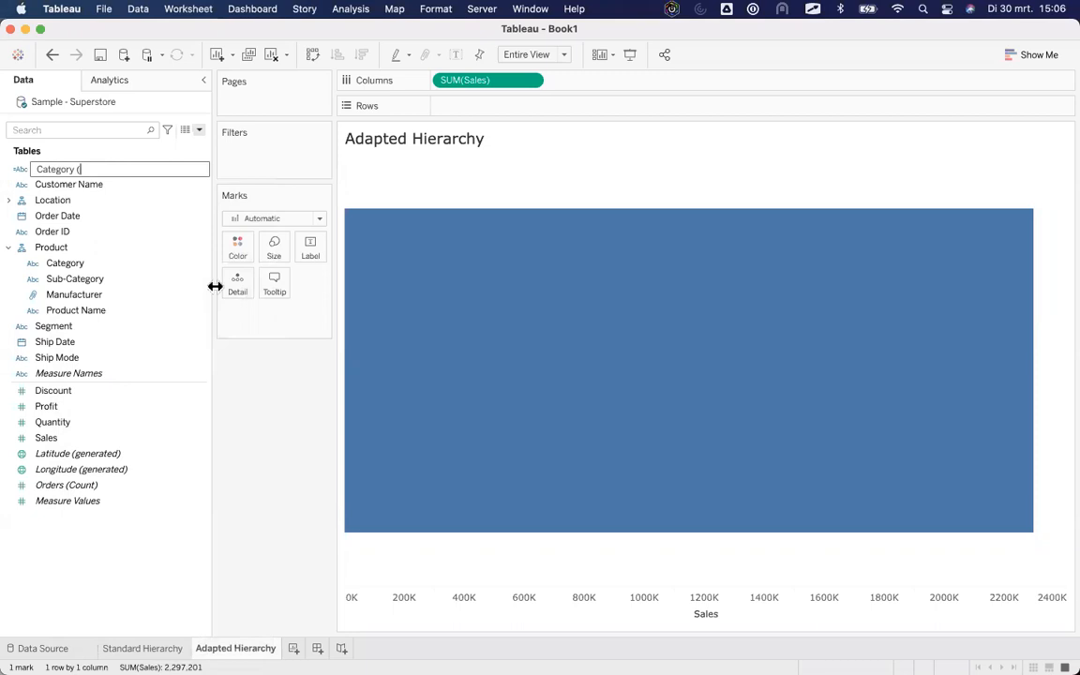
{"action": "type", "text": "adapted hierarchy"}
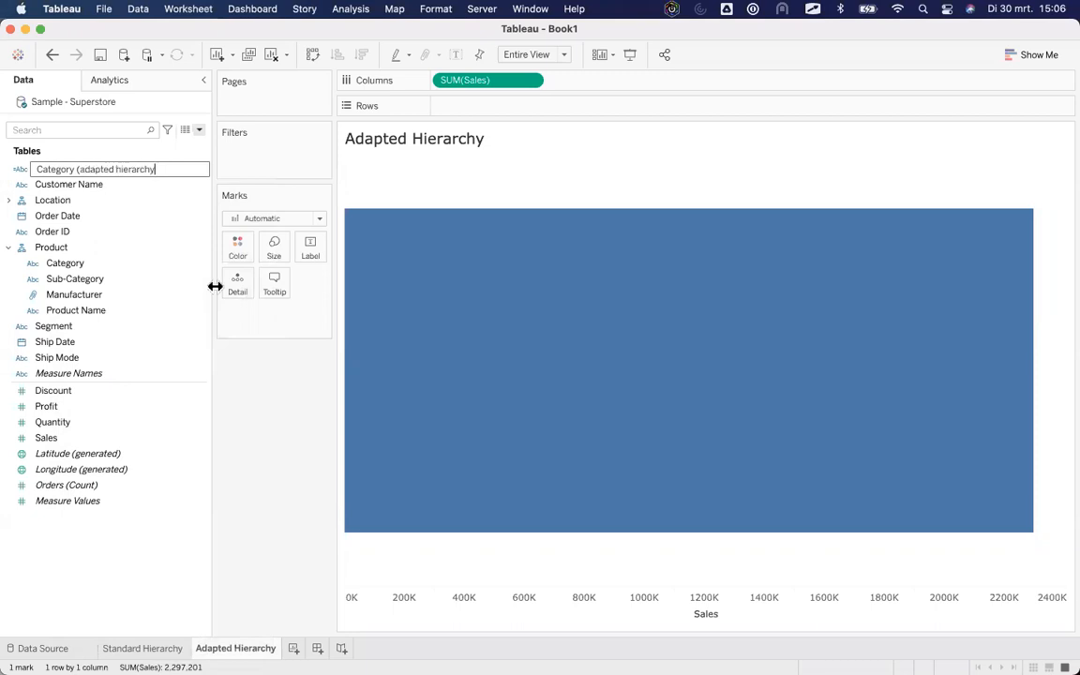
{"action": "key", "text": "Return"}
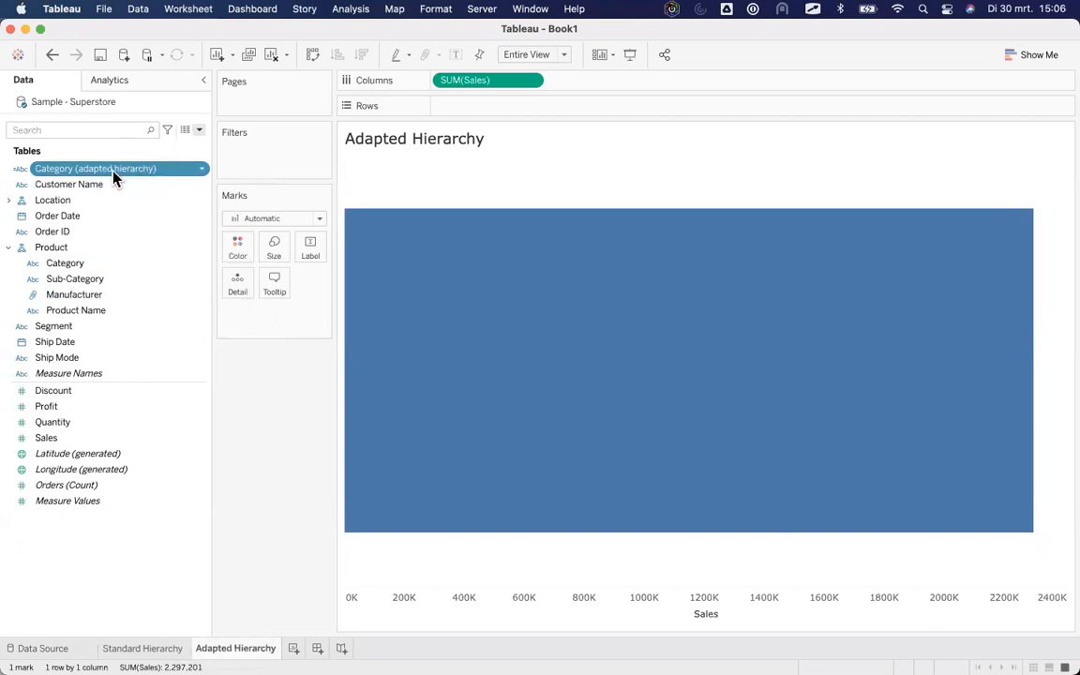
{"action": "left_click_drag", "start_coordinate": [94, 168], "coordinate": [480, 107]}
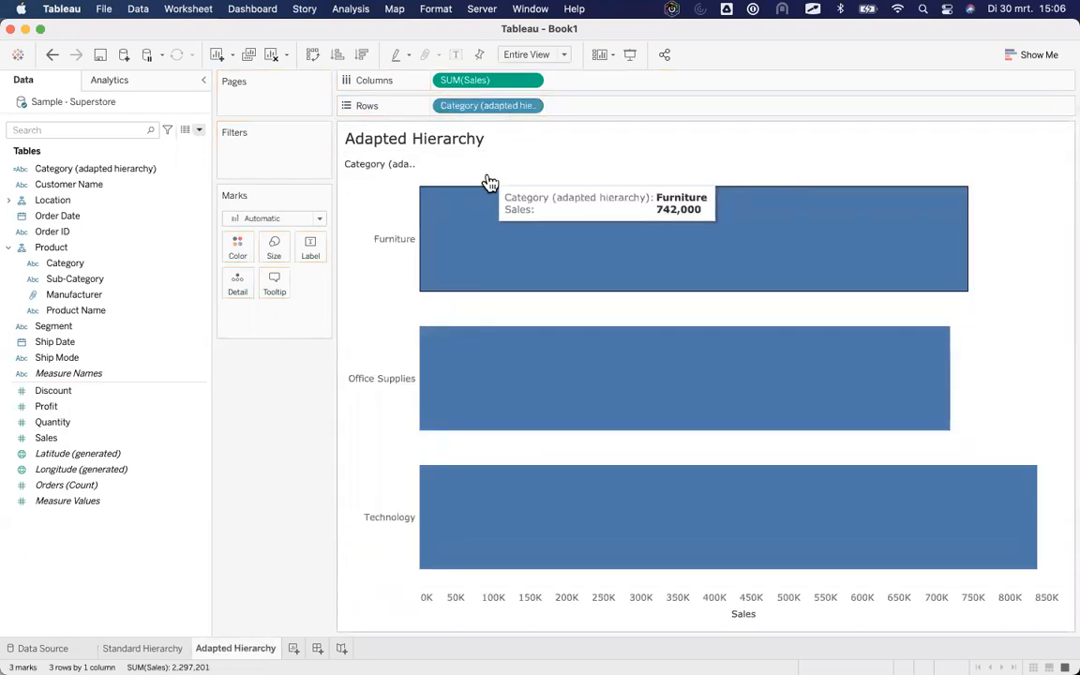
{"action": "mouse_move", "coordinate": [586, 106]}
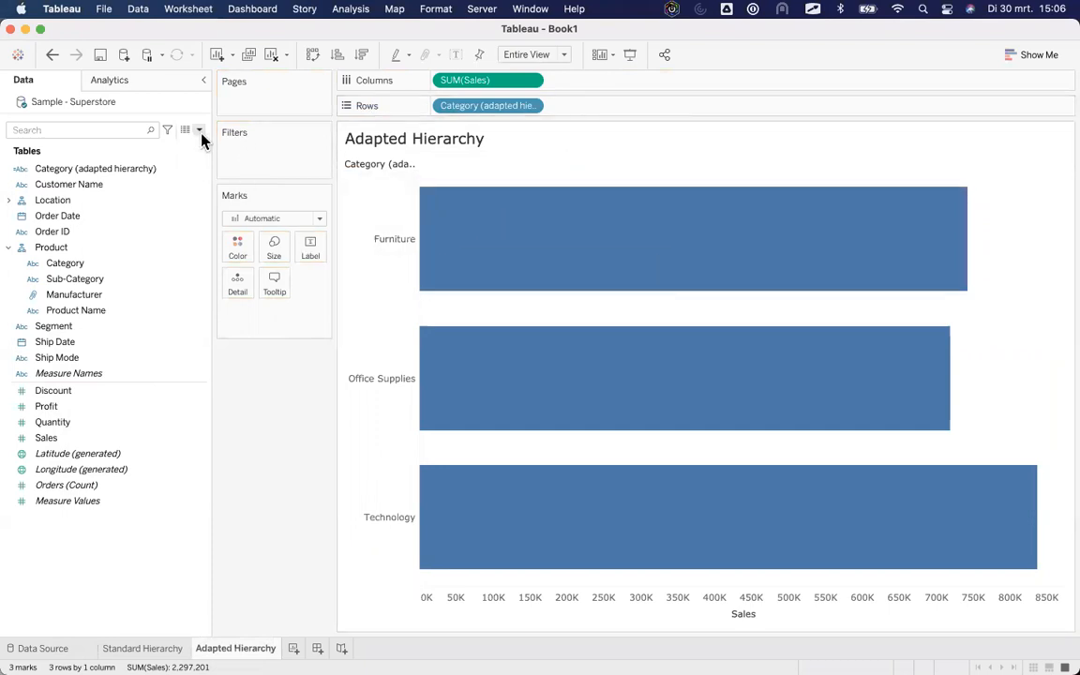
Create a String parameter 'Chosen Category' with current value 1, allowing all values
{"action": "left_click", "coordinate": [200, 129]}
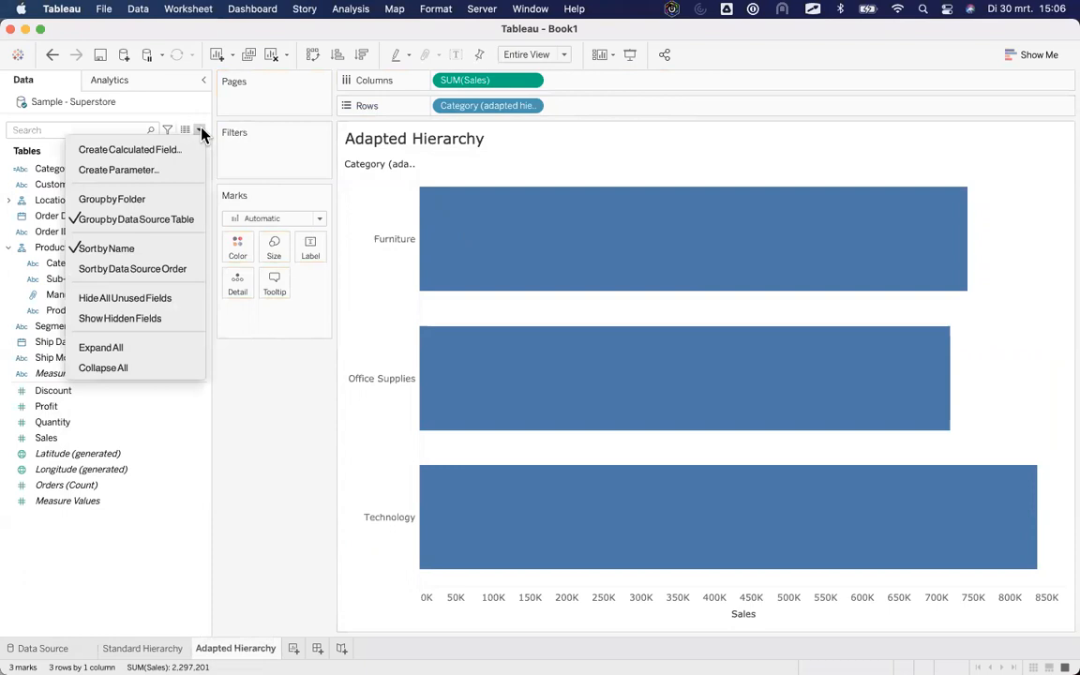
{"action": "mouse_move", "coordinate": [196, 145]}
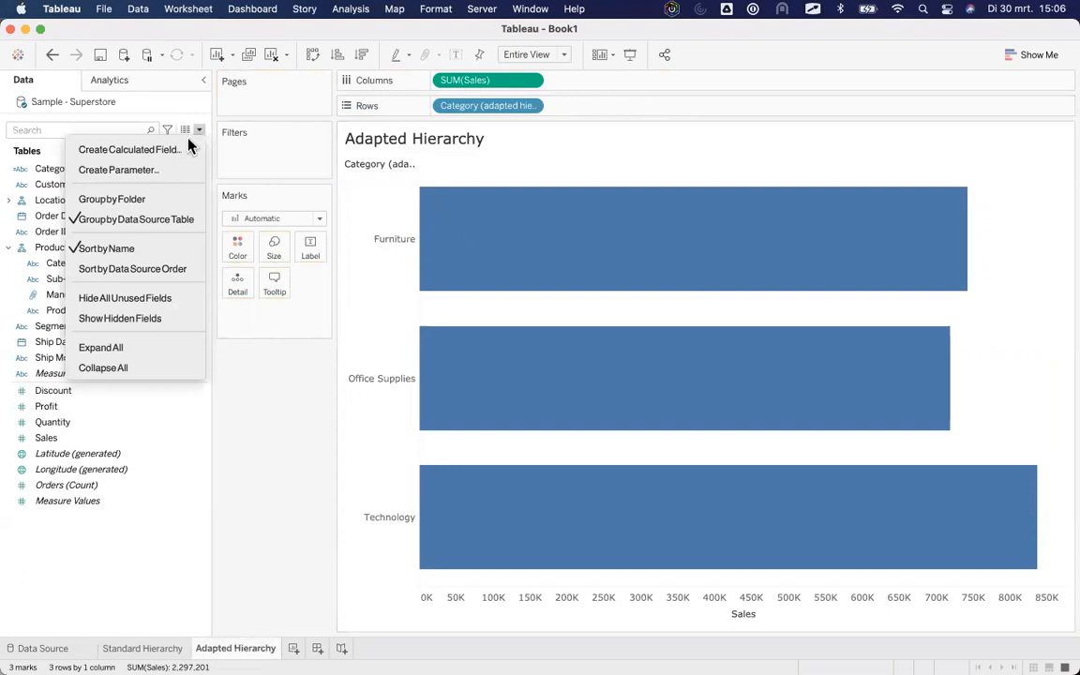
{"action": "left_click", "coordinate": [118, 170]}
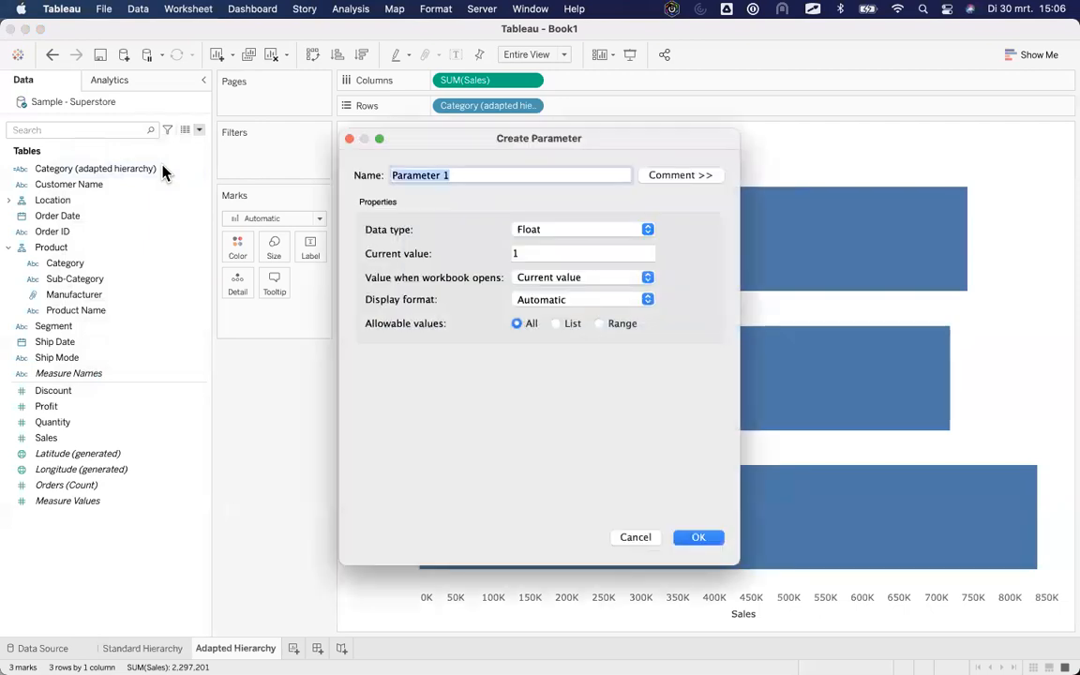
{"action": "type", "text": "Chosen"}
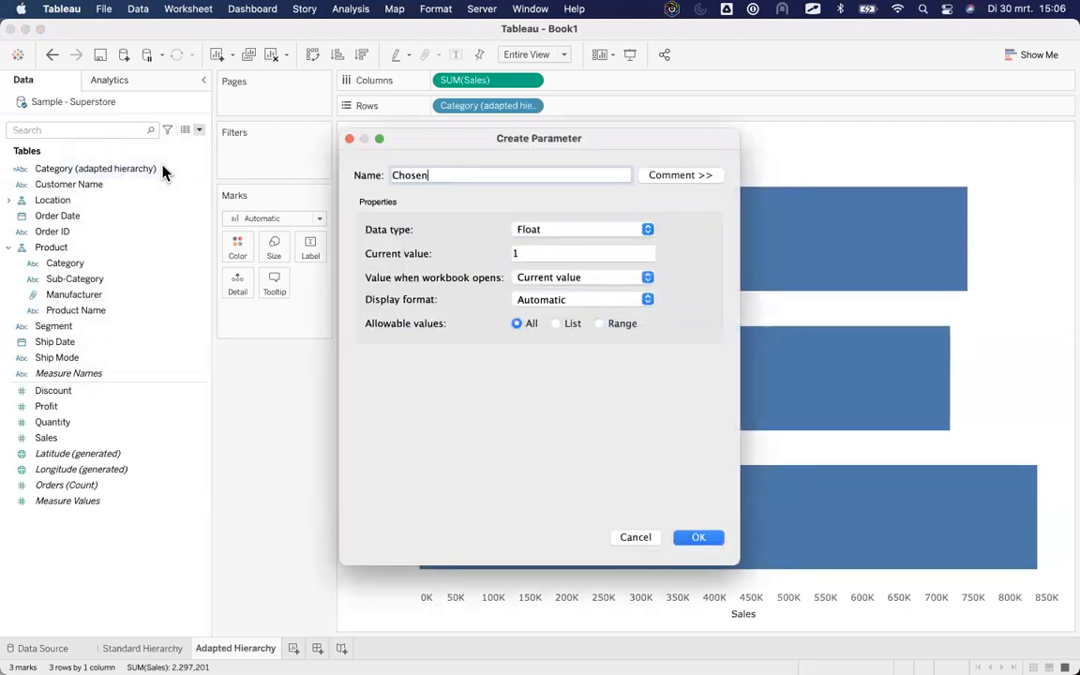
{"action": "type", "text": "Category"}
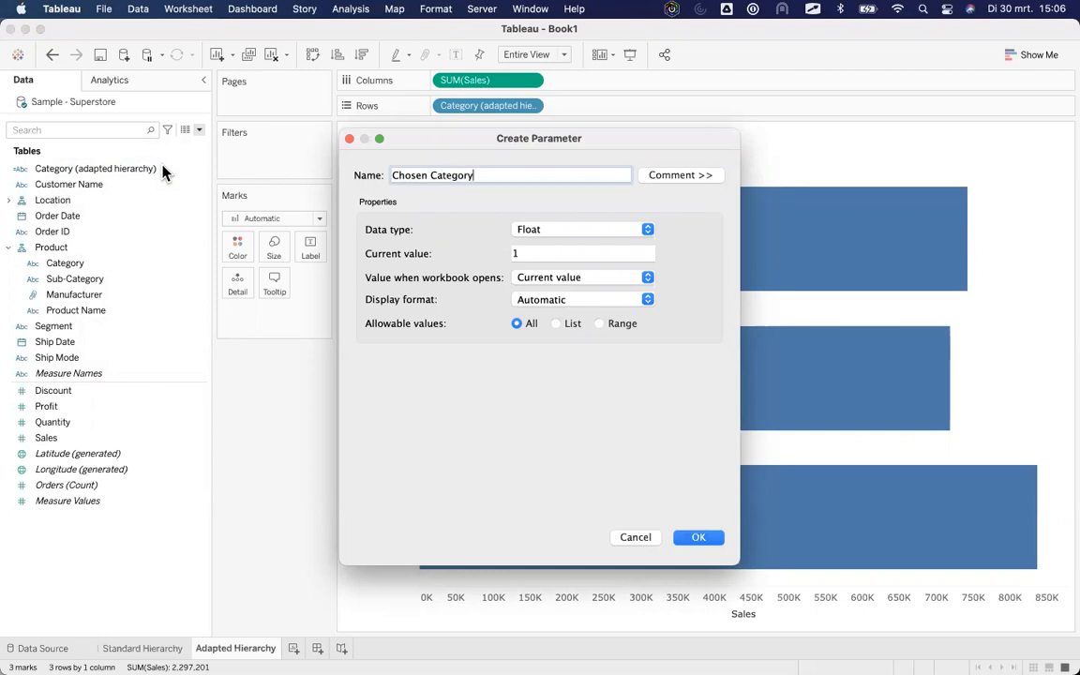
{"action": "left_click", "coordinate": [581, 228]}
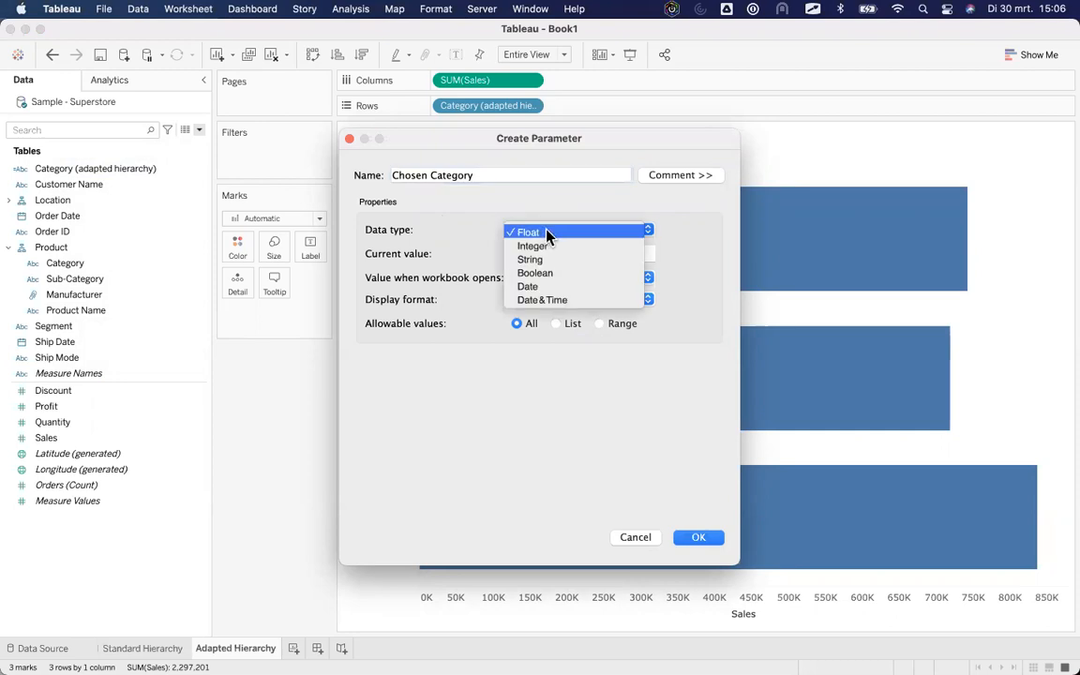
{"action": "left_click", "coordinate": [529, 260]}
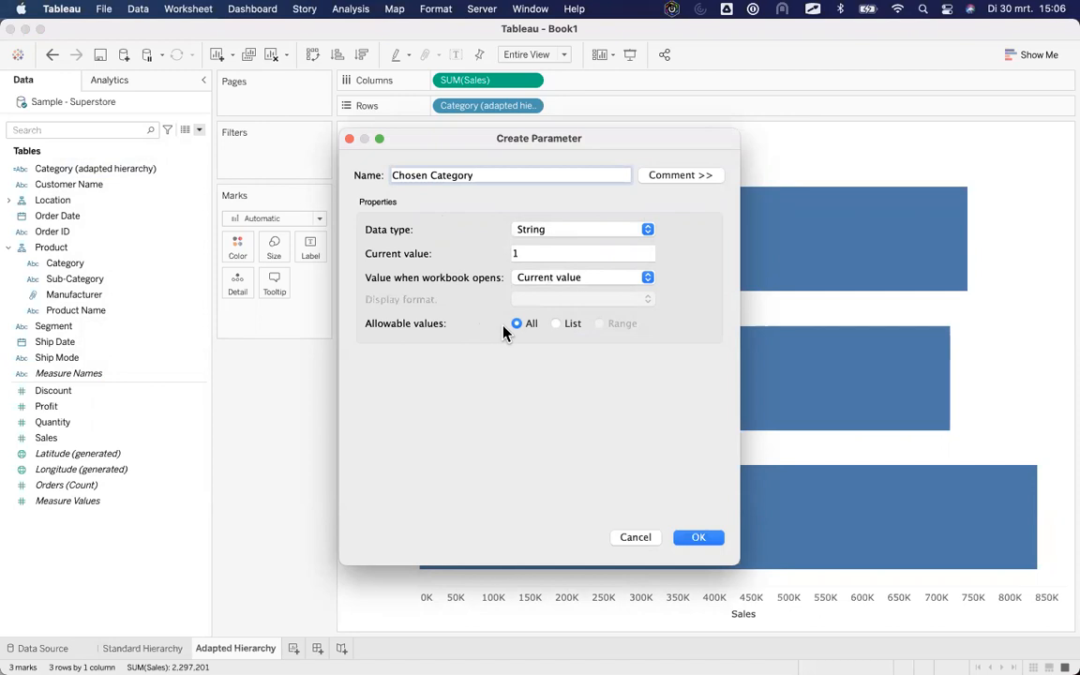
{"action": "mouse_move", "coordinate": [731, 515]}
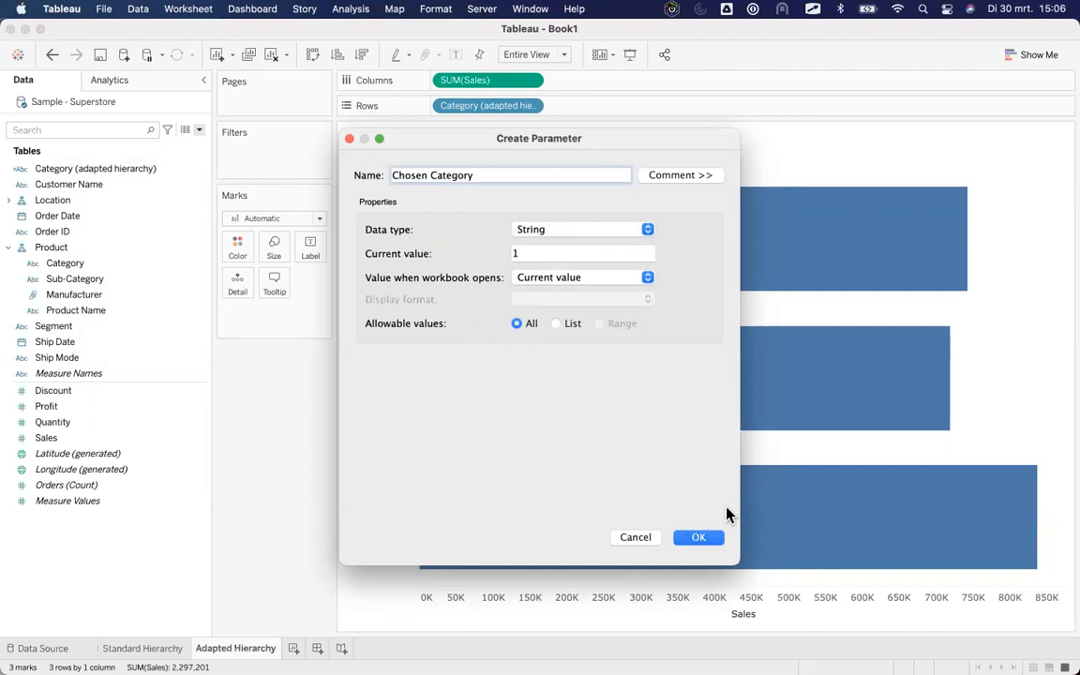
{"action": "left_click", "coordinate": [698, 536]}
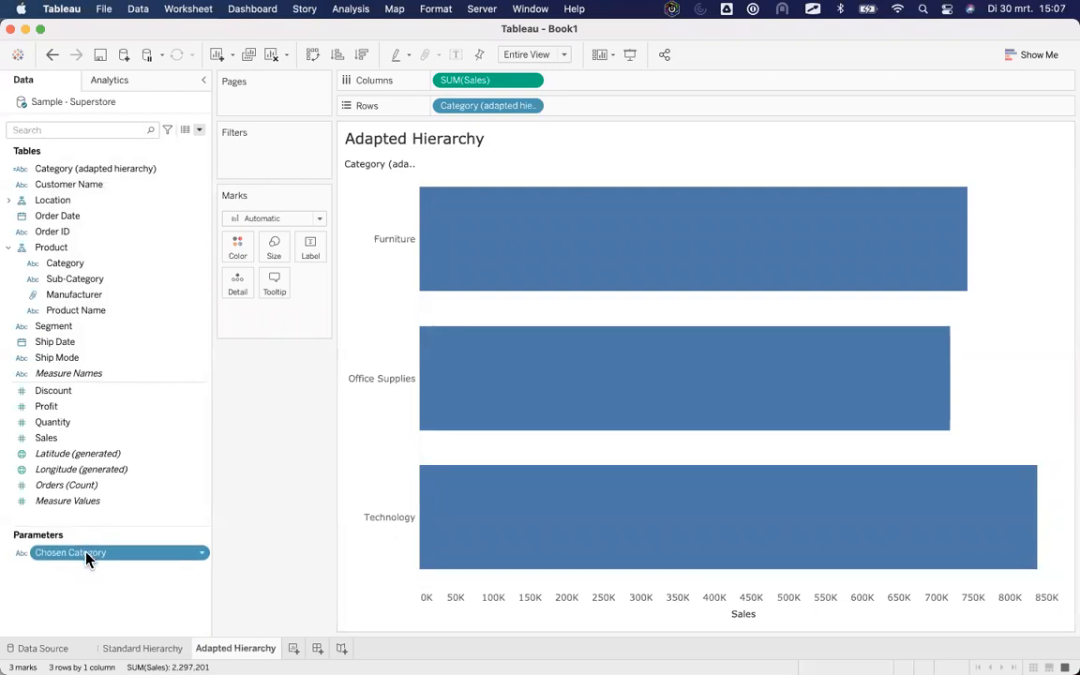
Show the Chosen Category parameter control on the Adapted Hierarchy sheet
{"action": "right_click", "coordinate": [71, 552]}
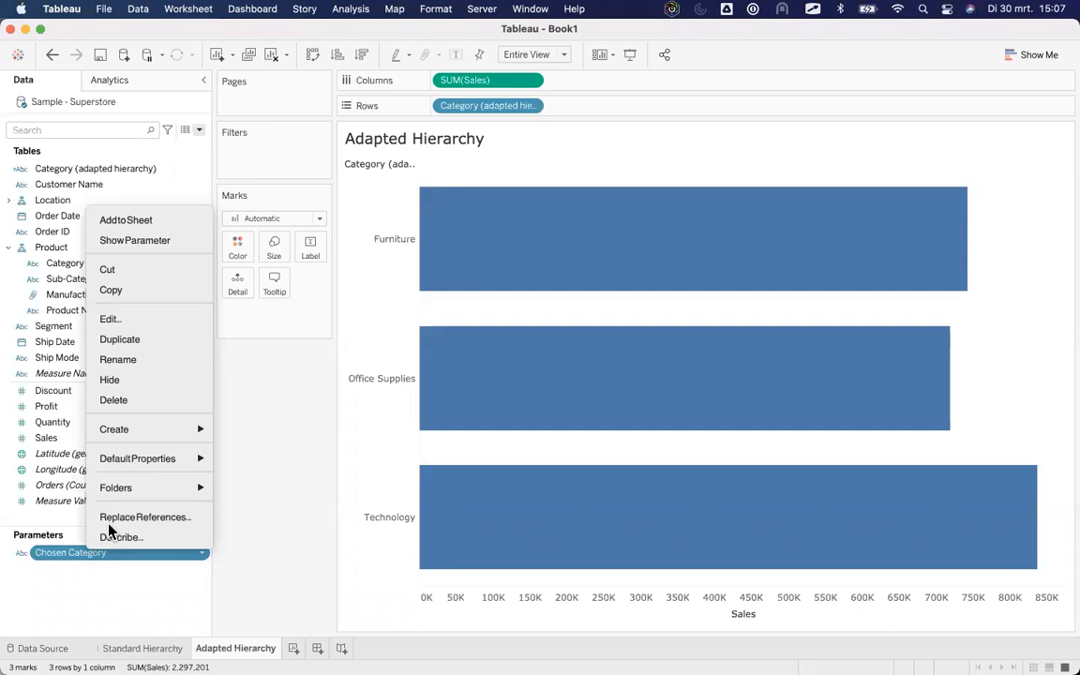
{"action": "left_click", "coordinate": [135, 240]}
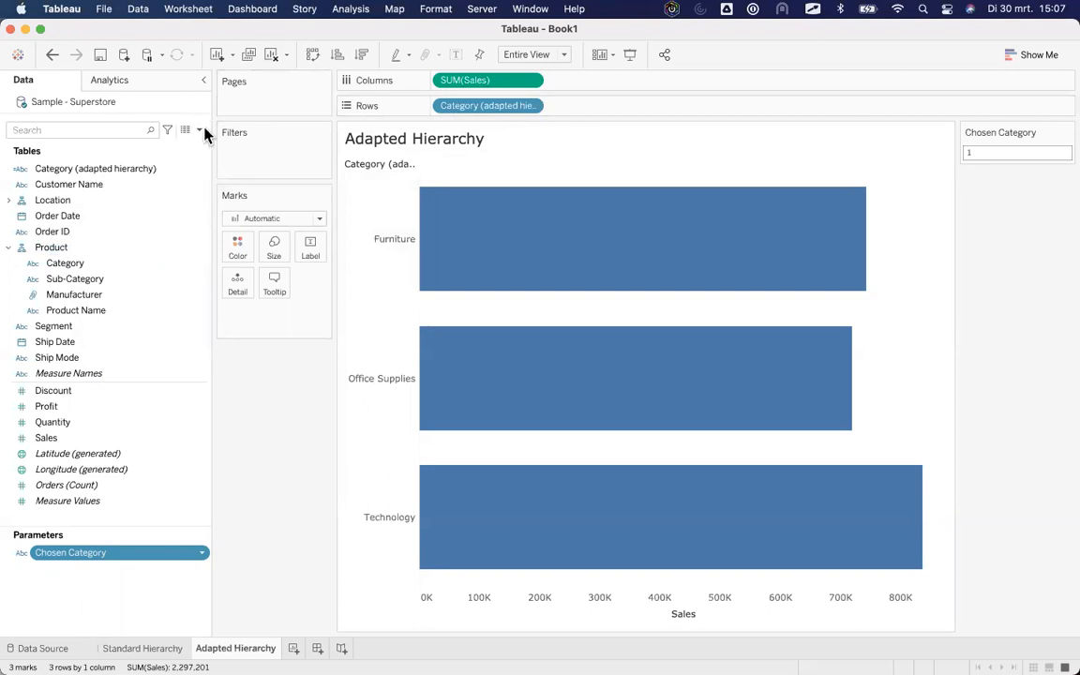
Create a new calculated field named Sub-Categories
{"action": "left_click", "coordinate": [199, 130]}
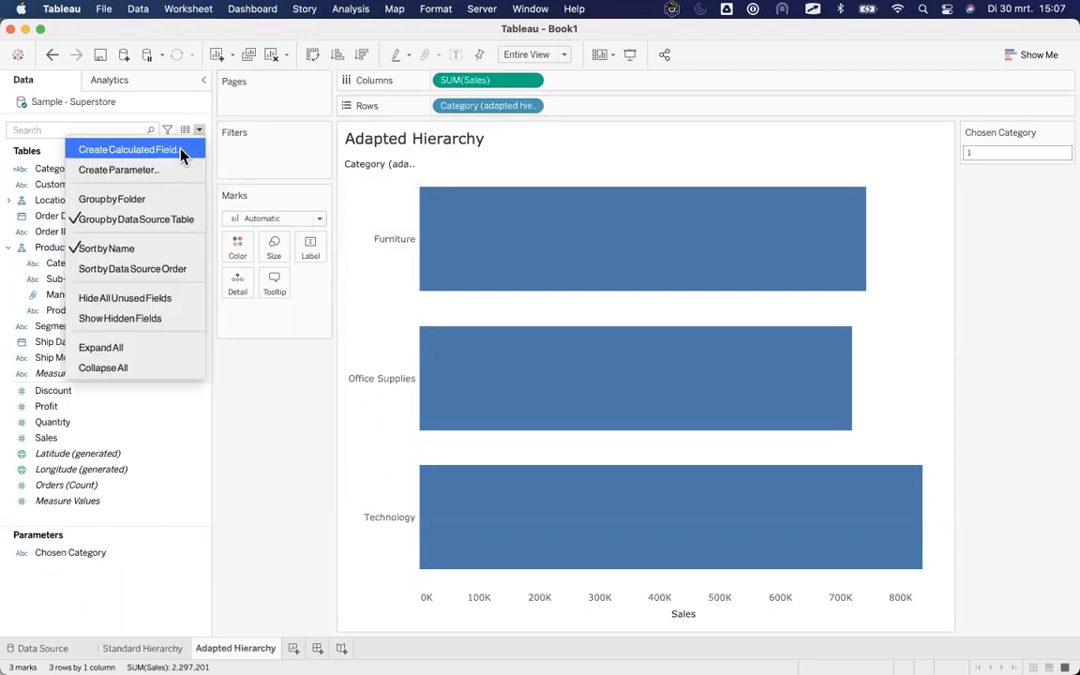
{"action": "left_click", "coordinate": [128, 149]}
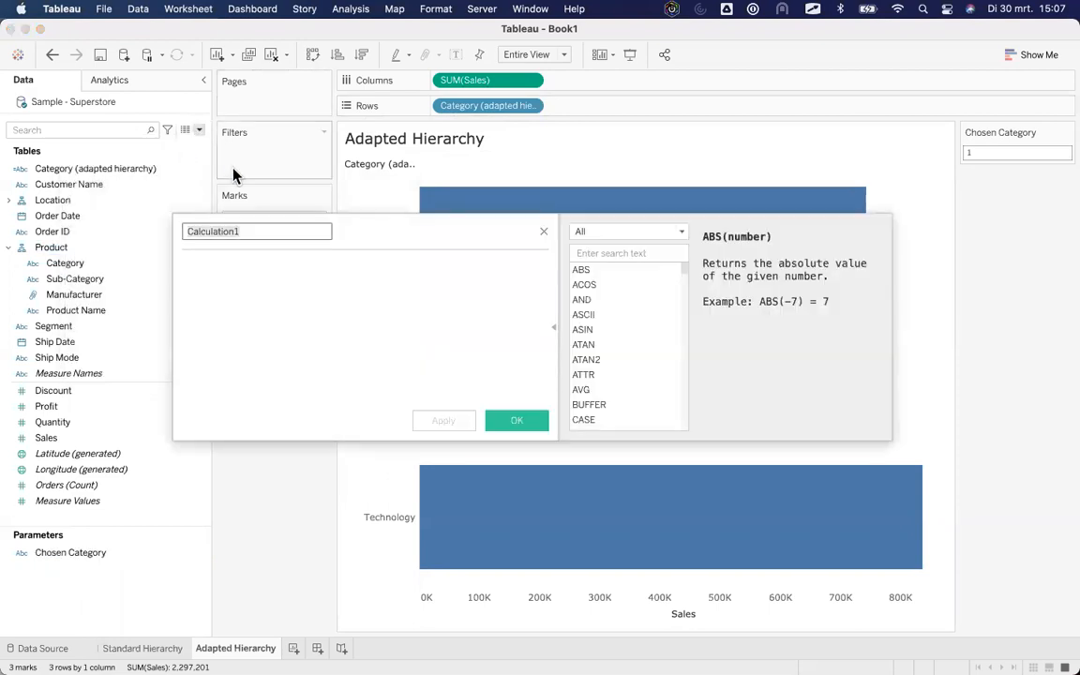
{"action": "type", "text": "Sub-Categories"}
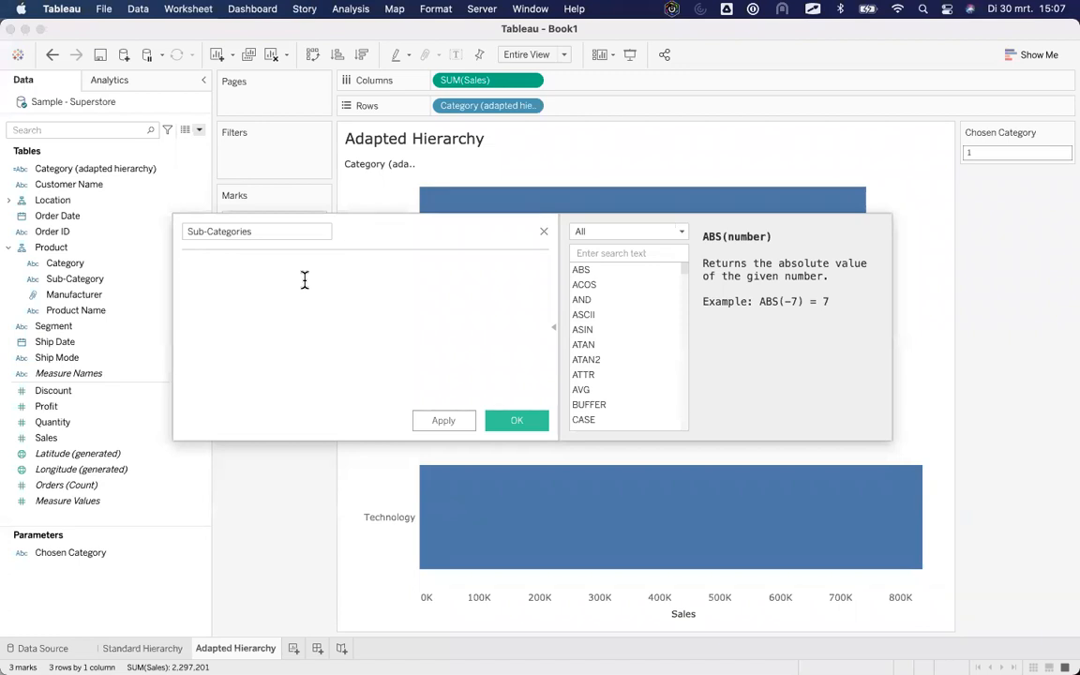
Enter the formula IF [Chosen Category] = [Category] THEN [Sub-Category] ELSE '' END
{"action": "type", "text": "IF"}
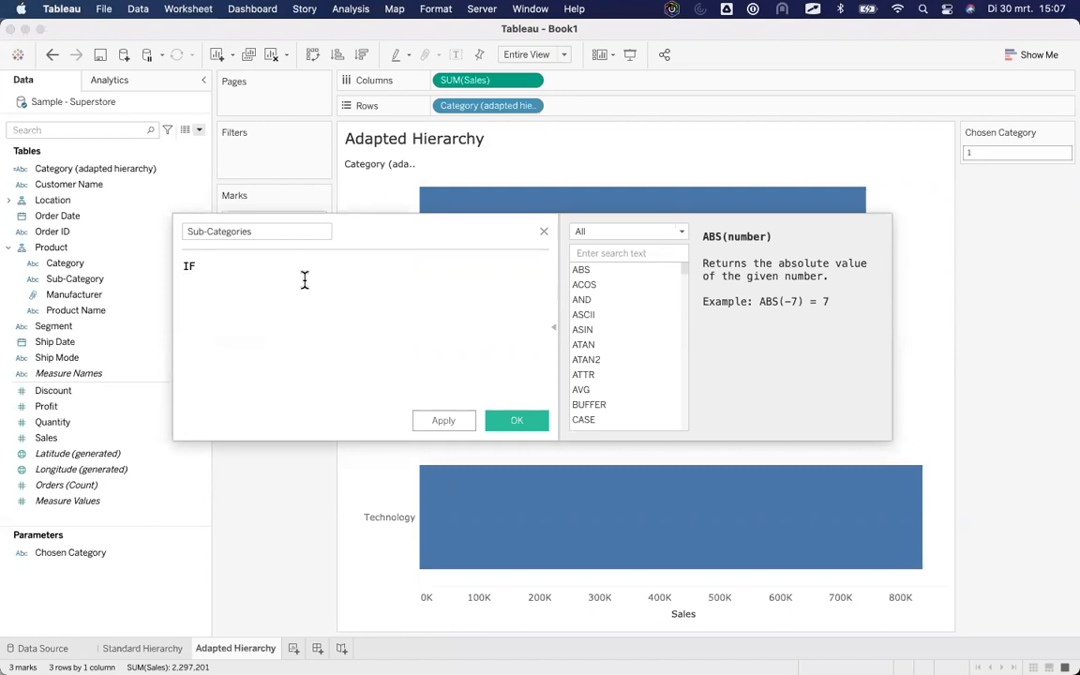
{"action": "type", "text": "["}
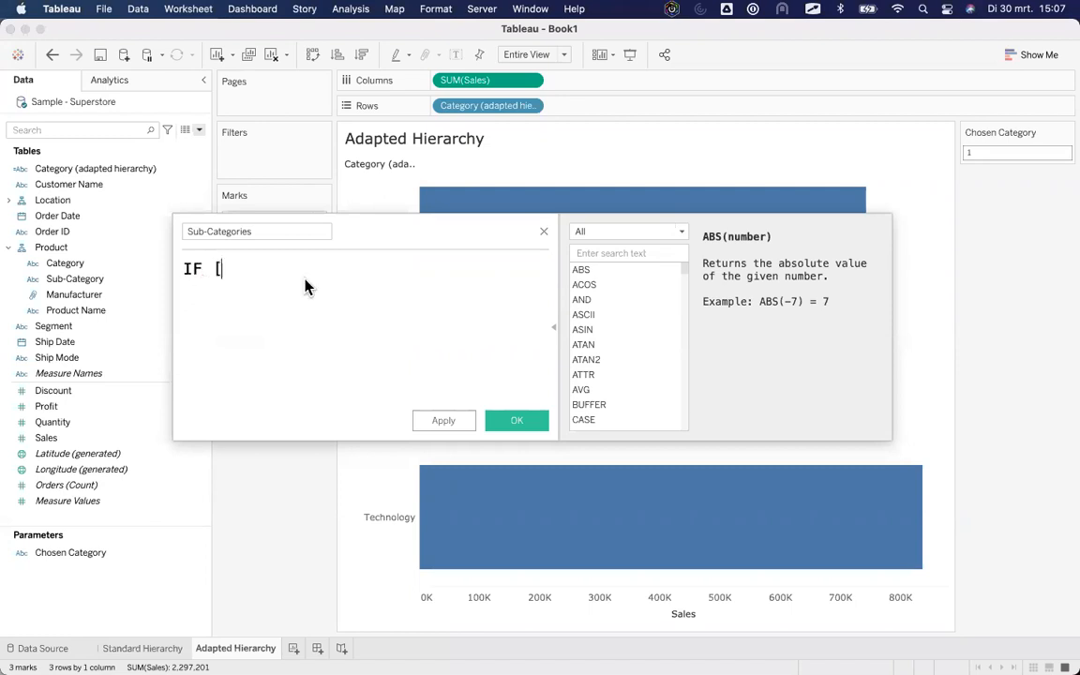
{"action": "type", "text": "[Chosen Category]"}
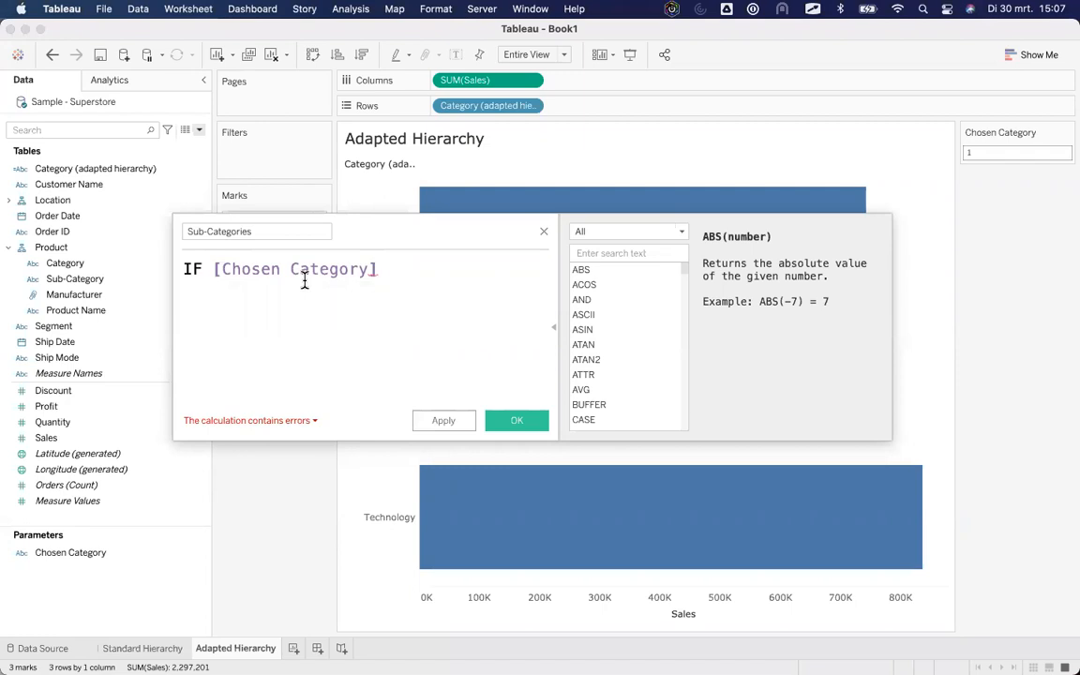
{"action": "type", "text": "="}
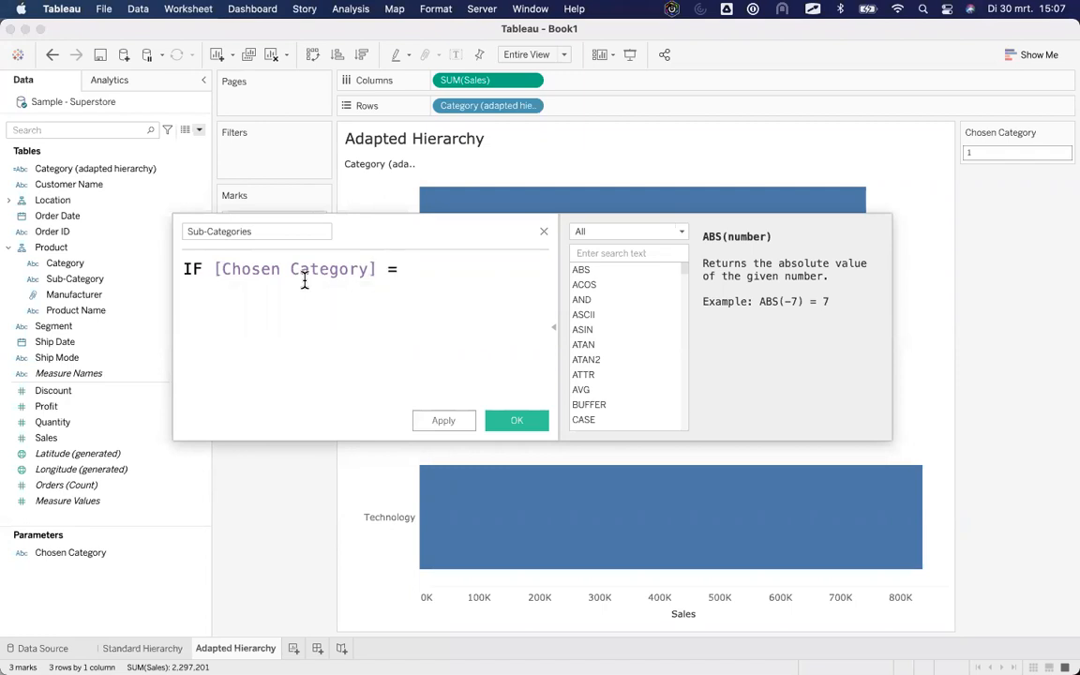
{"action": "type", "text": "[Category]"}
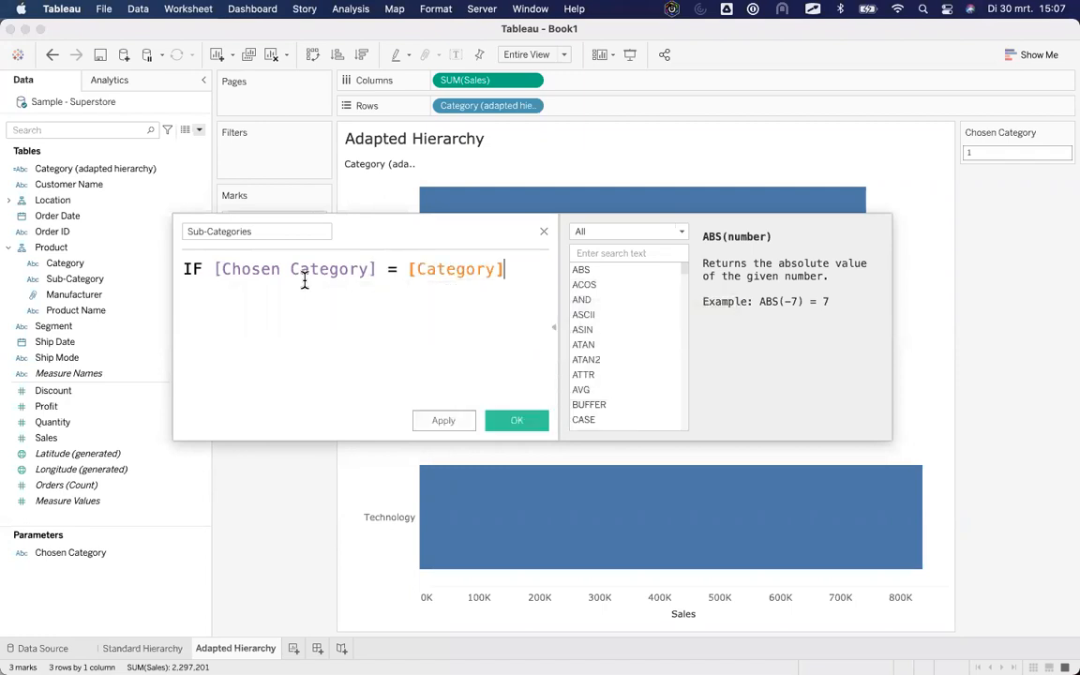
{"action": "type", "text": "THEN"}
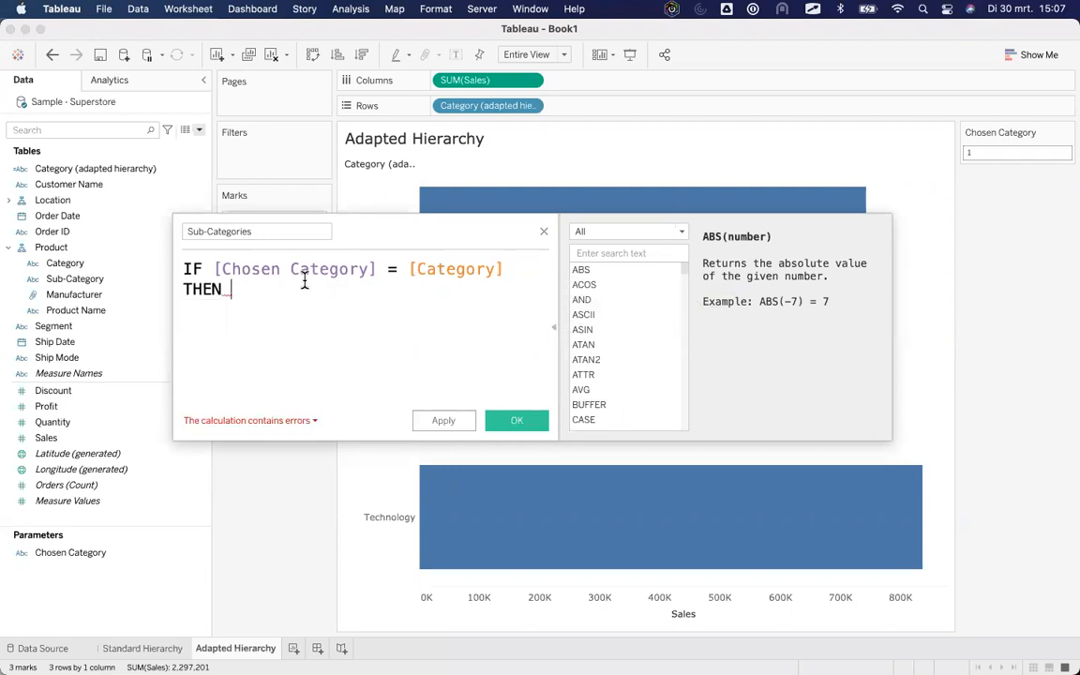
{"action": "type", "text": "[Sub-Category]"}
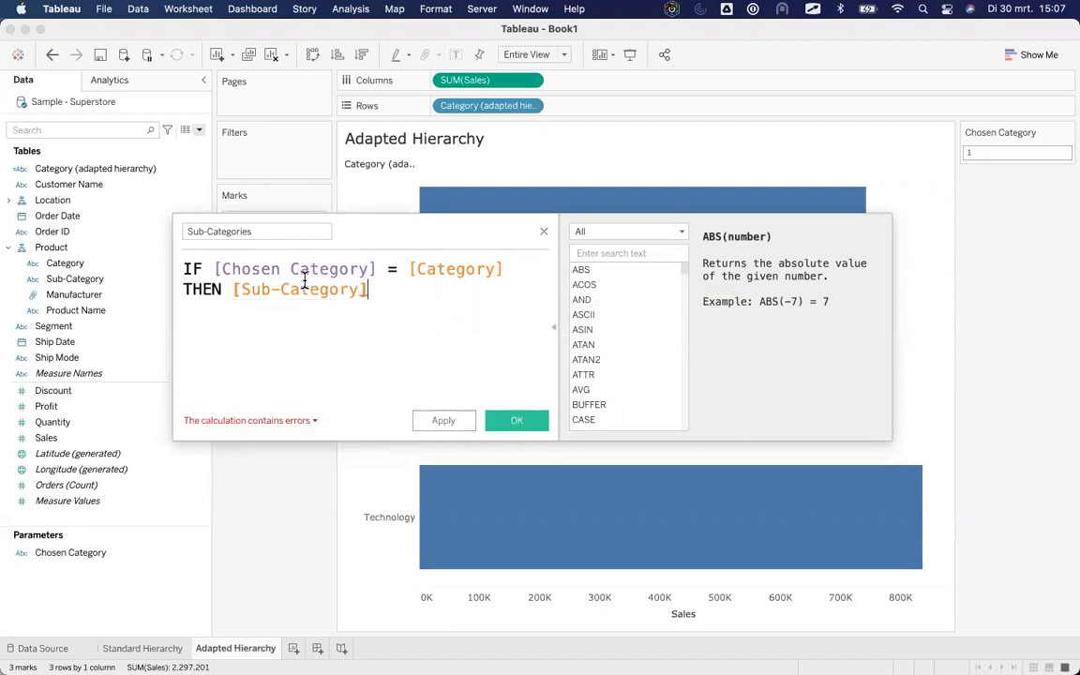
{"action": "type", "text": "ELSE '"}
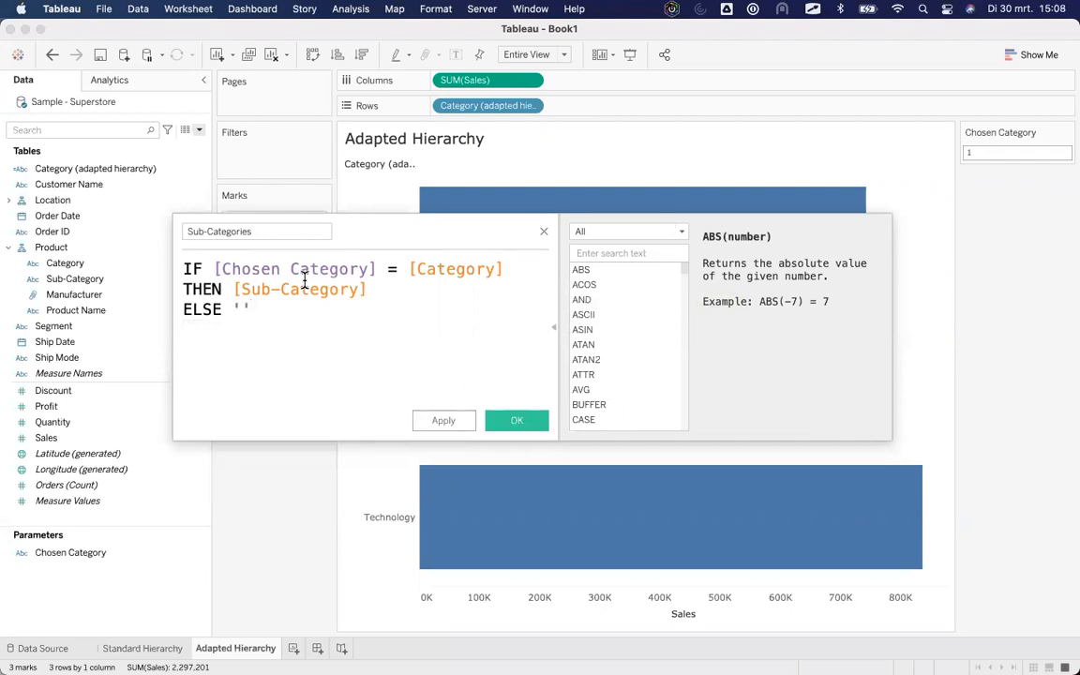
{"action": "type", "text": "END"}
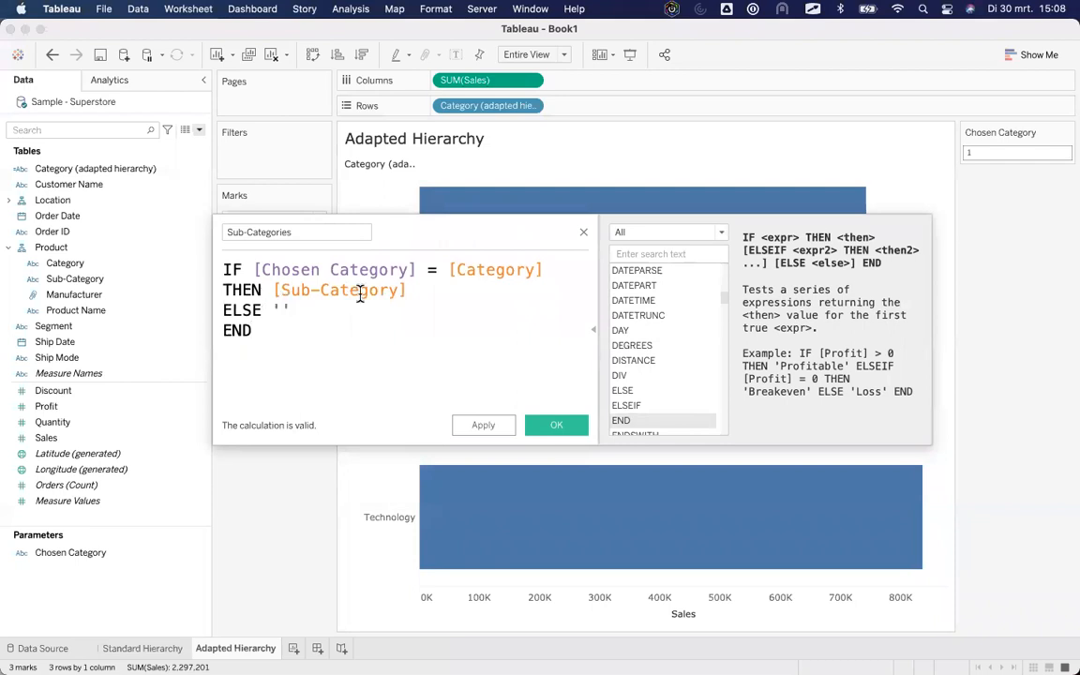
{"action": "mouse_move", "coordinate": [537, 288]}
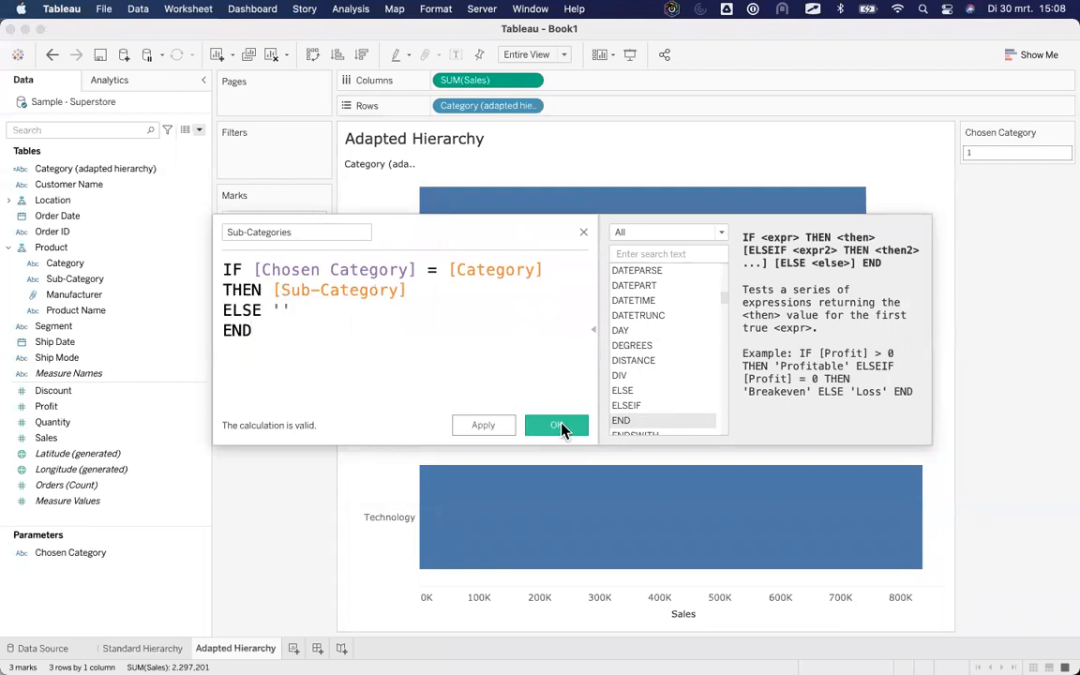
Save the Sub-Categories calculation and bring up Worksheet > Actions
{"action": "left_click", "coordinate": [557, 425]}
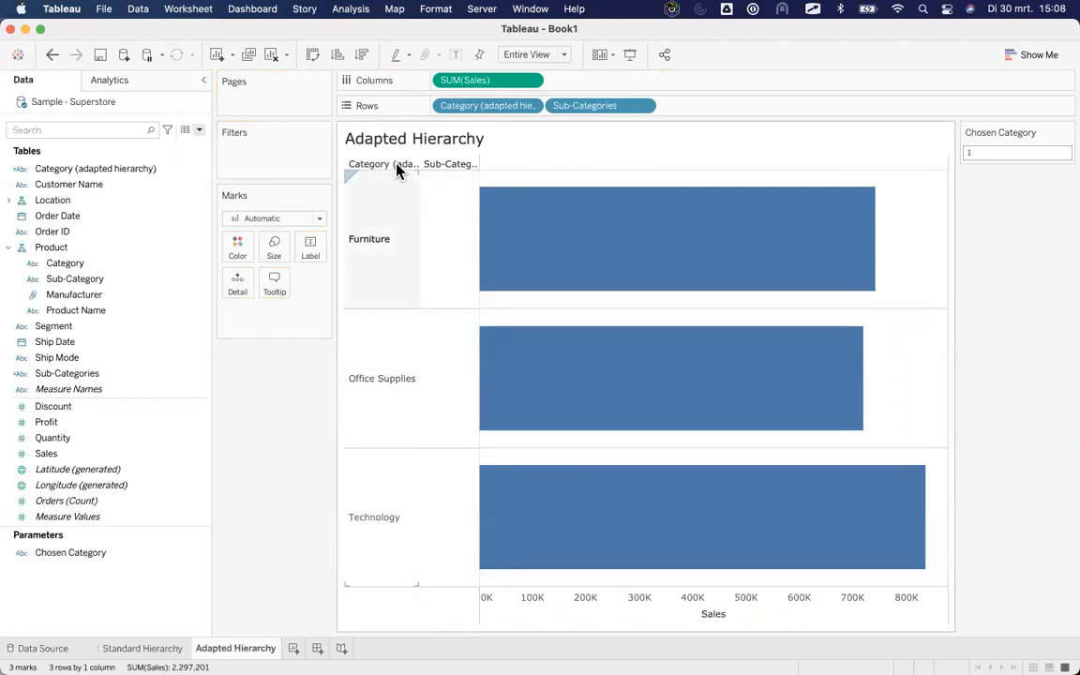
{"action": "mouse_move", "coordinate": [385, 236]}
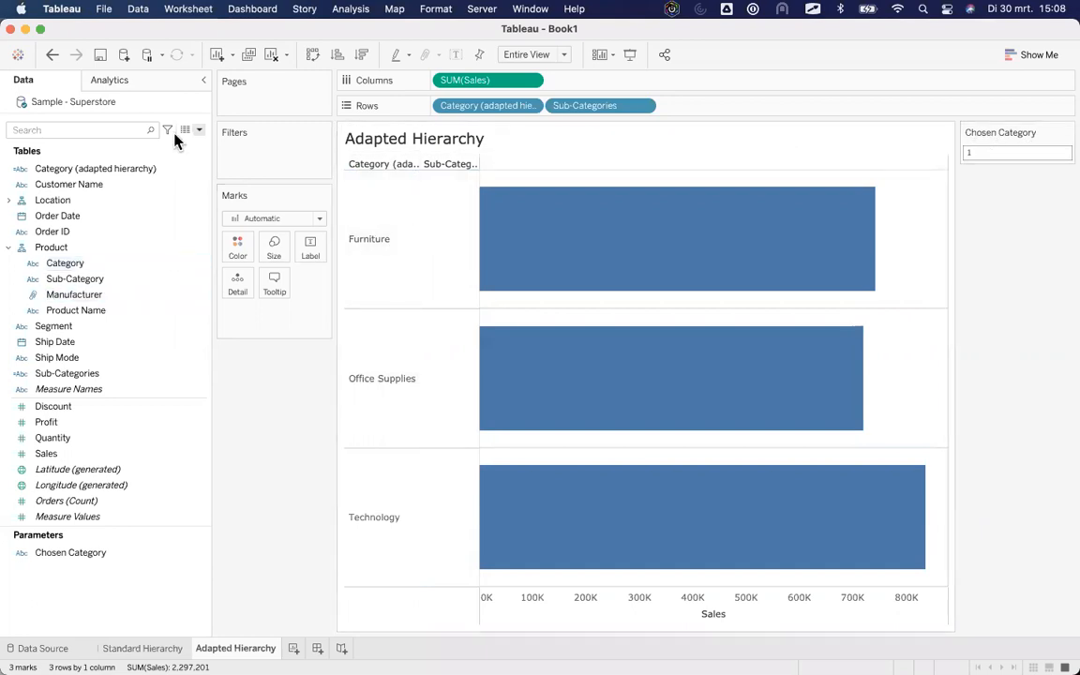
{"action": "left_click", "coordinate": [188, 9]}
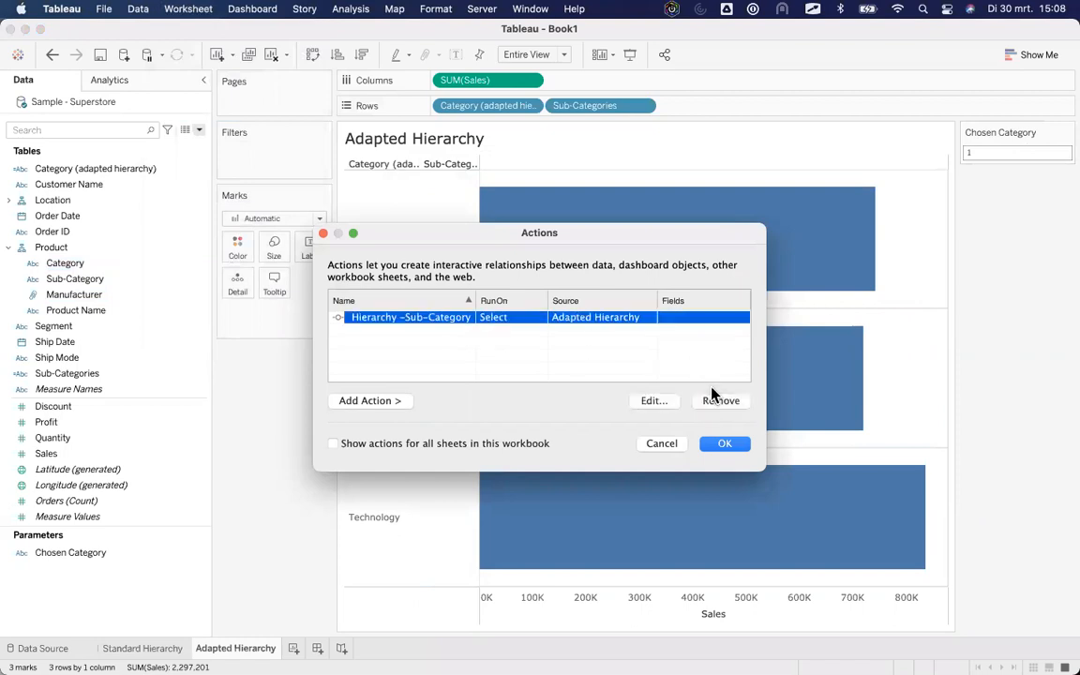
Remove the existing sub-category action and add a new Change Parameter action
{"action": "left_click", "coordinate": [721, 400]}
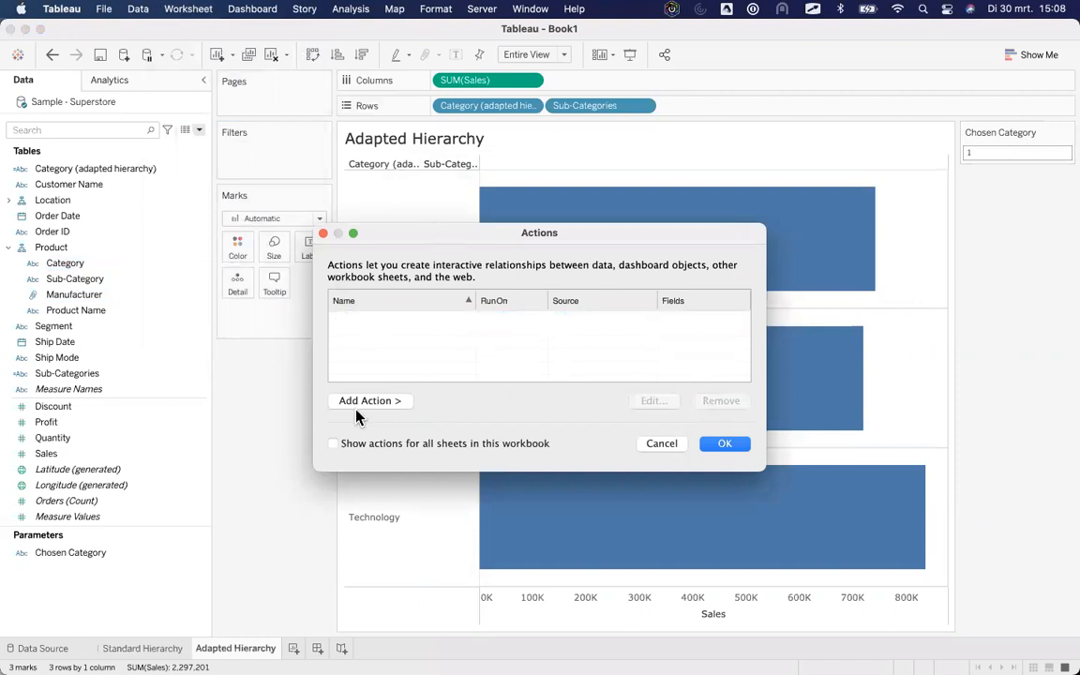
{"action": "left_click", "coordinate": [369, 400]}
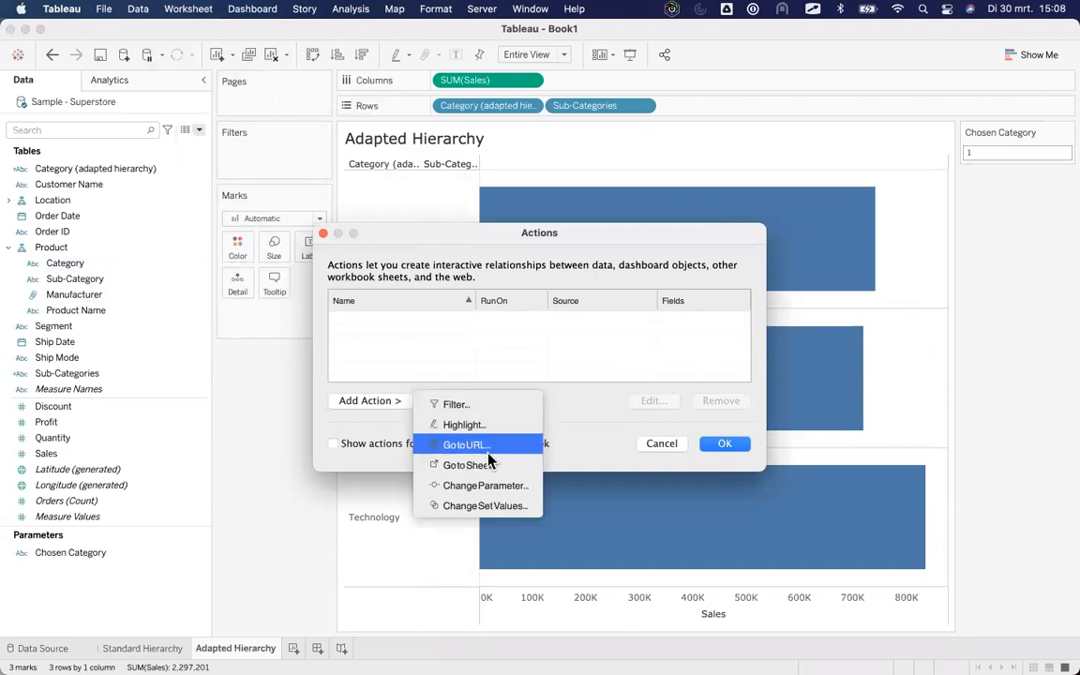
{"action": "mouse_move", "coordinate": [484, 485]}
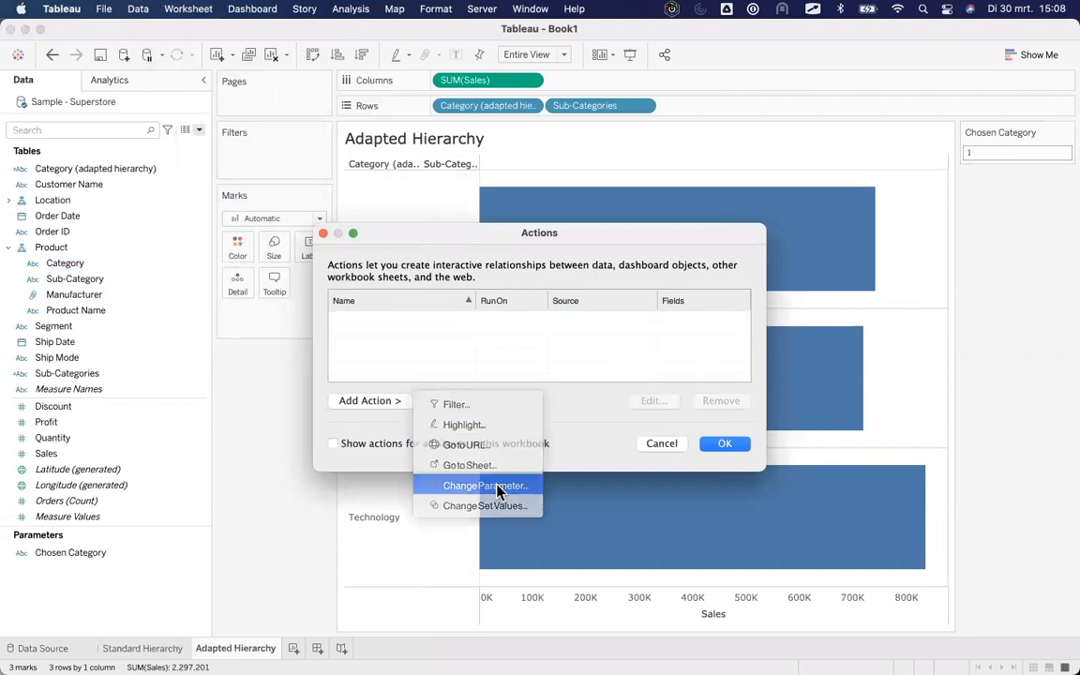
{"action": "left_click", "coordinate": [485, 485]}
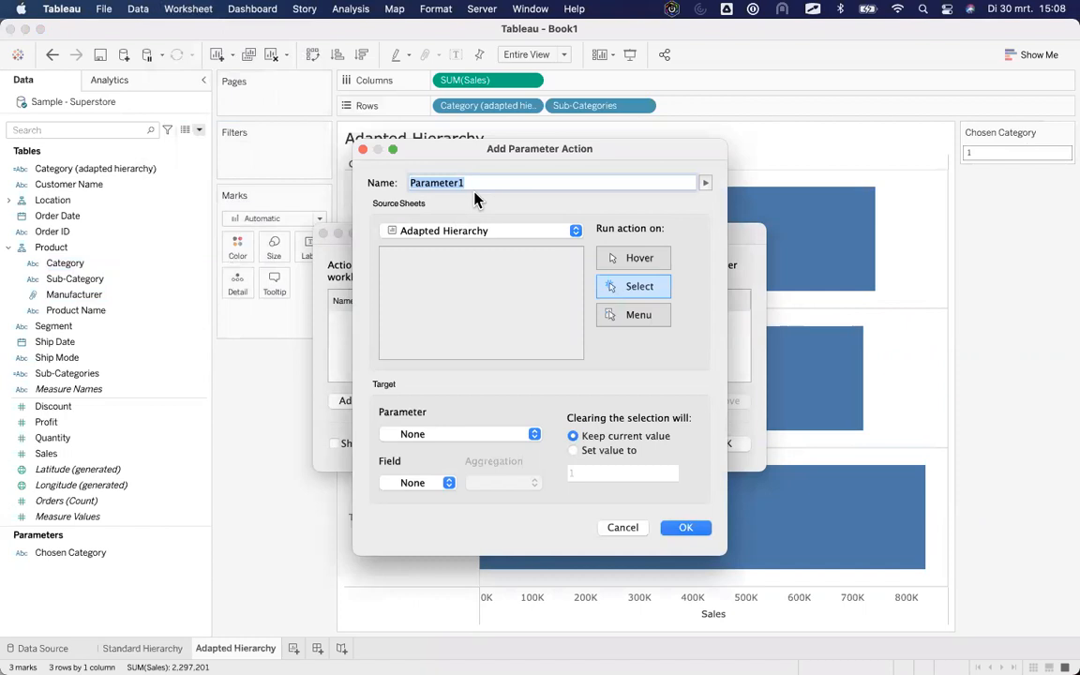
Name the action 'Hierarchy – Category', setting Chosen Category from Category (adapted hierarchy), and confirm
{"action": "type", "text": "Hierarchy - C"}
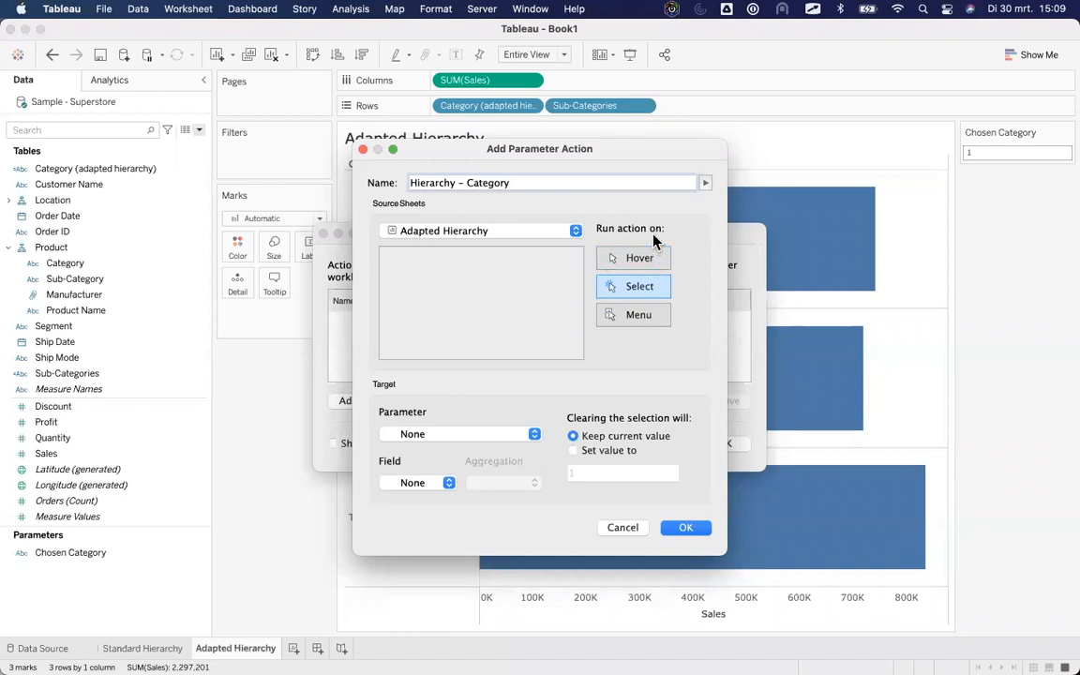
{"action": "mouse_move", "coordinate": [680, 302]}
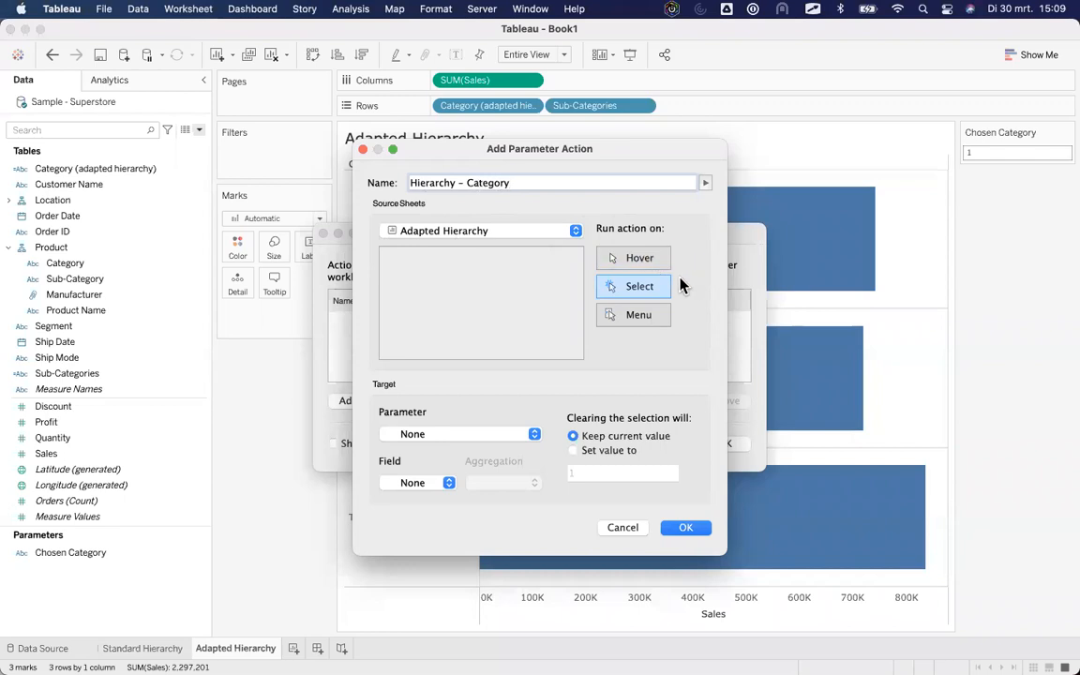
{"action": "mouse_move", "coordinate": [415, 429]}
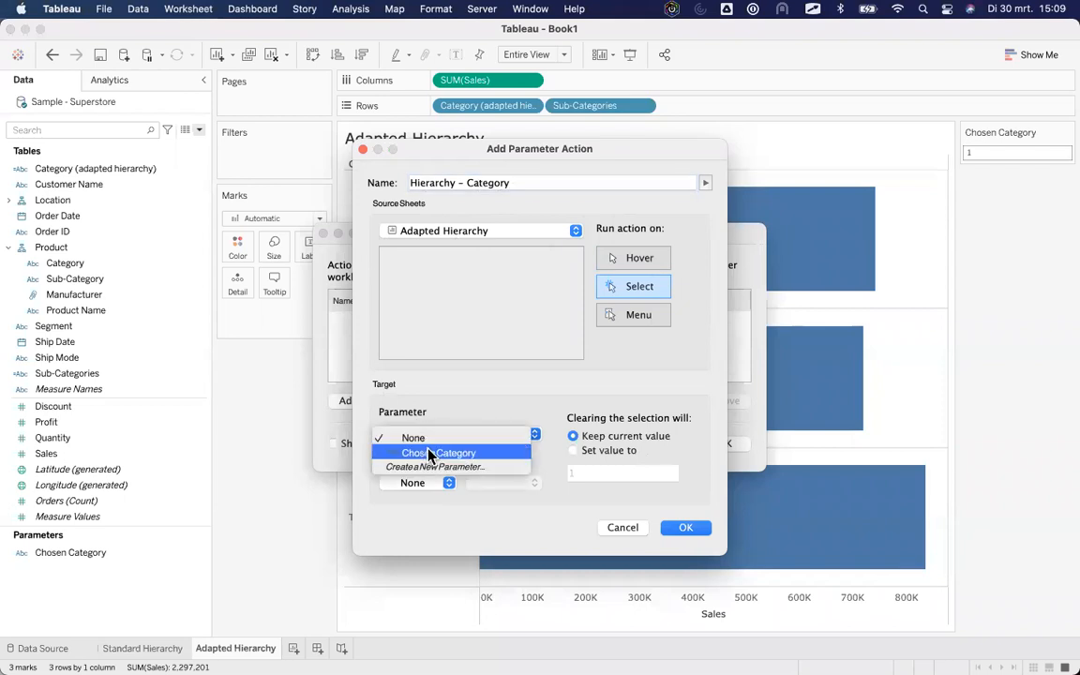
{"action": "left_click", "coordinate": [453, 453]}
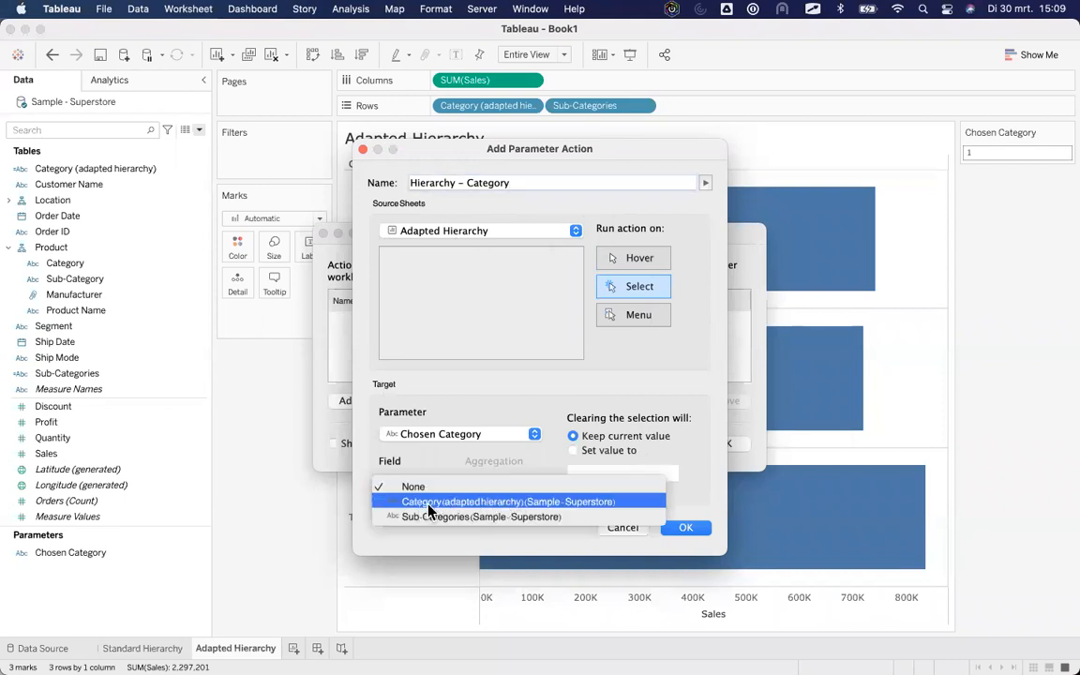
{"action": "mouse_move", "coordinate": [553, 507]}
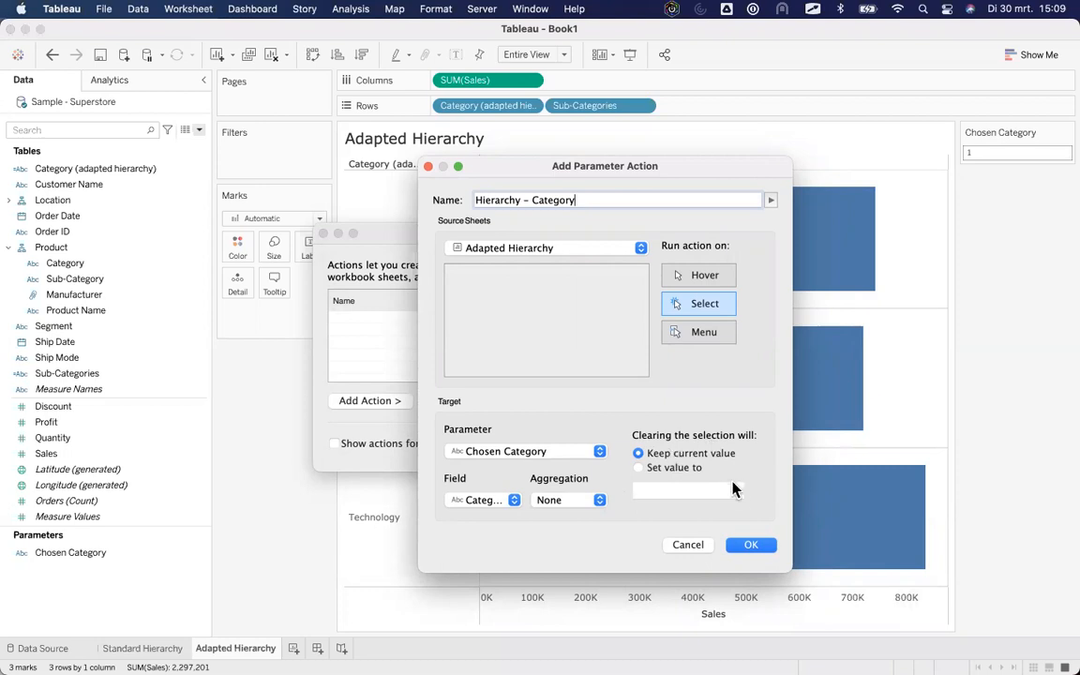
{"action": "left_click", "coordinate": [751, 545]}
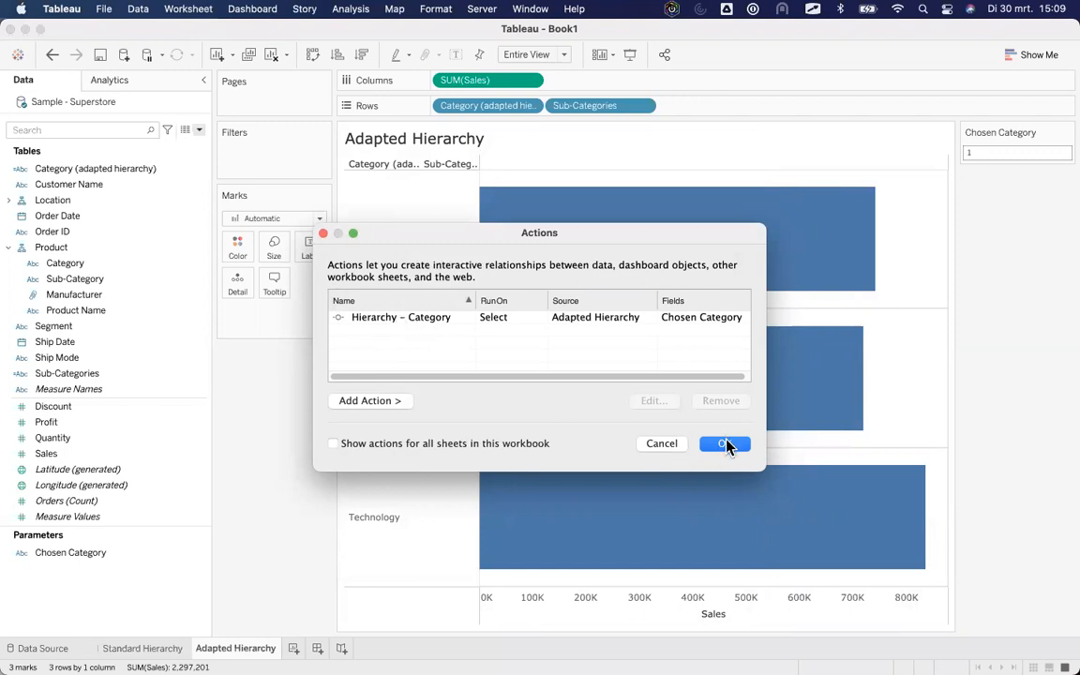
Keep the new action and drill into Furniture to show its four sub-category bars
{"action": "left_click", "coordinate": [725, 443]}
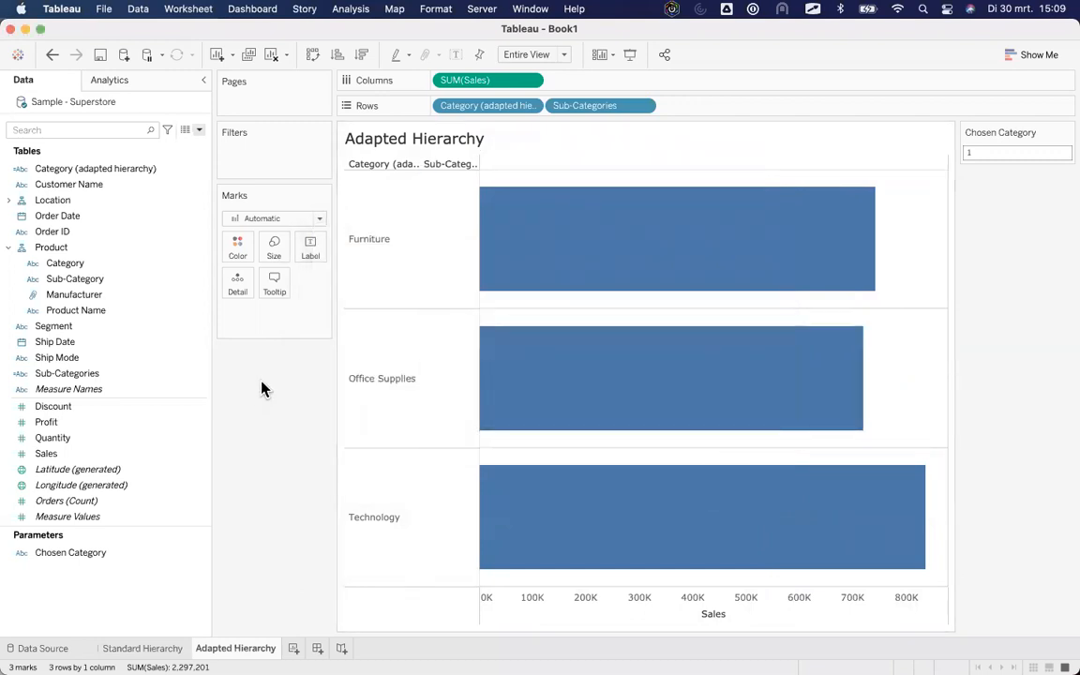
{"action": "left_click", "coordinate": [368, 238]}
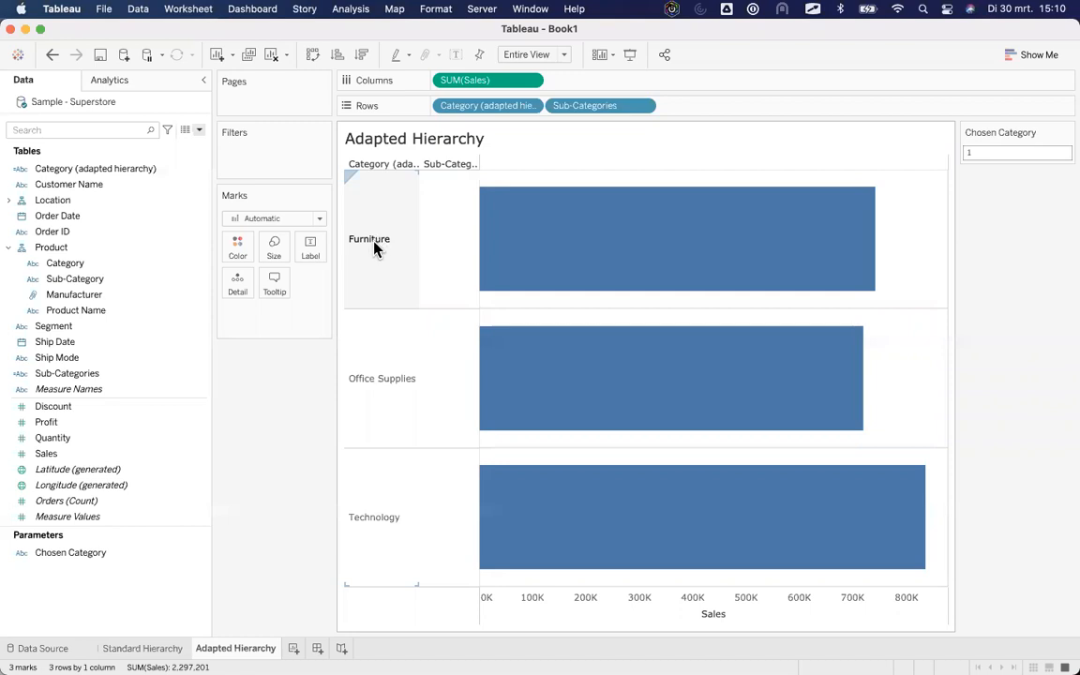
{"action": "left_click", "coordinate": [380, 238]}
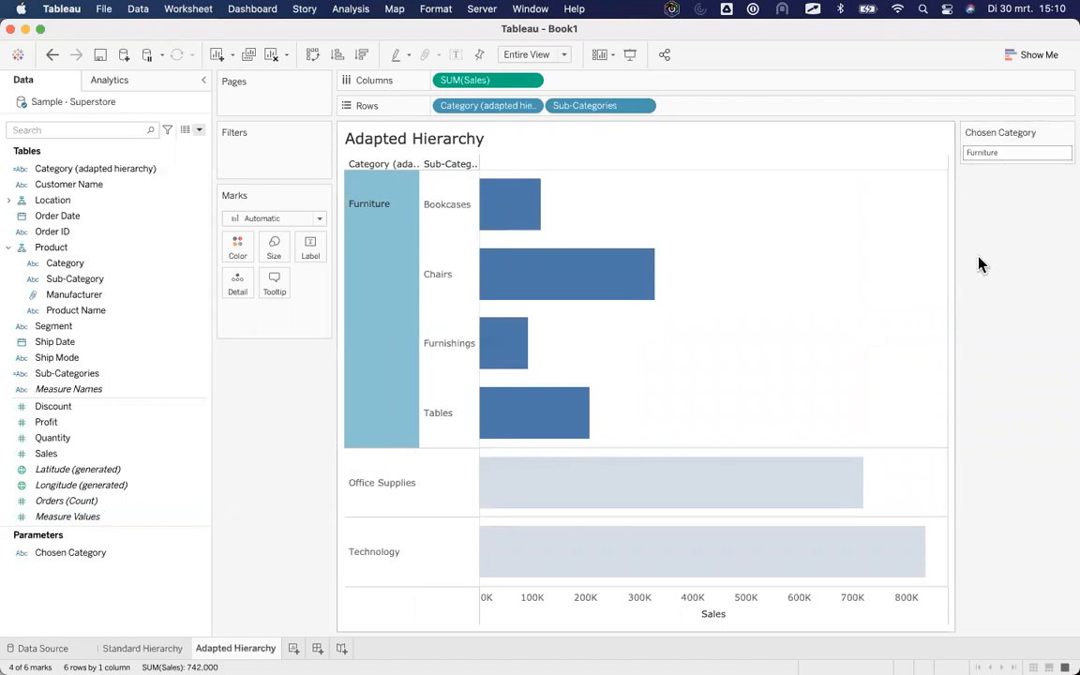
{"action": "mouse_move", "coordinate": [991, 211]}
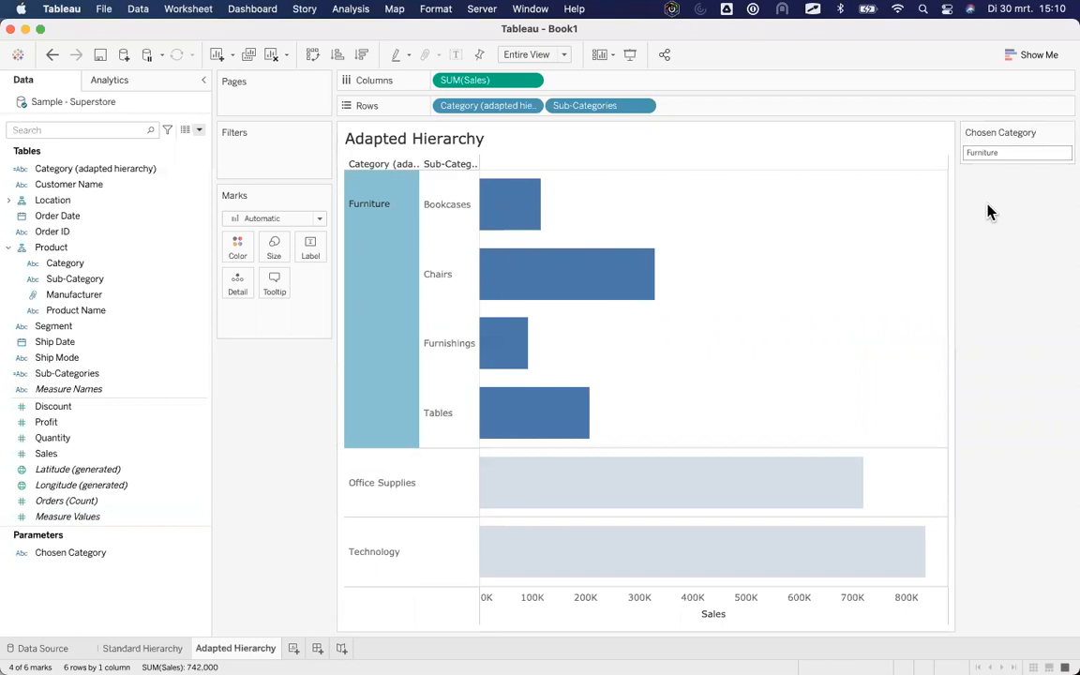
{"action": "left_click", "coordinate": [74, 279]}
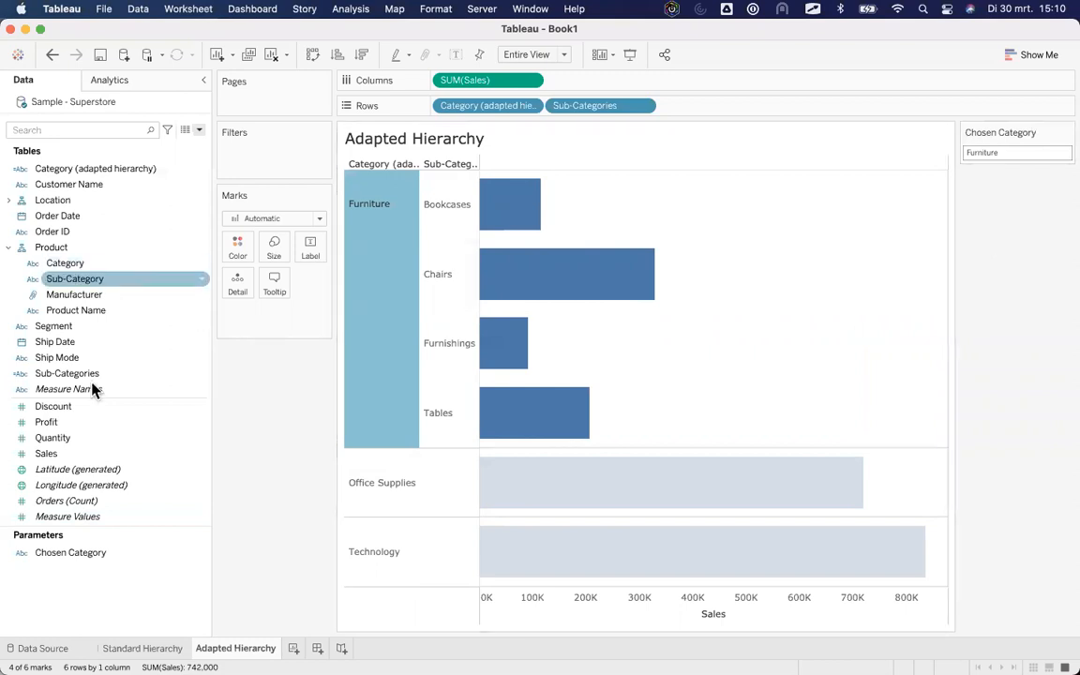
Drill into Office Supplies, then Technology, then Office Supplies again to show nine sub-categories
{"action": "right_click", "coordinate": [74, 278]}
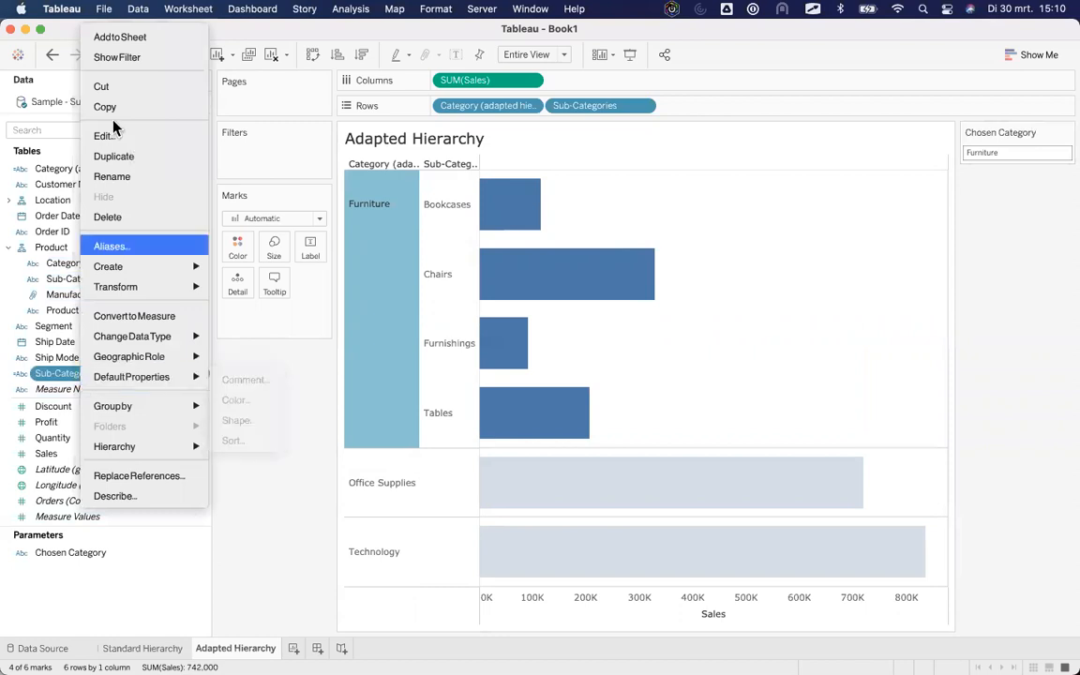
{"action": "left_click", "coordinate": [103, 136]}
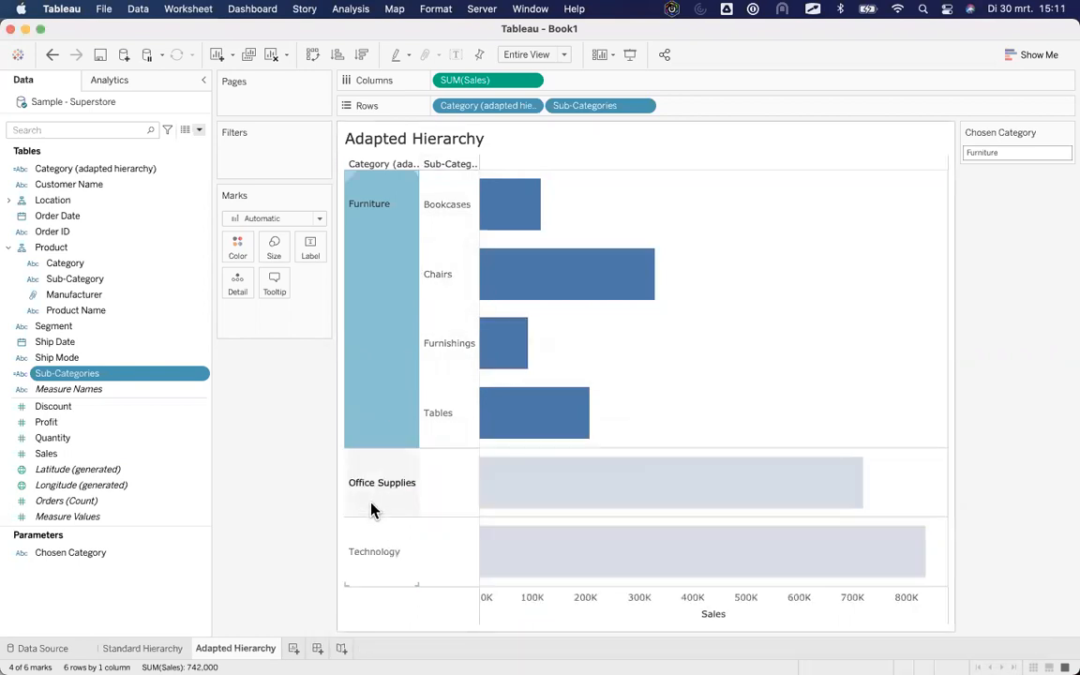
{"action": "left_click", "coordinate": [381, 481]}
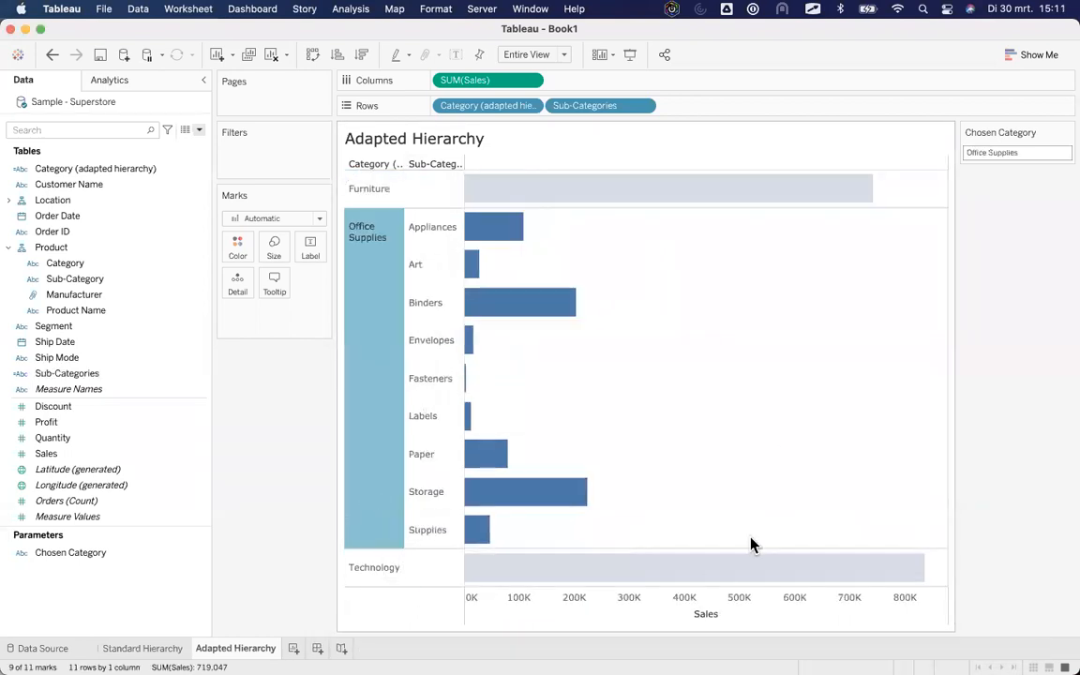
{"action": "left_click", "coordinate": [374, 567]}
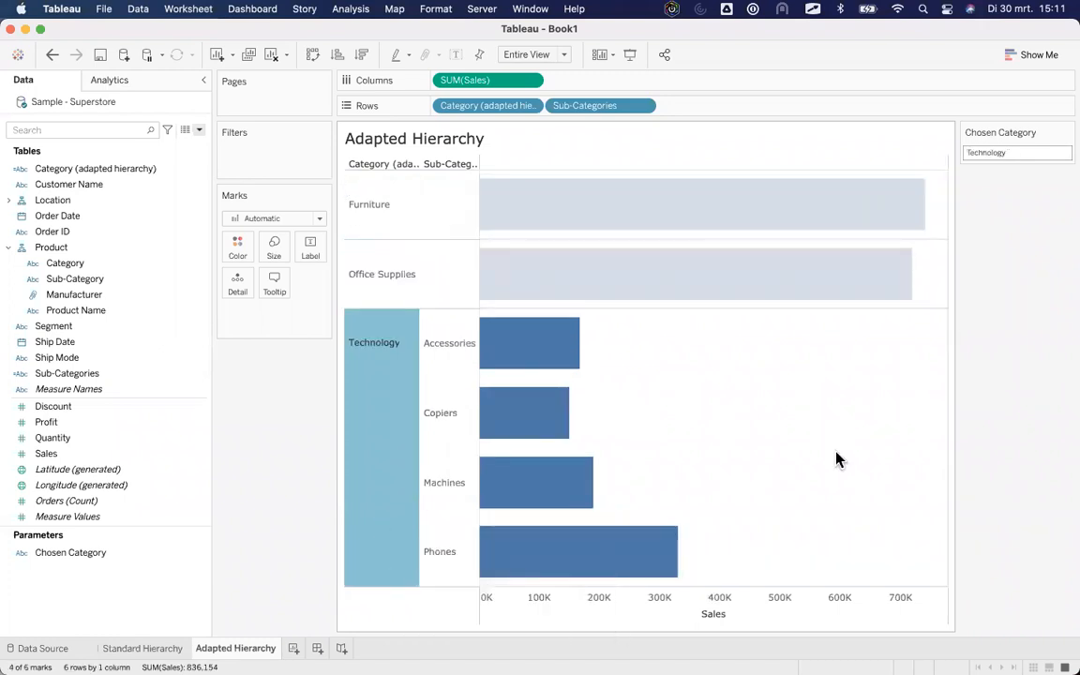
{"action": "left_click", "coordinate": [368, 204]}
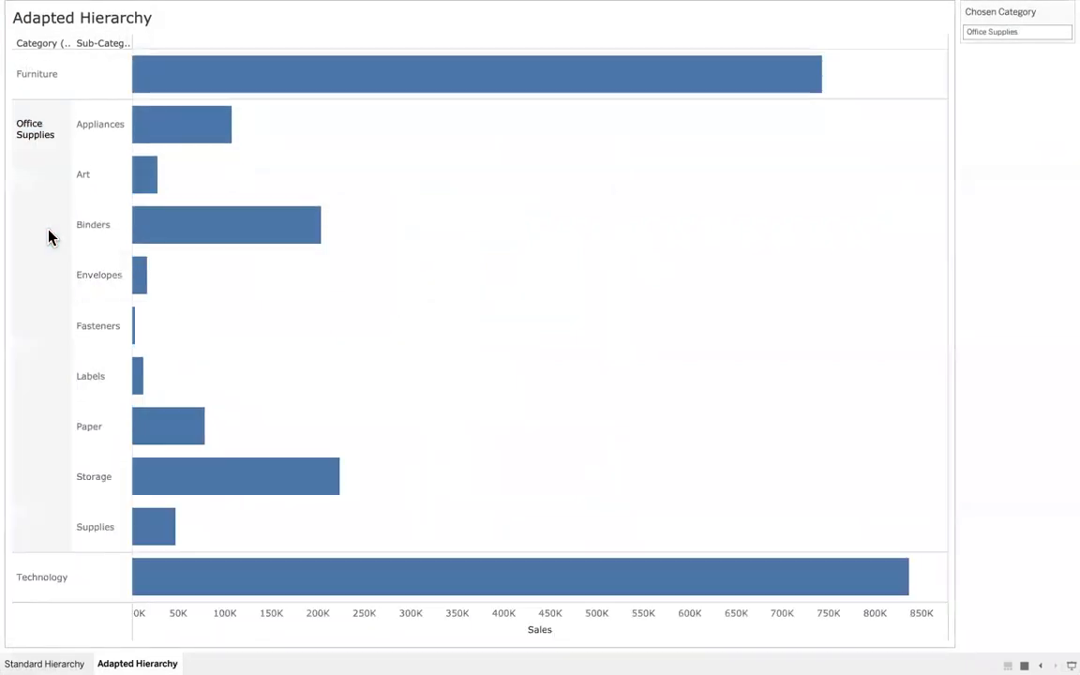
{"action": "mouse_move", "coordinate": [38, 86]}
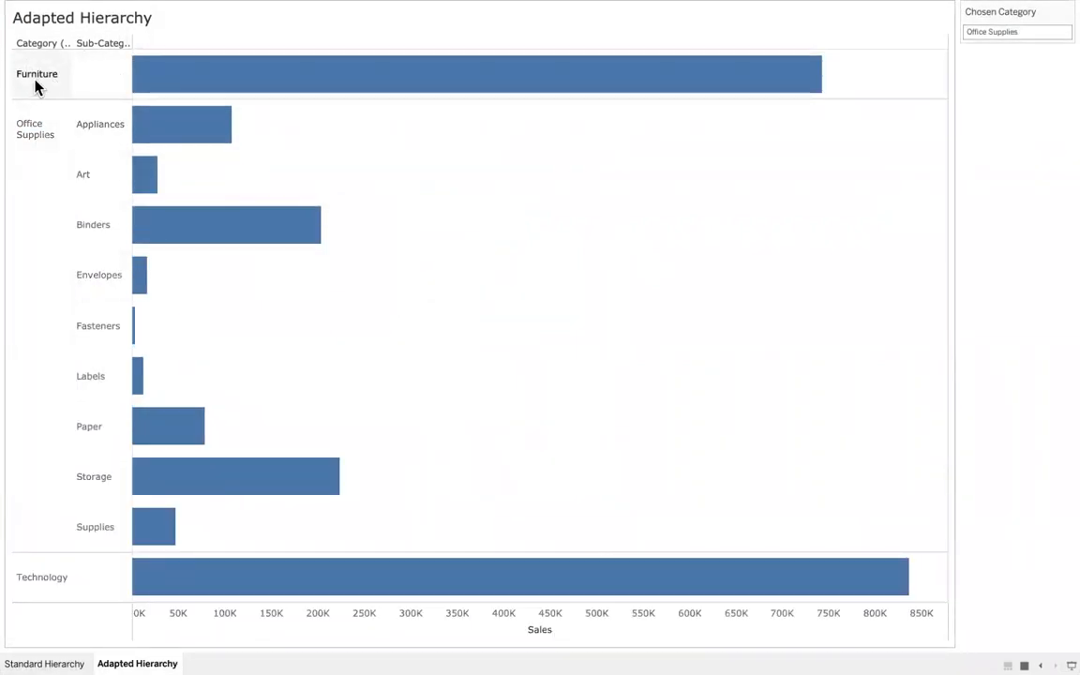
Click the Furniture header in the full-screen Adapted Hierarchy chart
{"action": "left_click", "coordinate": [36, 73]}
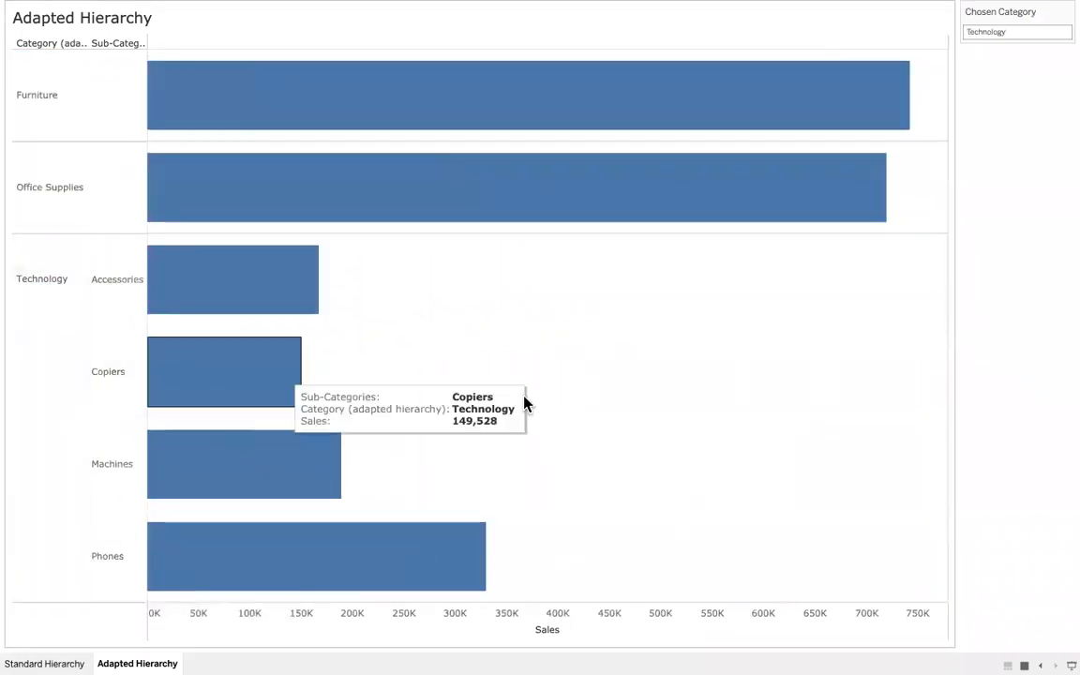
{"action": "mouse_move", "coordinate": [525, 404]}
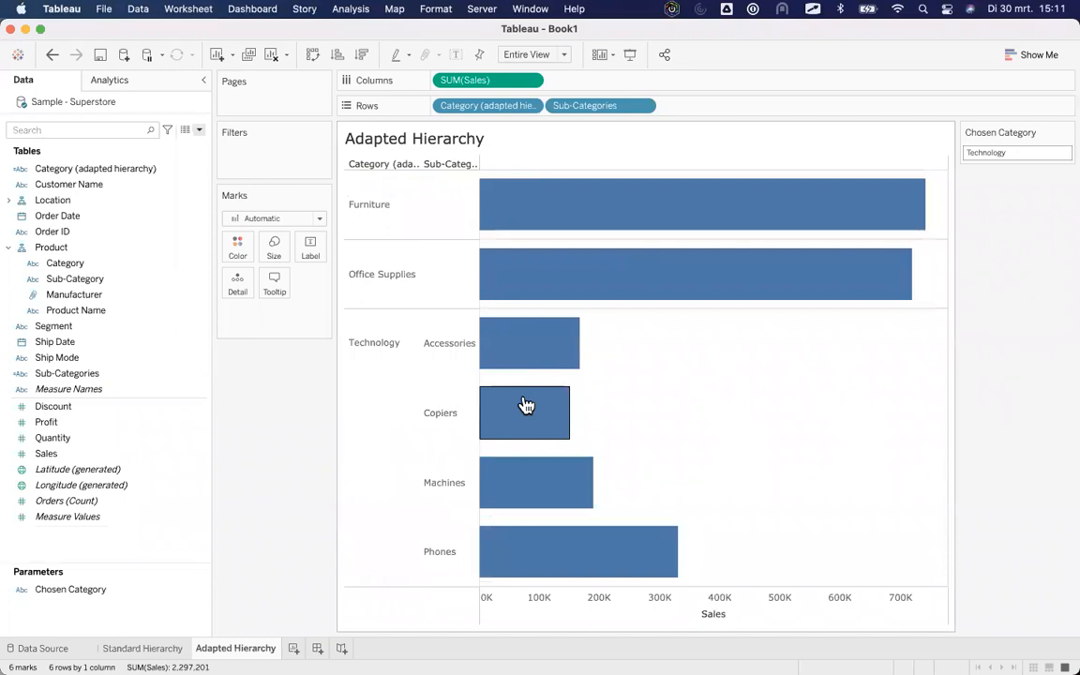
{"action": "mouse_move", "coordinate": [523, 296]}
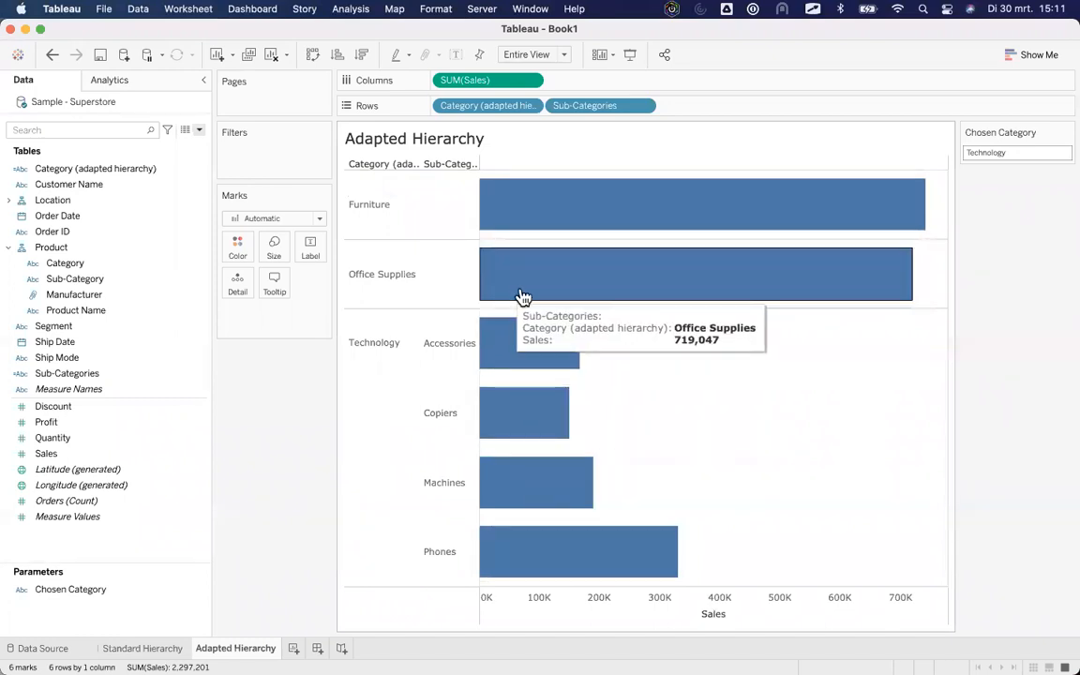
{"action": "mouse_move", "coordinate": [797, 492]}
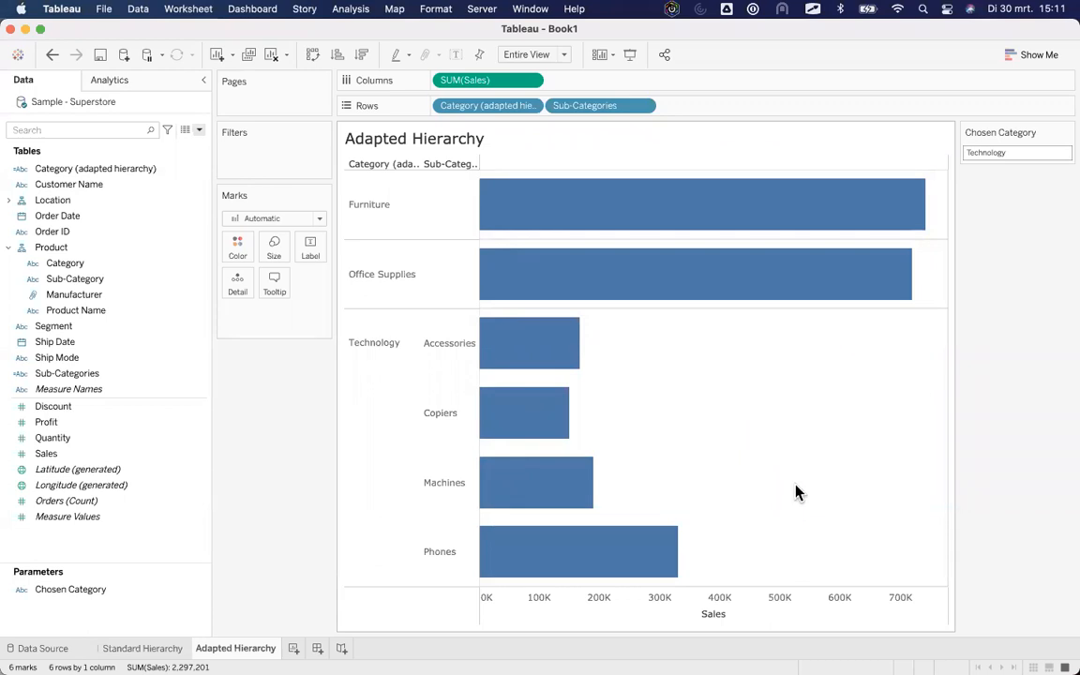
{"action": "mouse_move", "coordinate": [948, 72]}
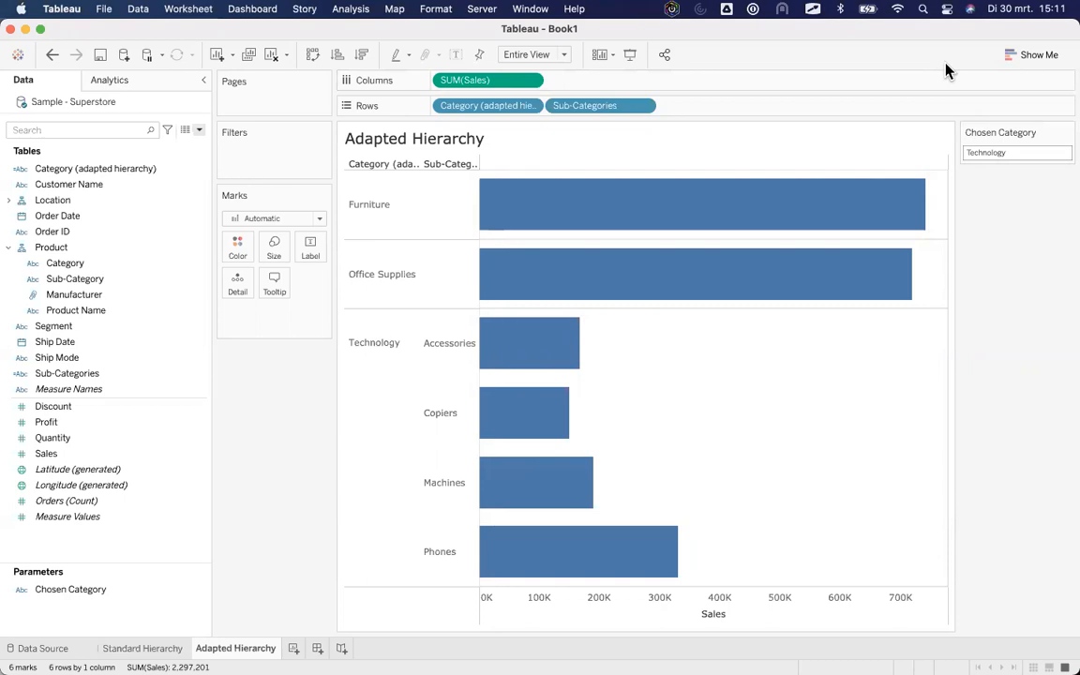
{"action": "mouse_move", "coordinate": [754, 372]}
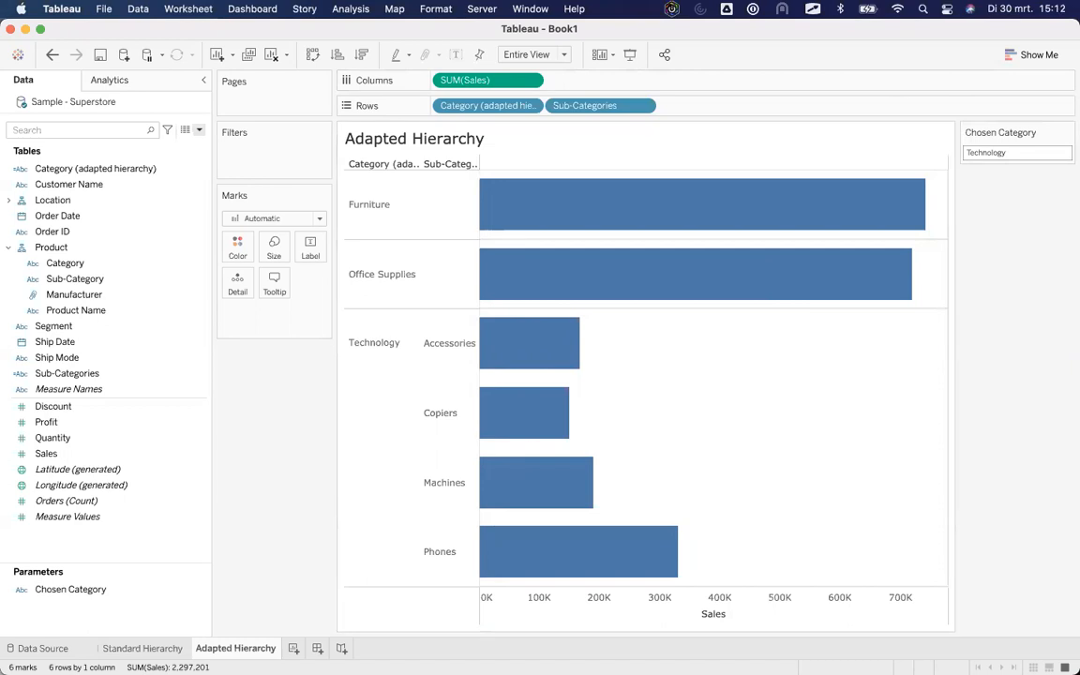
{"action": "mouse_move", "coordinate": [706, 646]}
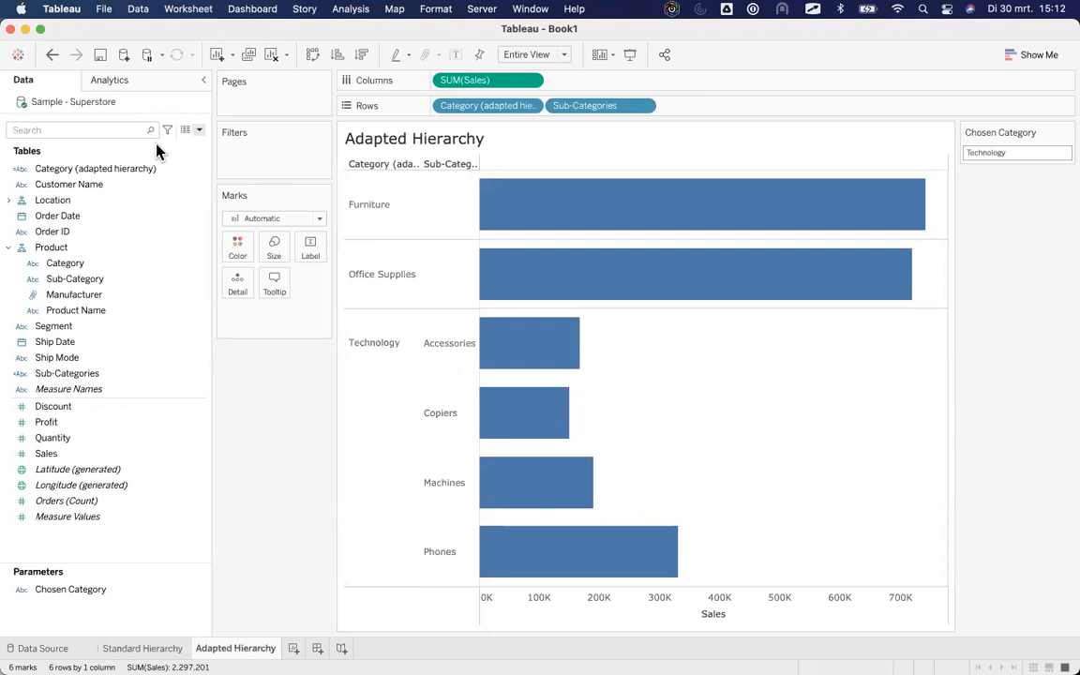
{"action": "mouse_move", "coordinate": [168, 44]}
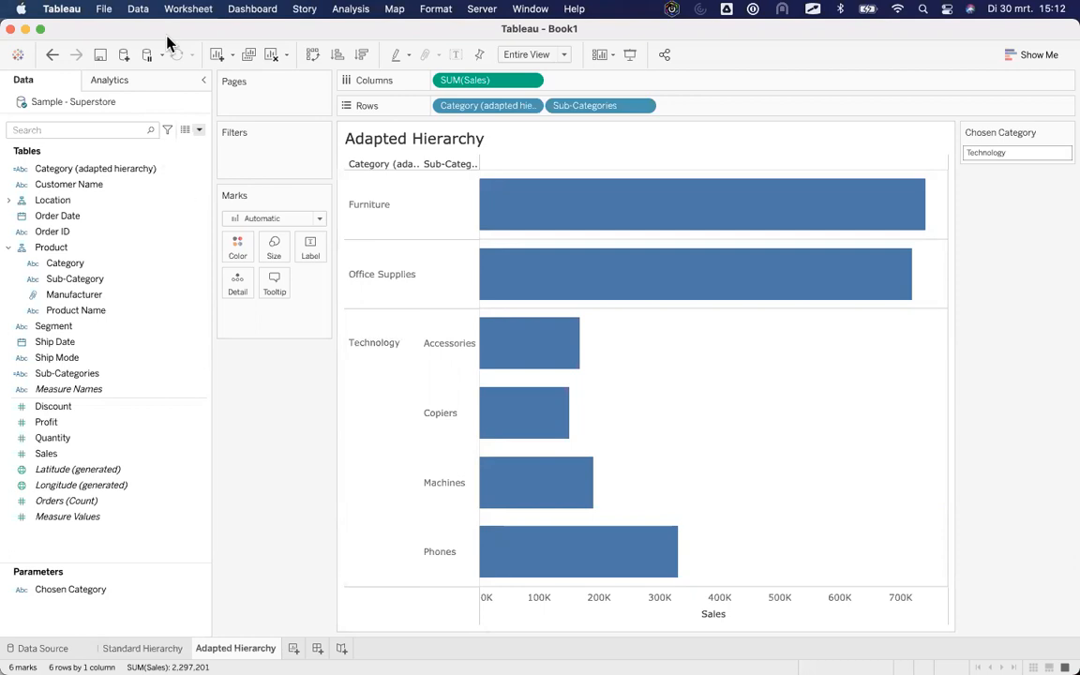
{"action": "mouse_move", "coordinate": [926, 648]}
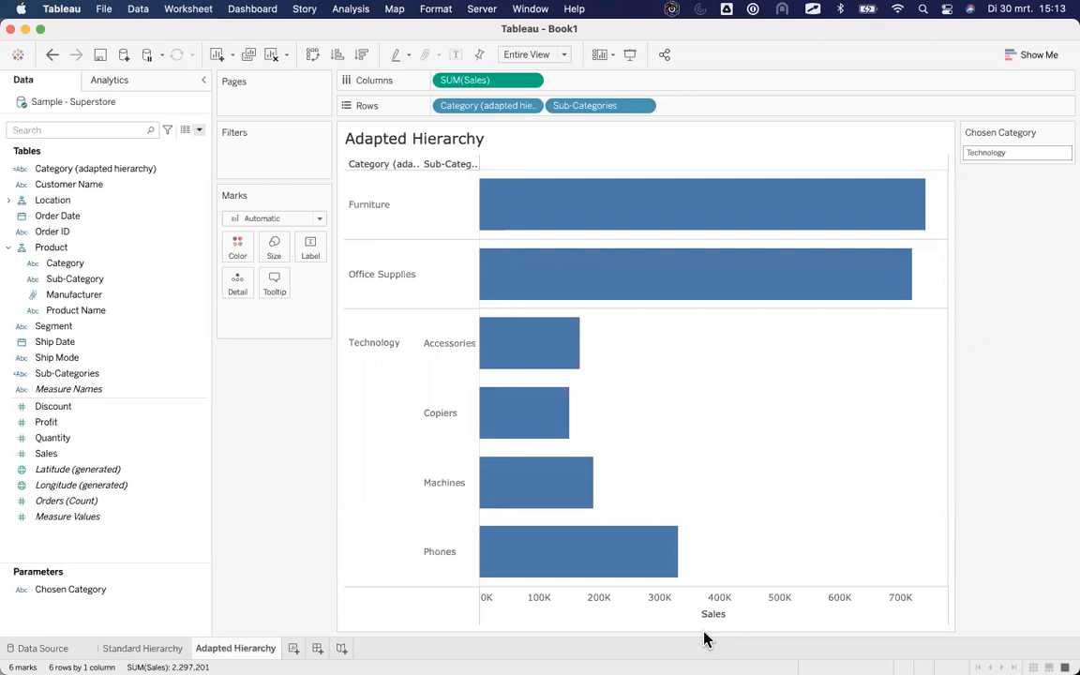
{"action": "mouse_move", "coordinate": [1041, 630]}
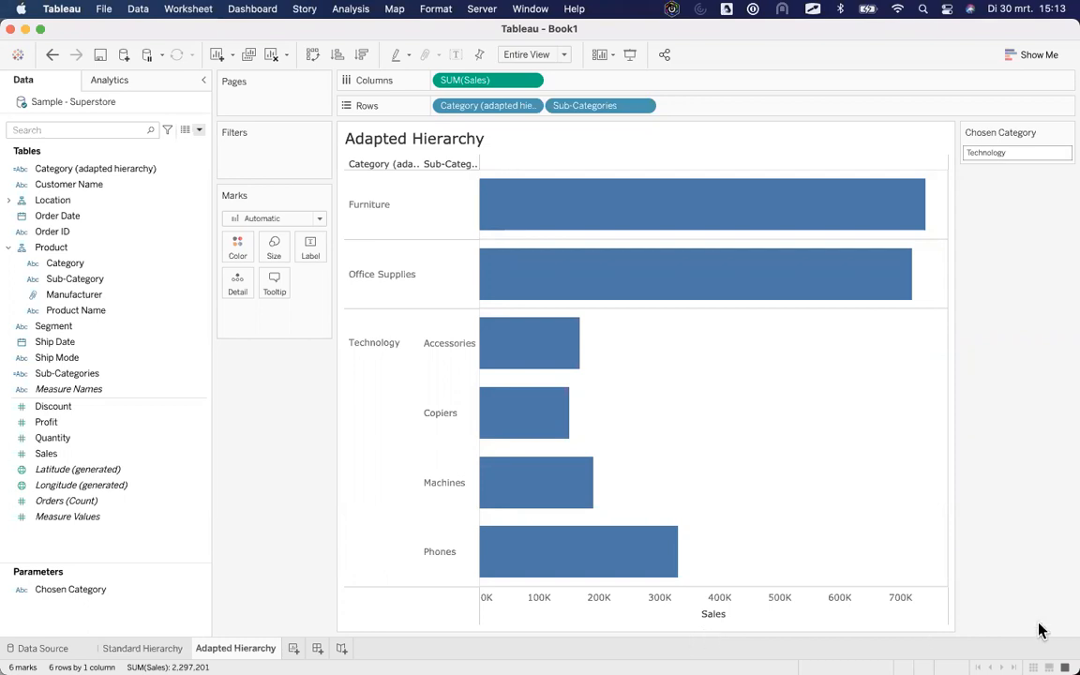
{"action": "mouse_move", "coordinate": [656, 647]}
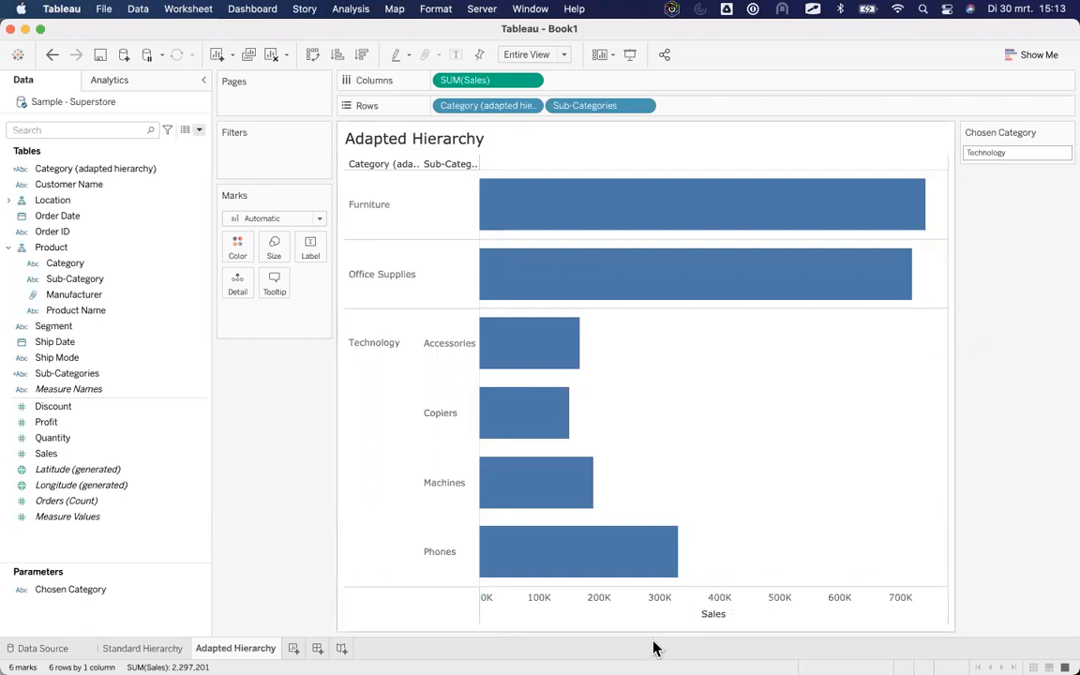
{"action": "mouse_move", "coordinate": [726, 650]}
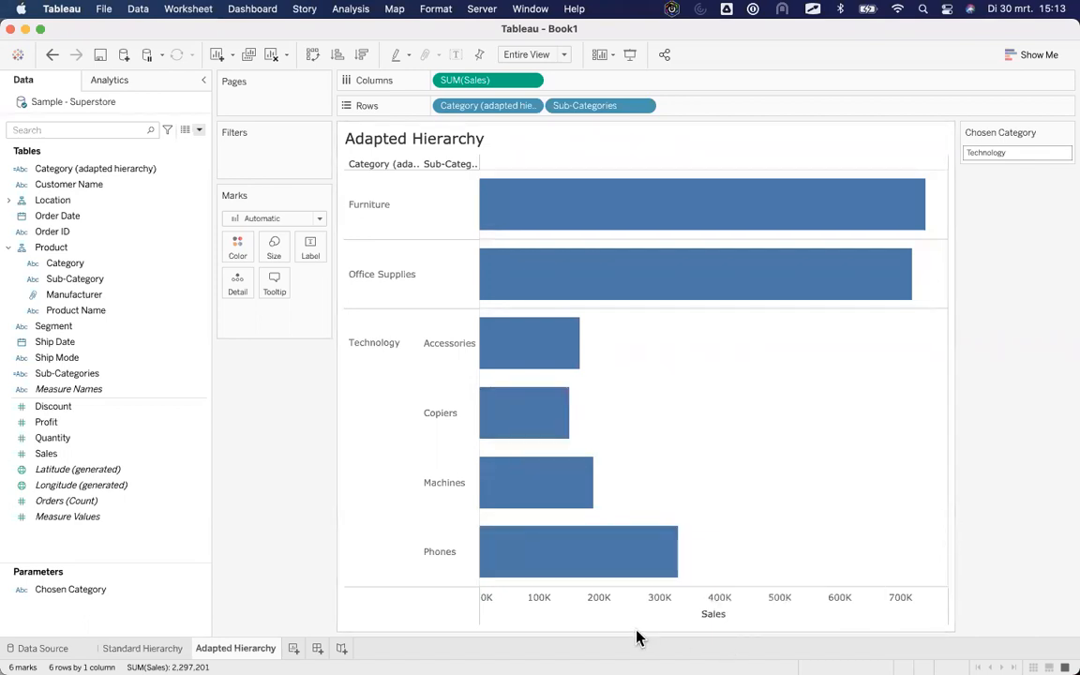
{"action": "mouse_move", "coordinate": [1047, 655]}
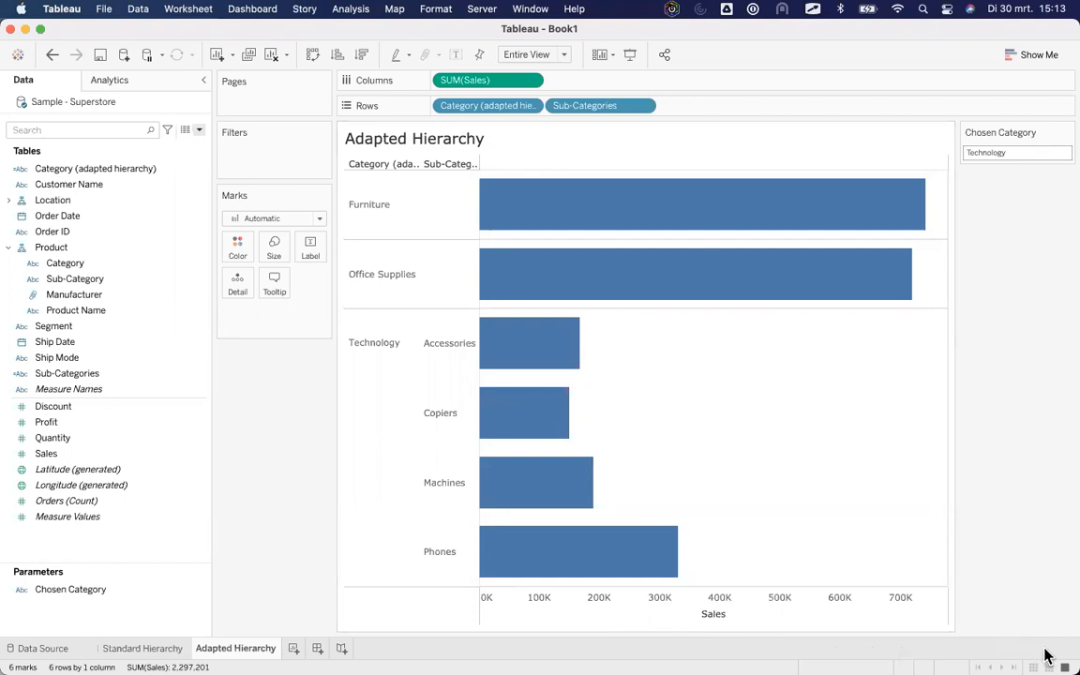
{"action": "mouse_move", "coordinate": [800, 405]}
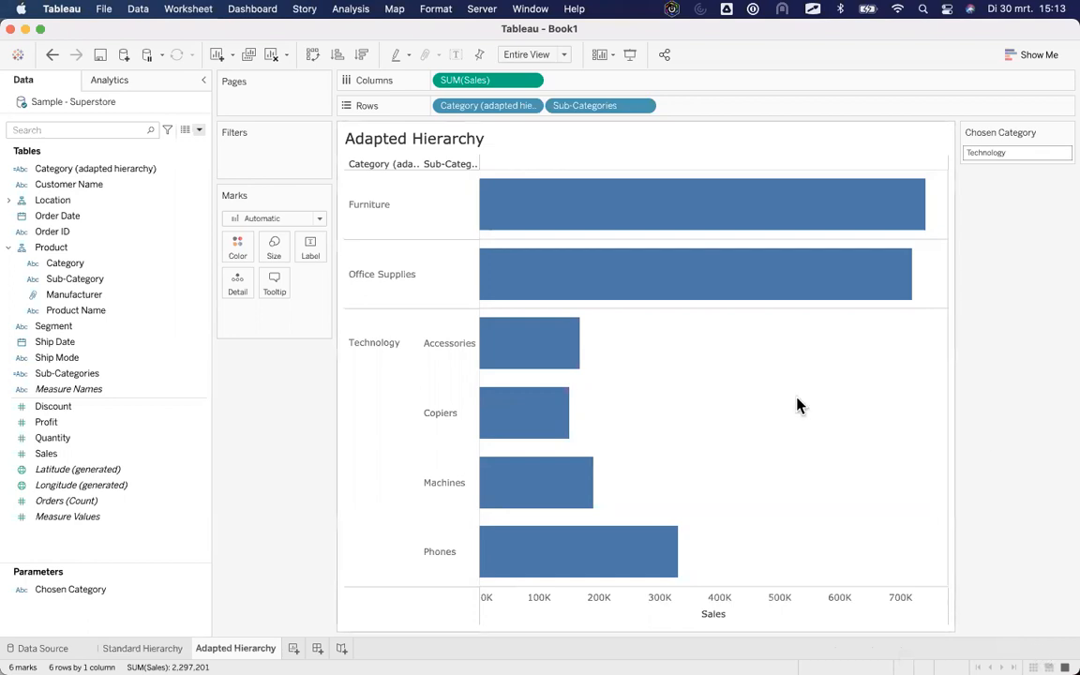
{"action": "mouse_move", "coordinate": [108, 223]}
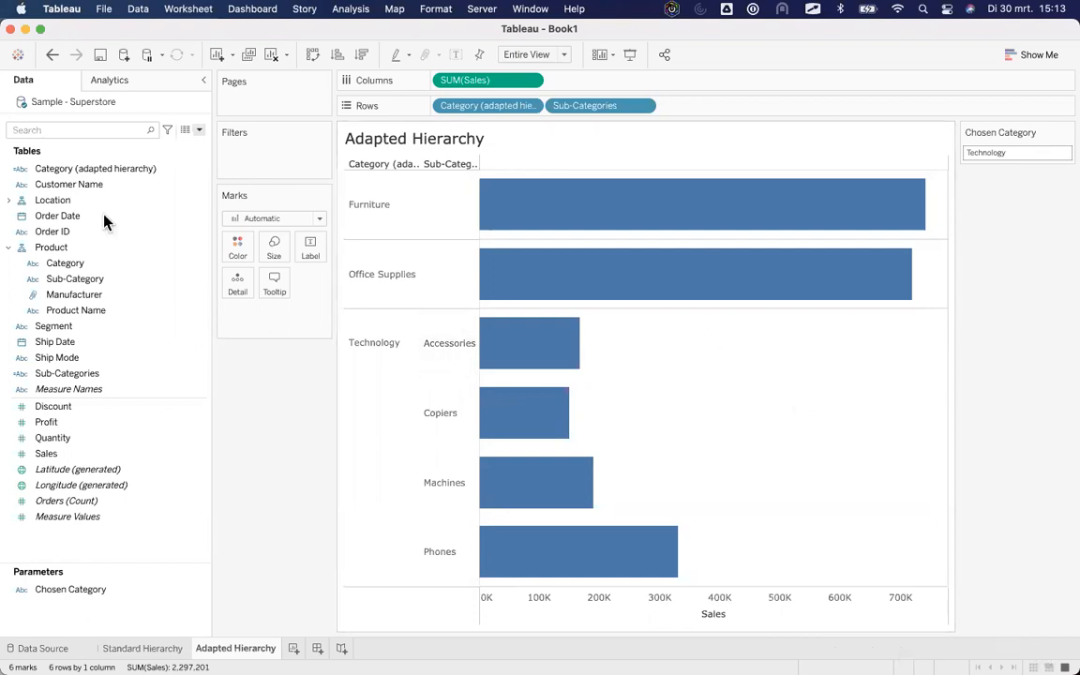
{"action": "mouse_move", "coordinate": [114, 223]}
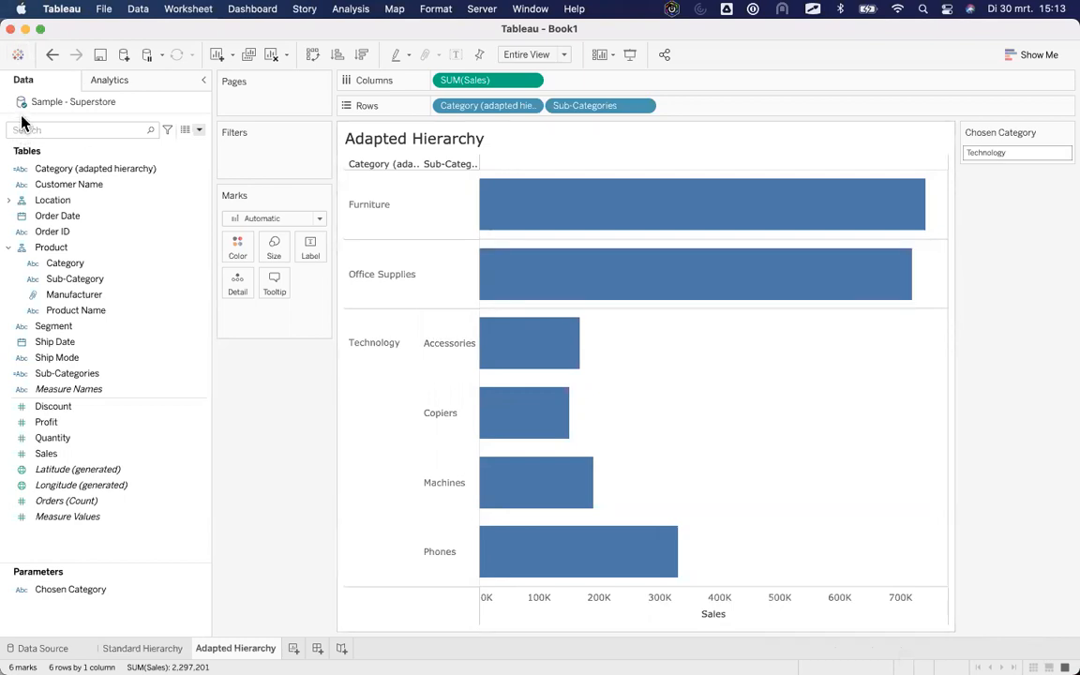
{"action": "mouse_move", "coordinate": [311, 513]}
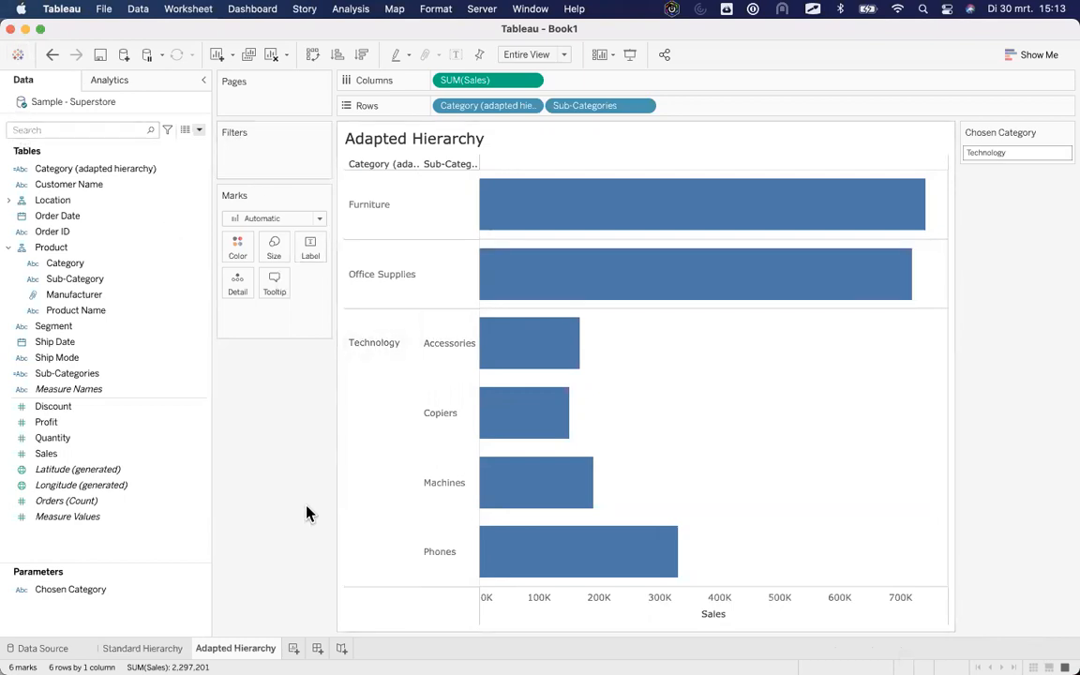
{"action": "mouse_move", "coordinate": [698, 511]}
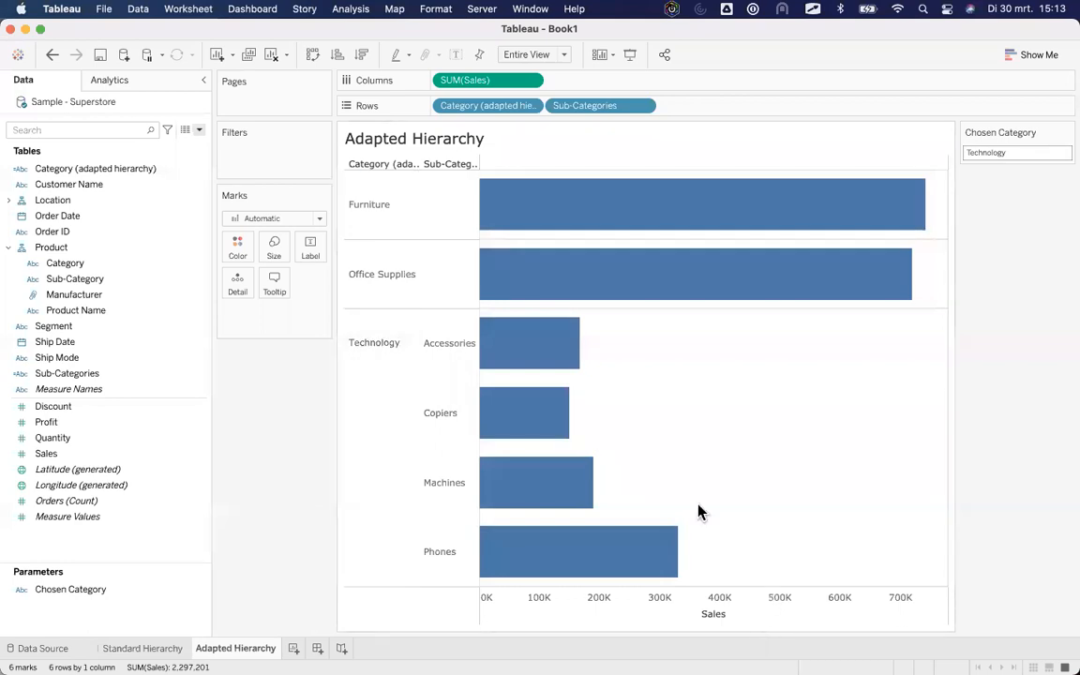
{"action": "mouse_move", "coordinate": [180, 16]}
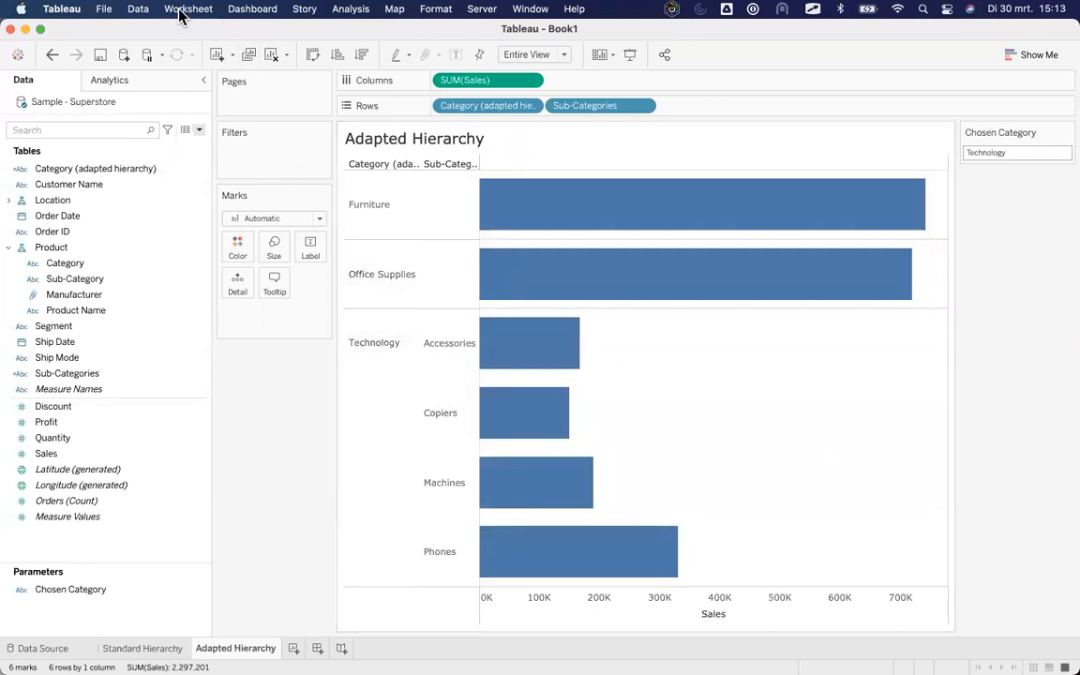
Edit the Hierarchy – Category action under Worksheet > Actions to set value 1 on clearing
{"action": "left_click", "coordinate": [188, 8]}
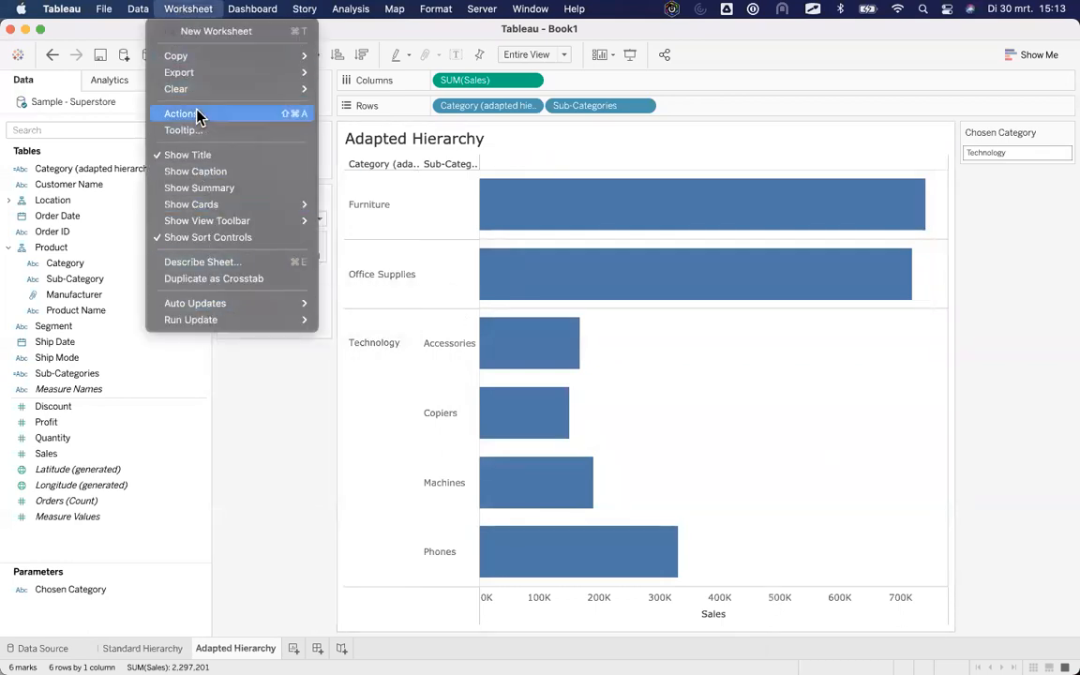
{"action": "left_click", "coordinate": [180, 113]}
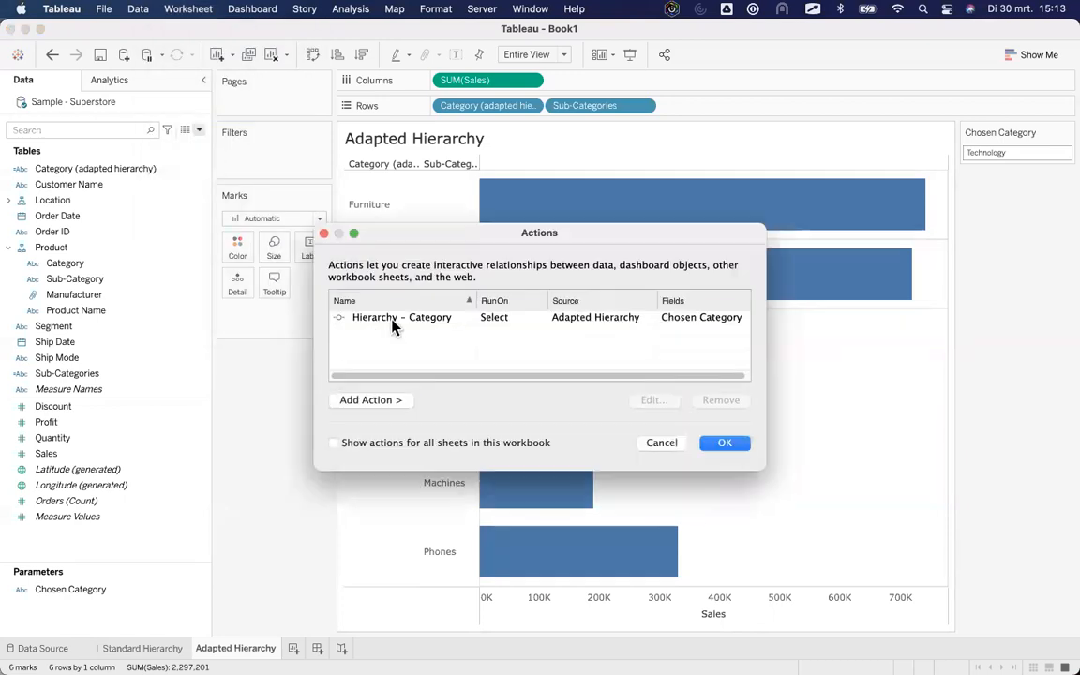
{"action": "double_click", "coordinate": [401, 317]}
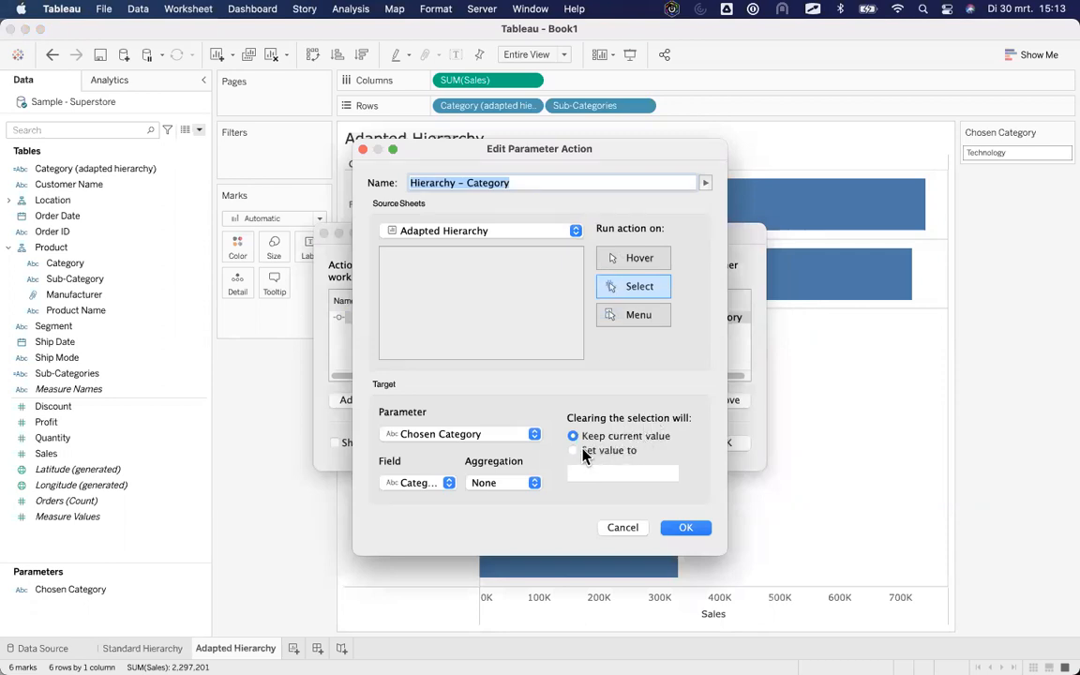
{"action": "left_click", "coordinate": [573, 450]}
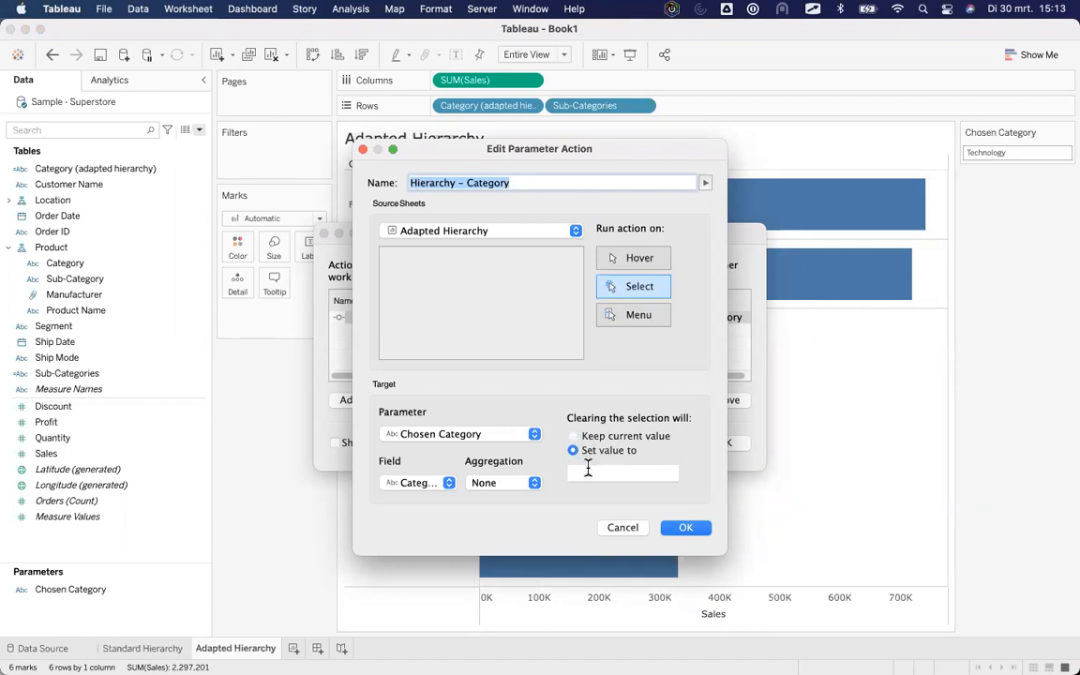
{"action": "type", "text": "1"}
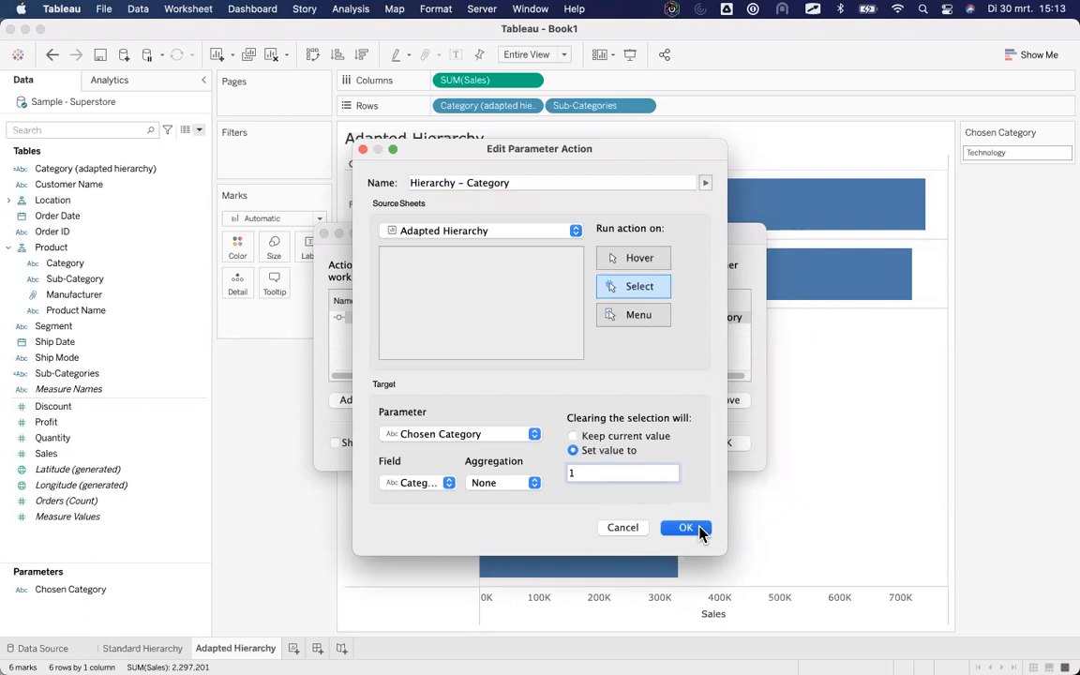
{"action": "left_click", "coordinate": [685, 527]}
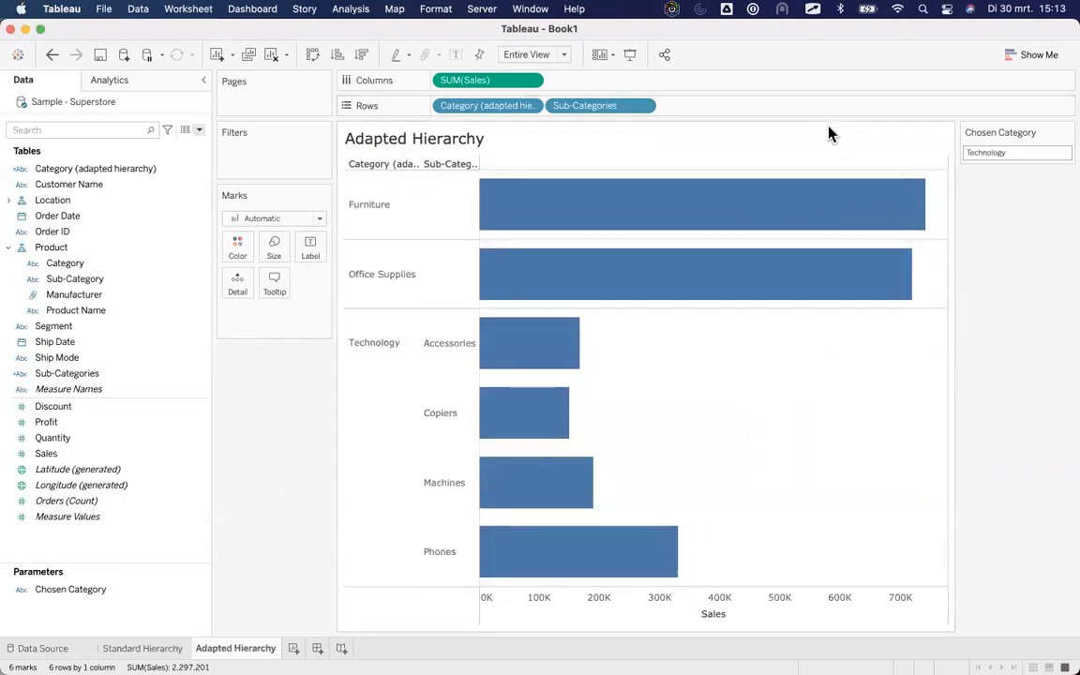
{"action": "mouse_move", "coordinate": [828, 328]}
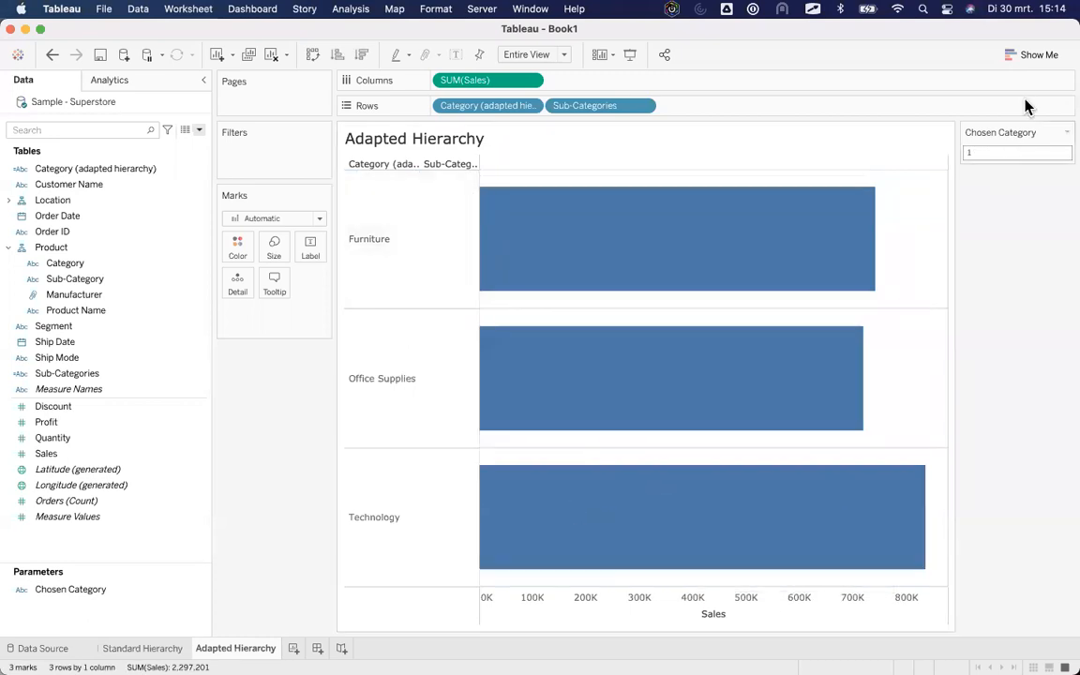
{"action": "mouse_move", "coordinate": [502, 342]}
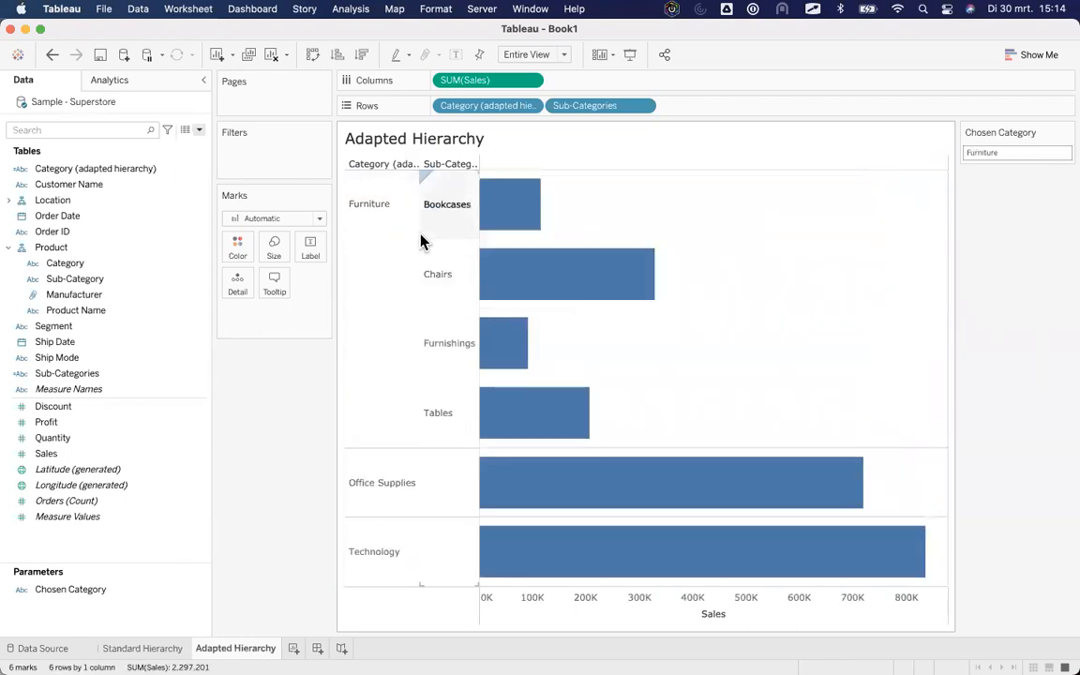
{"action": "mouse_move", "coordinate": [445, 289]}
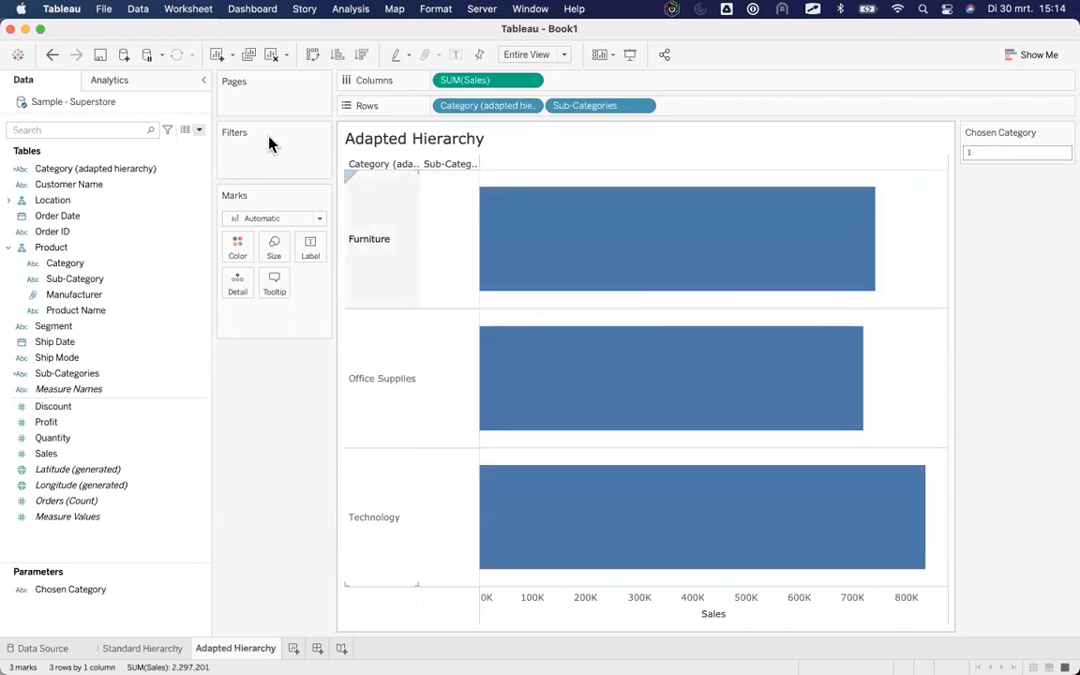
Reopen the Worksheet menu for worksheet-level commands
{"action": "left_click", "coordinate": [187, 9]}
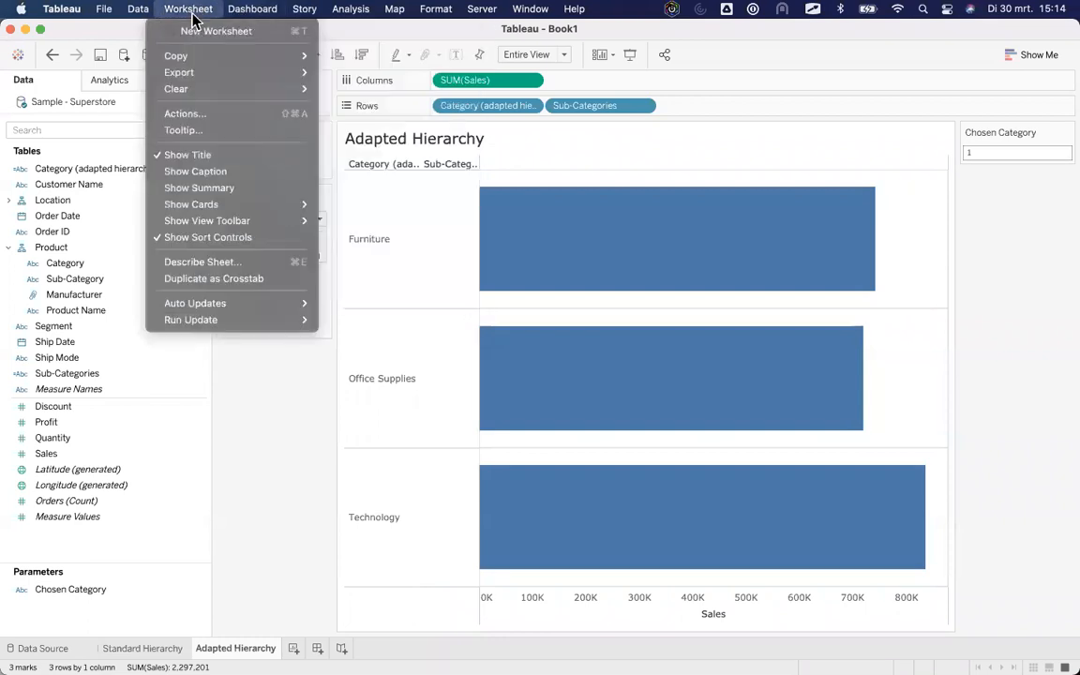
{"action": "right_click", "coordinate": [70, 588]}
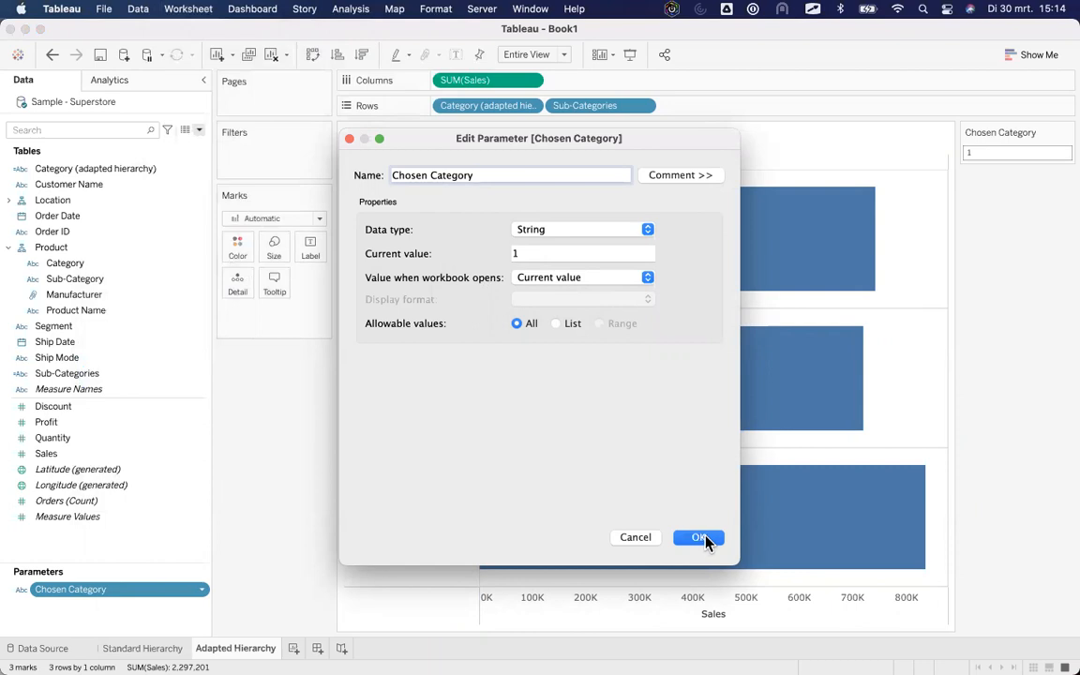
{"action": "left_click", "coordinate": [698, 537]}
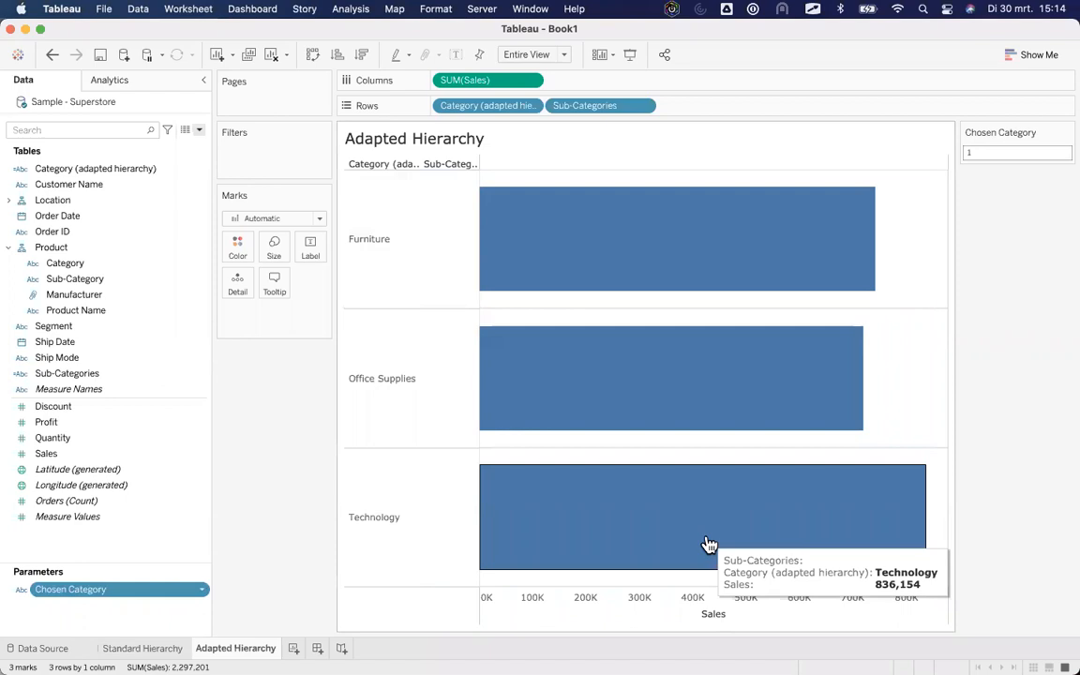
{"action": "mouse_move", "coordinate": [710, 472]}
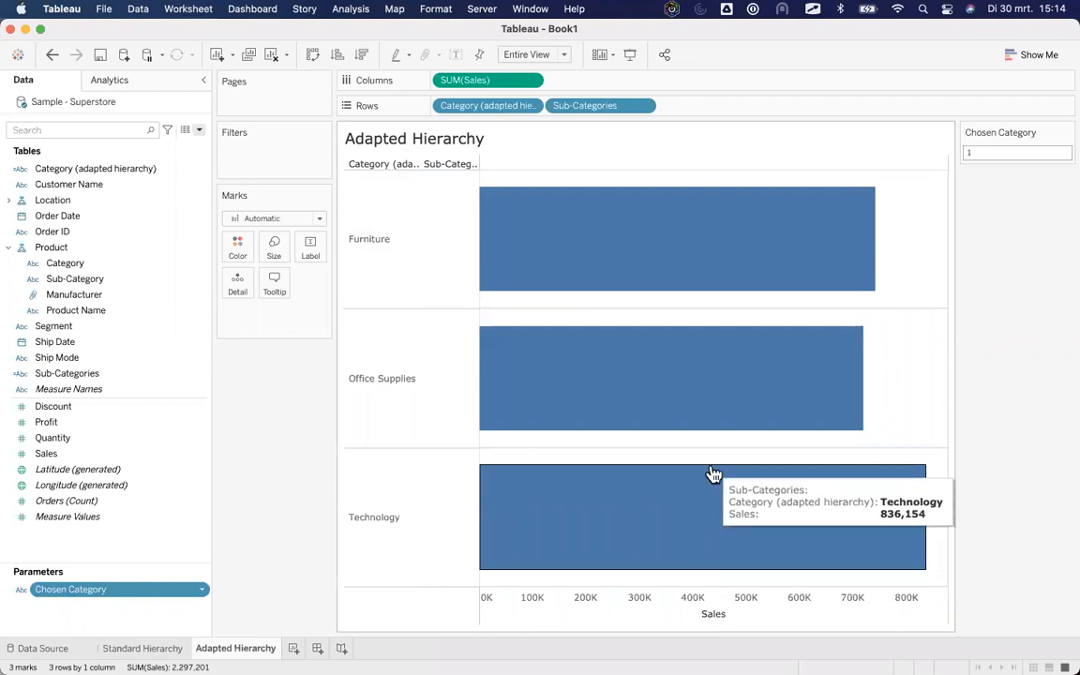
{"action": "mouse_move", "coordinate": [758, 604]}
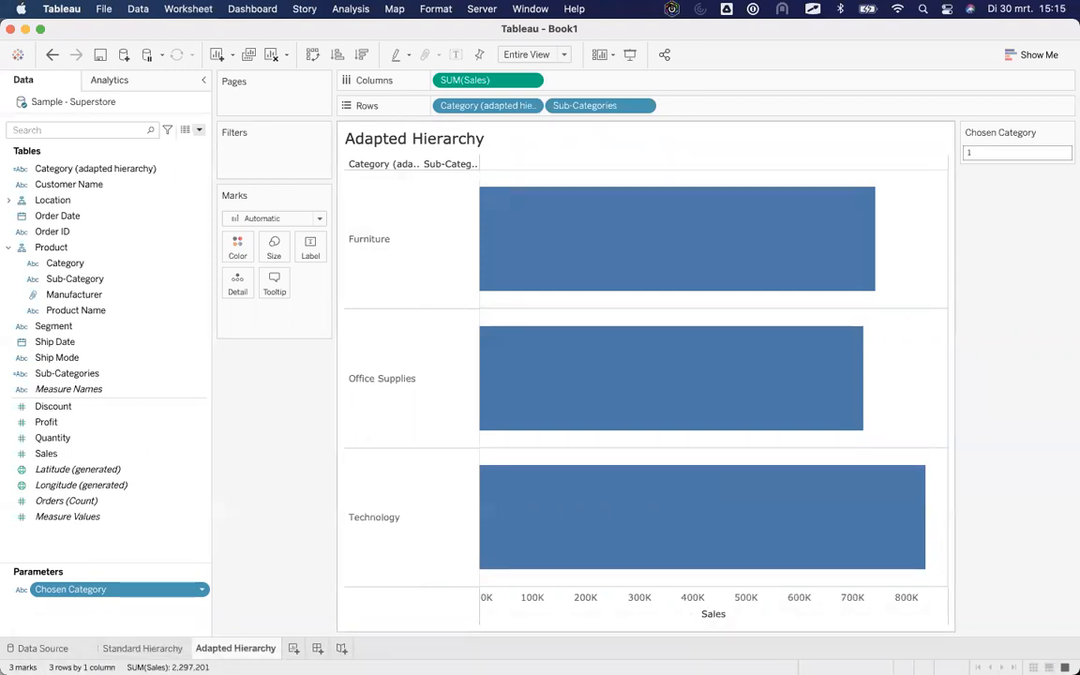
{"action": "mouse_move", "coordinate": [965, 426]}
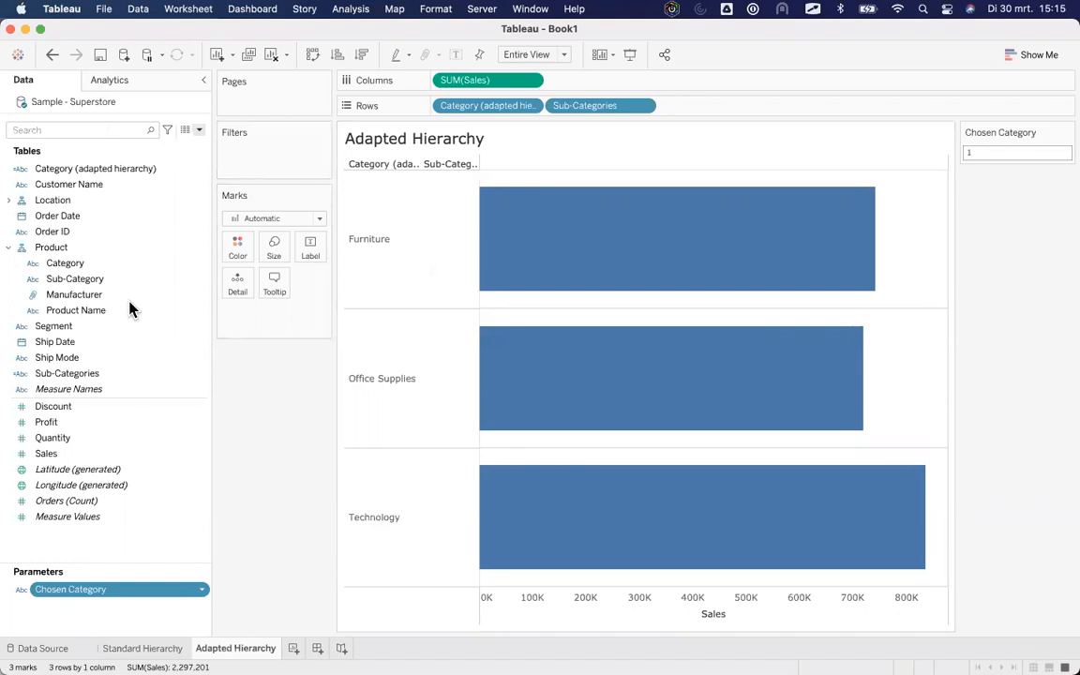
{"action": "mouse_move", "coordinate": [701, 517]}
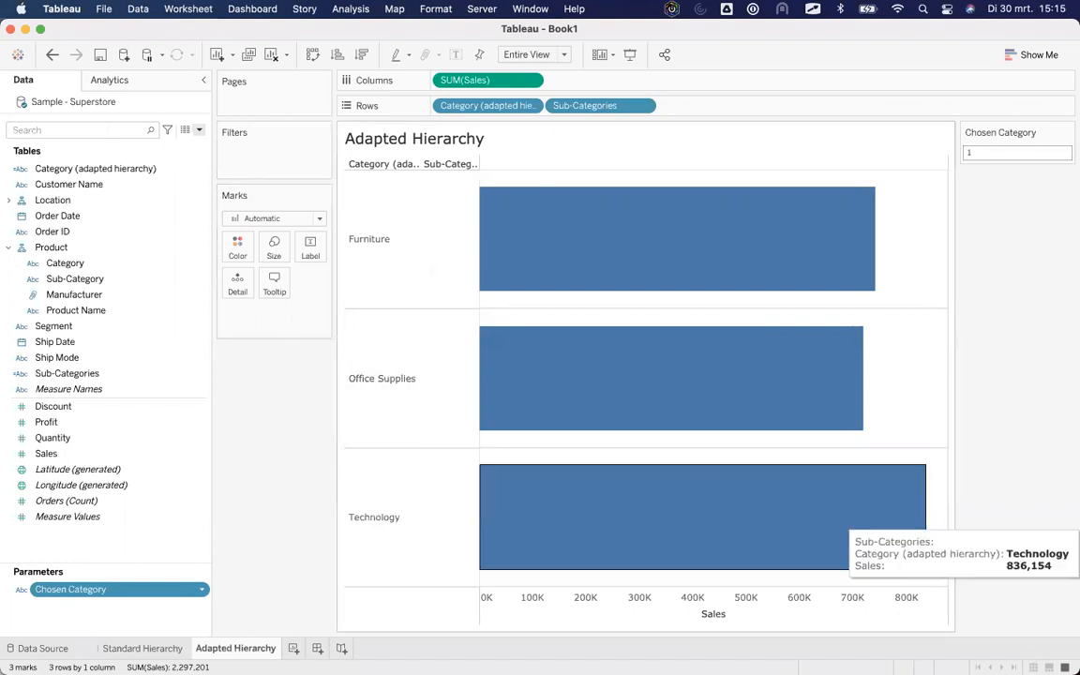